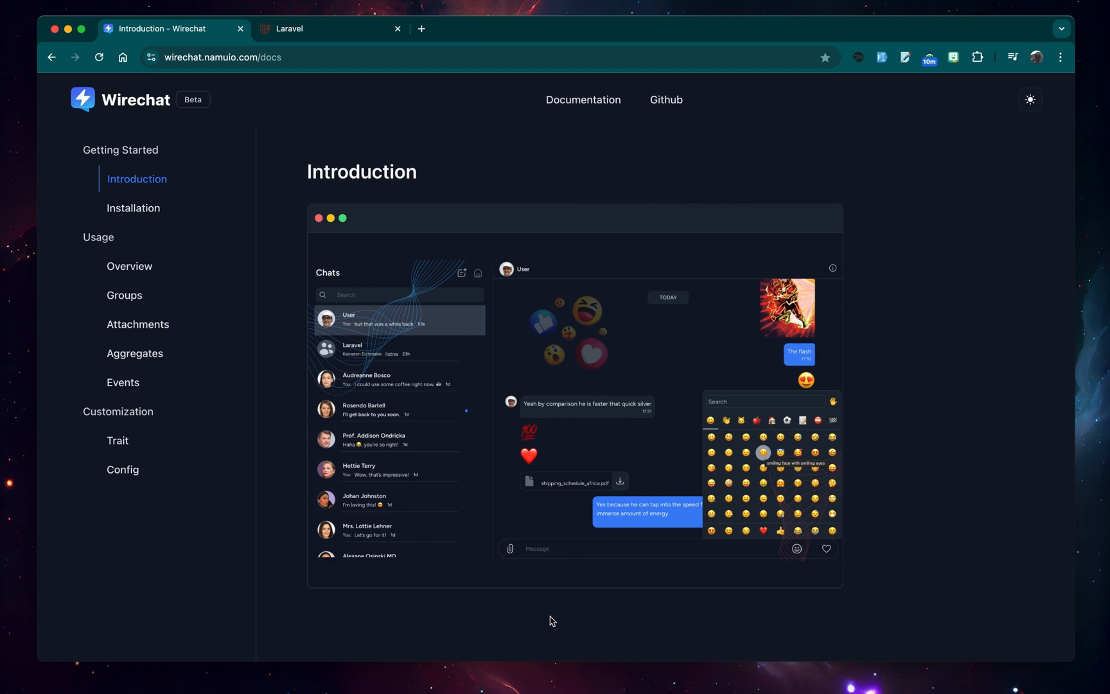
pyautogui.moveTo(592, 184)
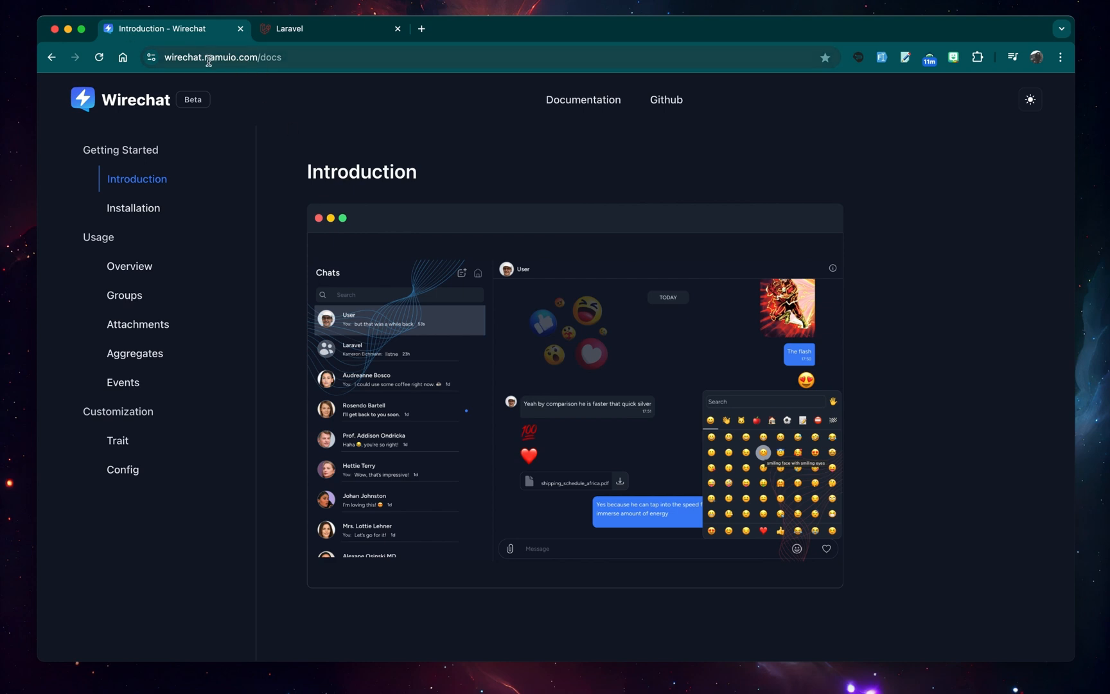
pyautogui.moveTo(293, 137)
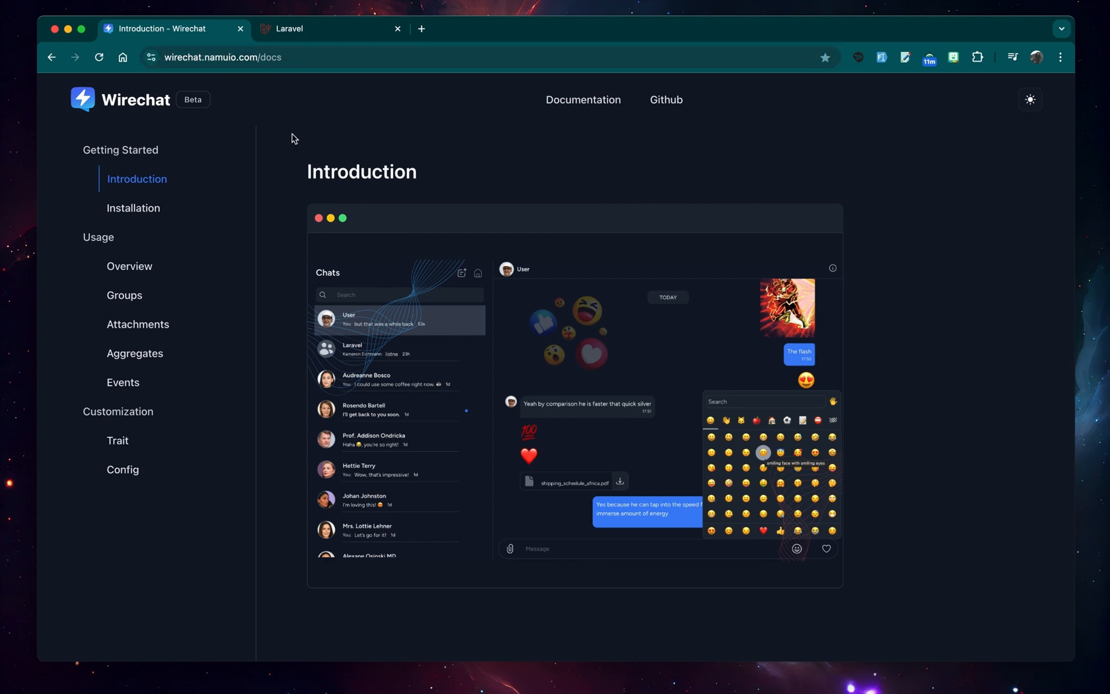
# - Show the Installation guide's Installing steps, glance at the Laravel app tab, and return to the docs
pyautogui.click(134, 207)
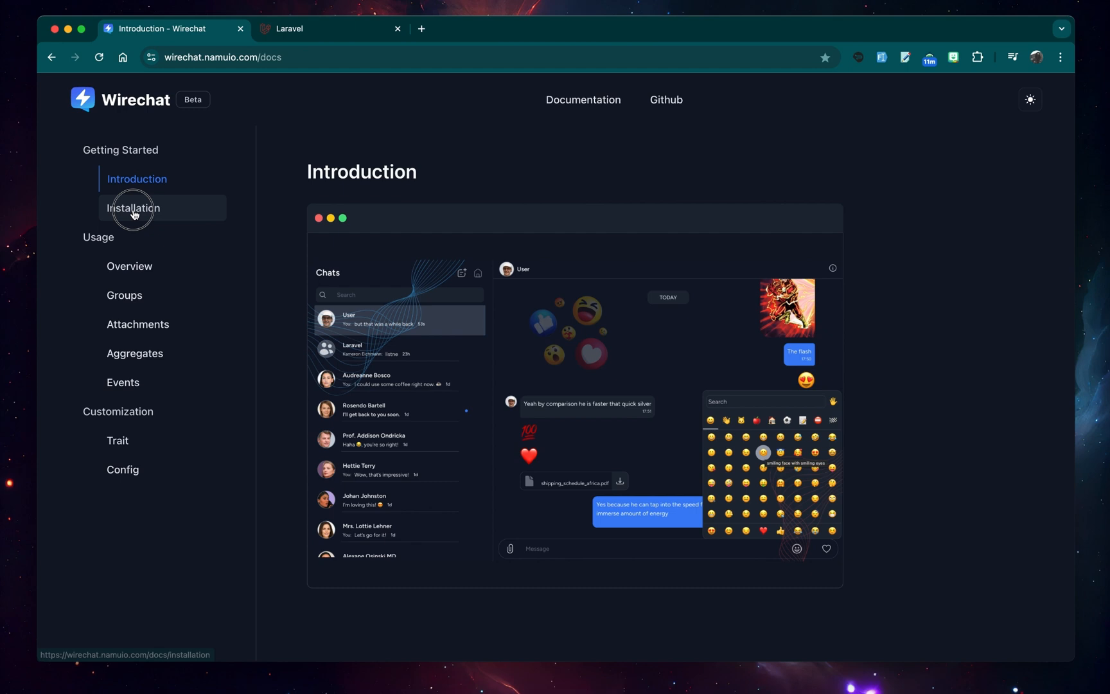
pyautogui.click(134, 207)
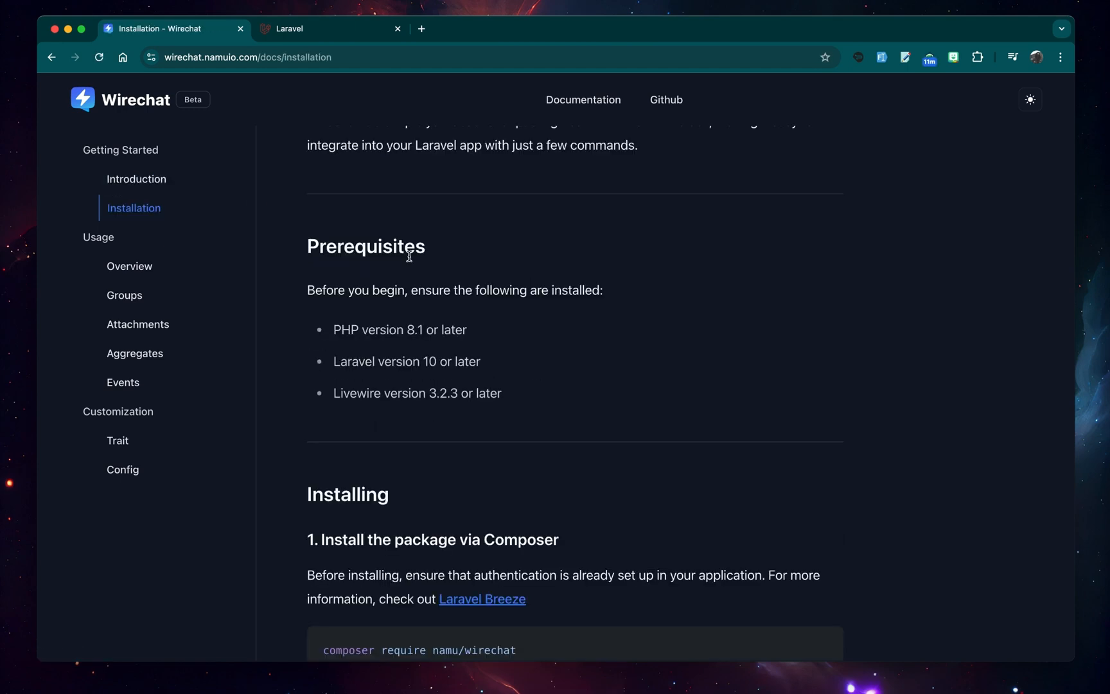
pyautogui.moveTo(450, 360)
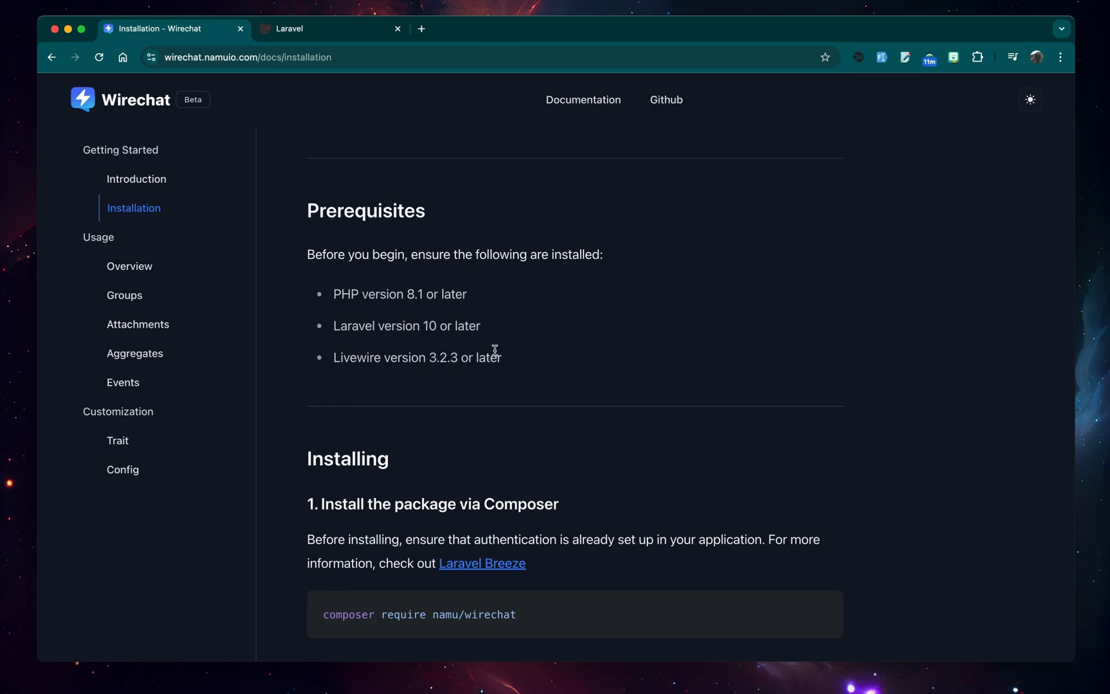
pyautogui.scroll(-3)
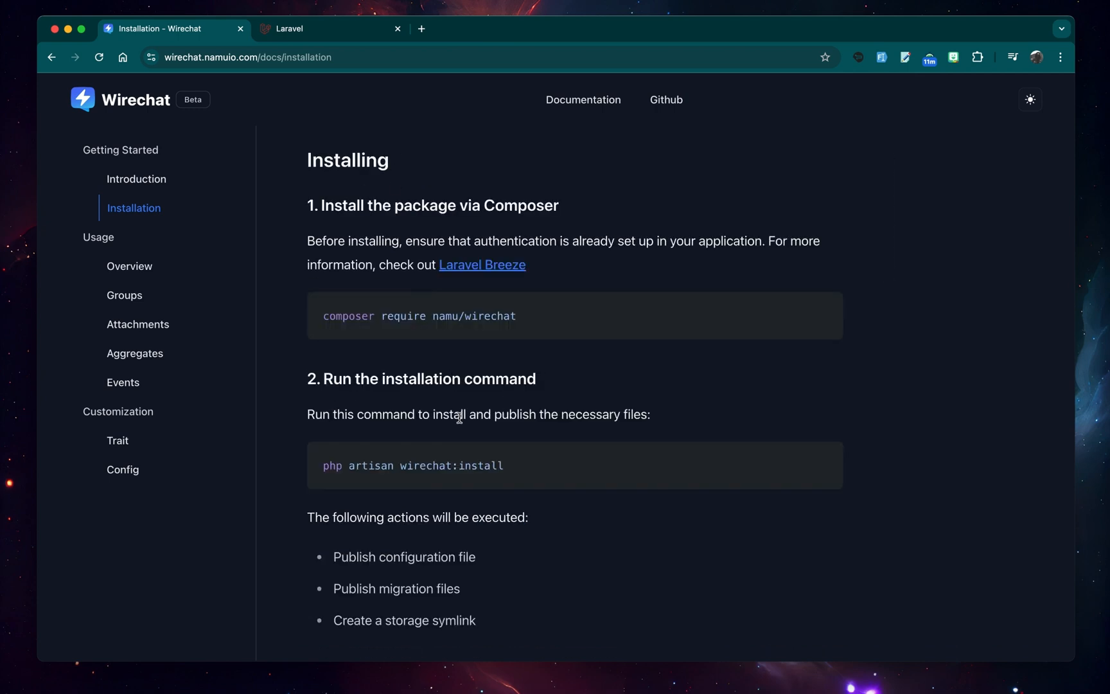
pyautogui.moveTo(590, 262)
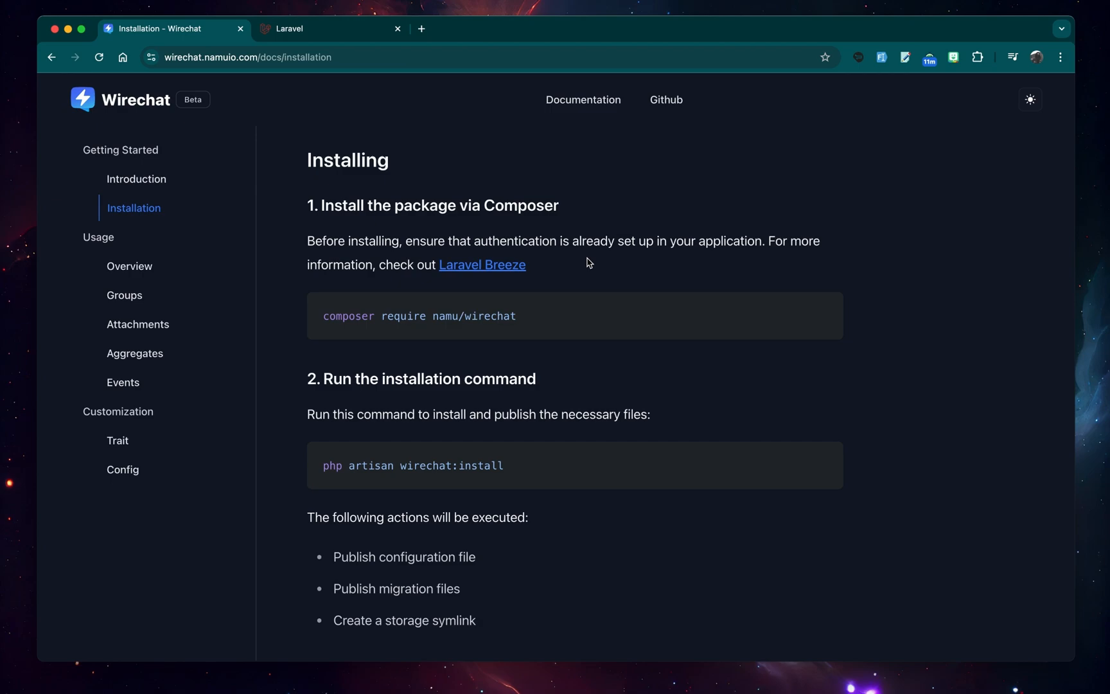
pyautogui.click(309, 30)
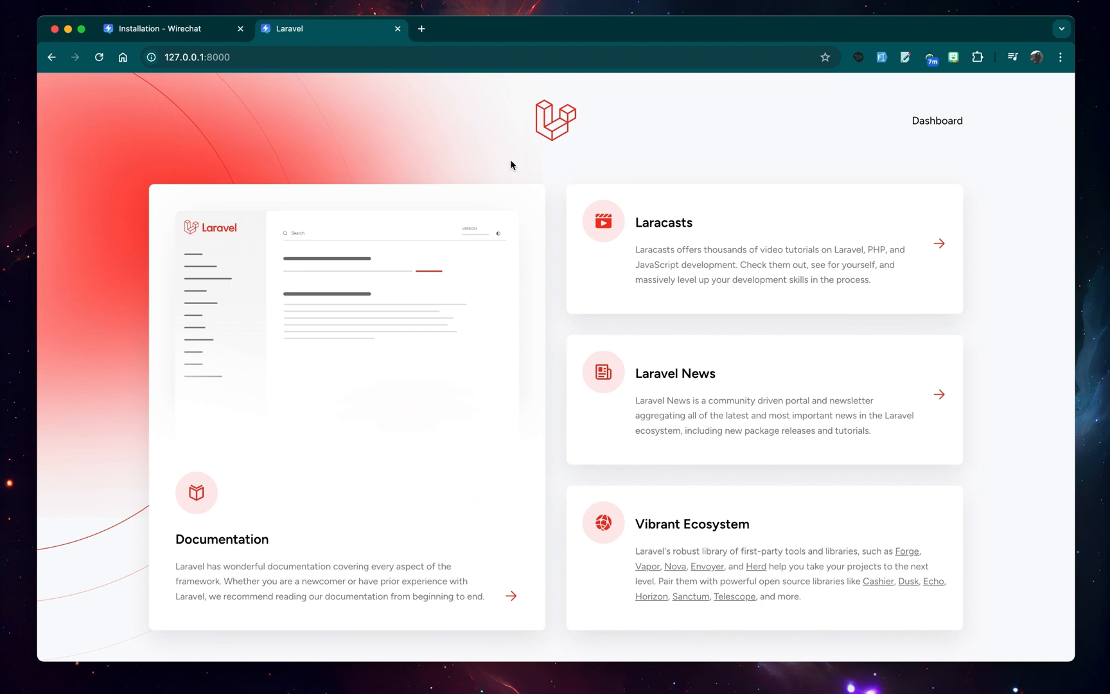
pyautogui.click(174, 29)
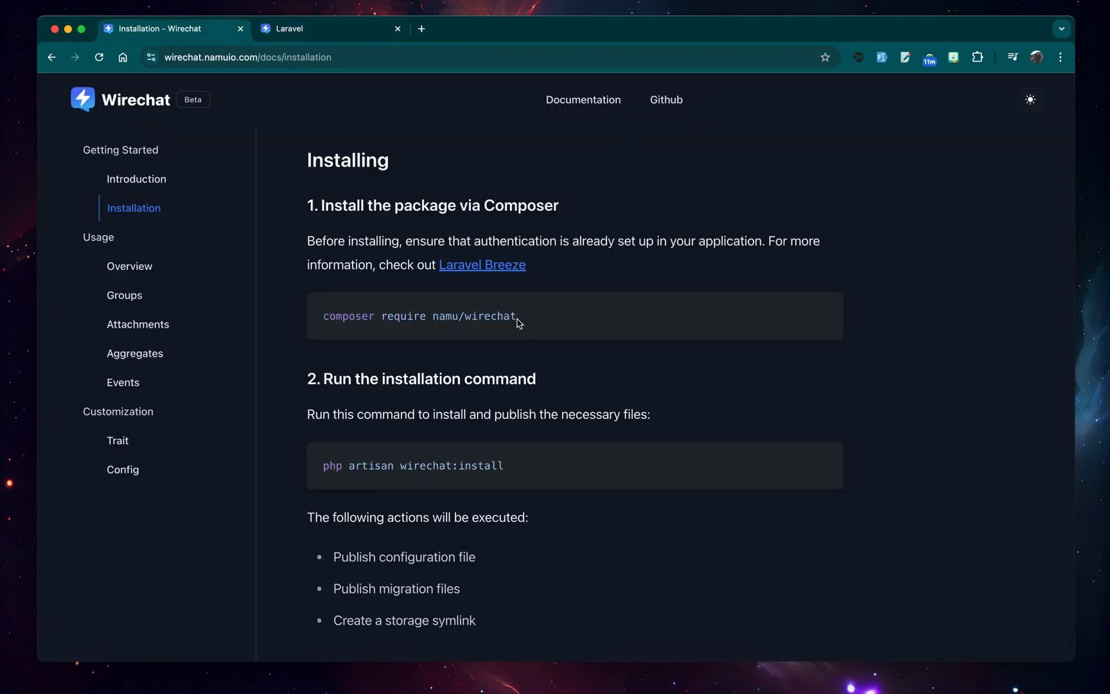
# - Select the wirechat:install command in the guide for copying to the terminal
pyautogui.tripleClick(419, 316)
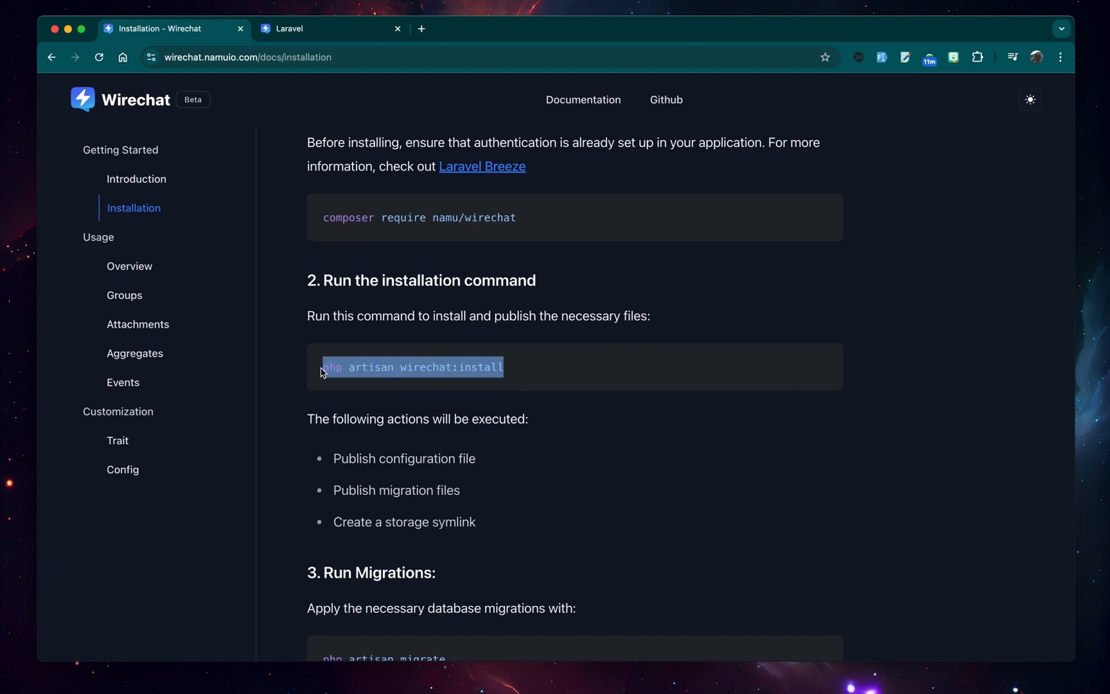
pyautogui.moveTo(473, 454)
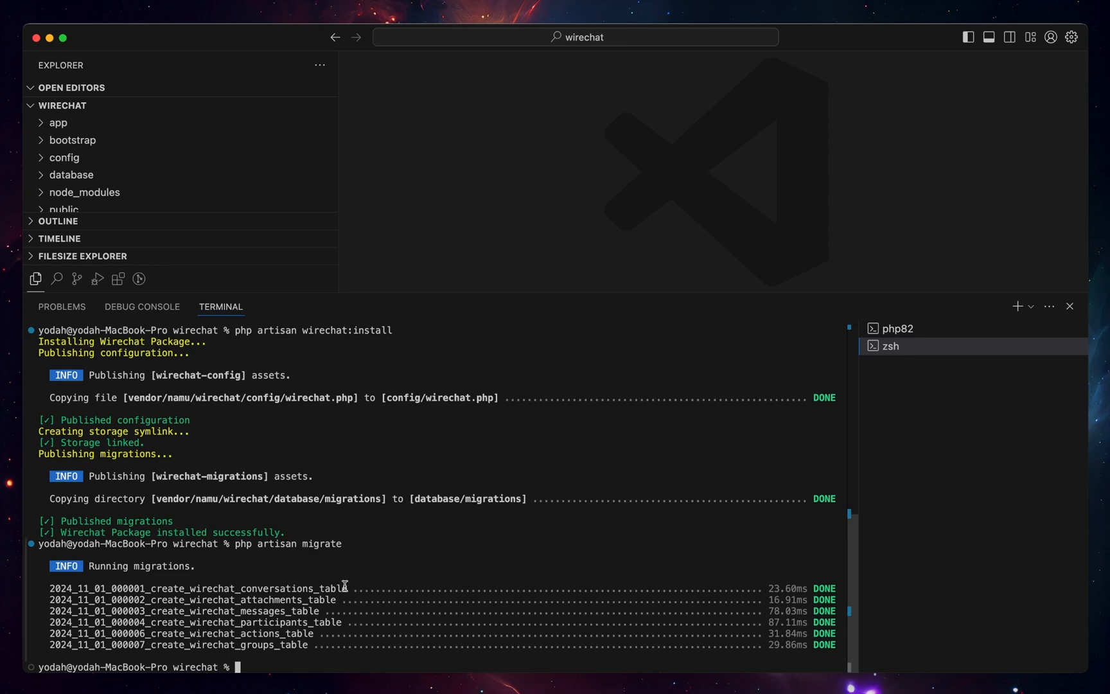
pyautogui.moveTo(360, 563)
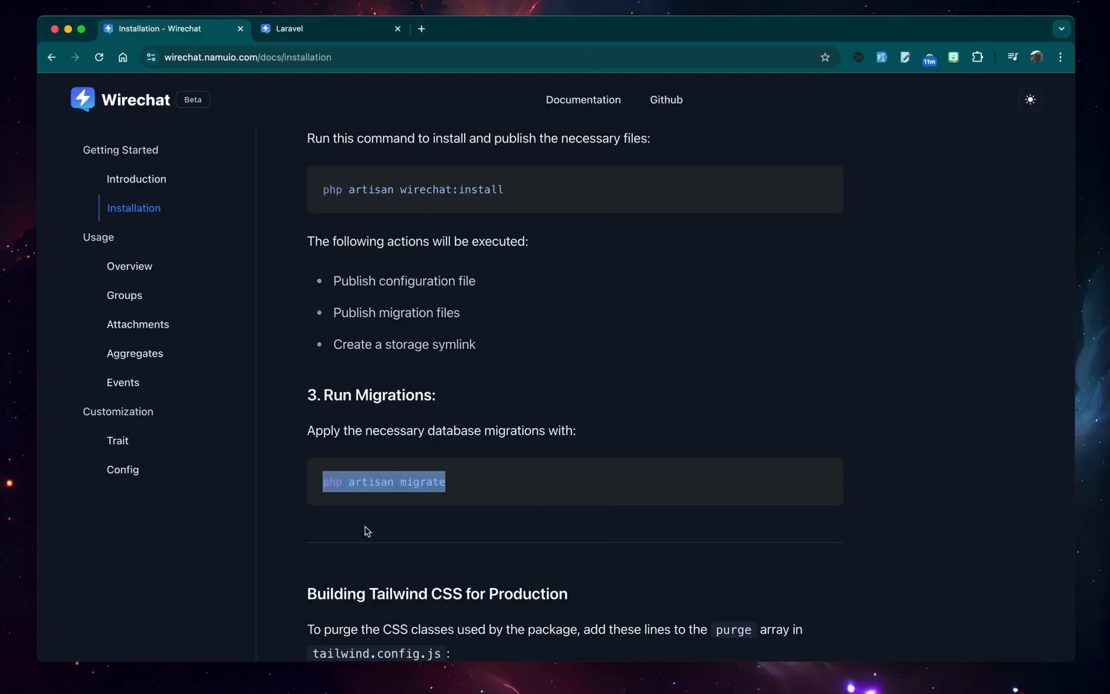
# - Scroll the Installation page past the Tailwind section to the WebSockets and Queue Setup heading
pyautogui.scroll(-3)
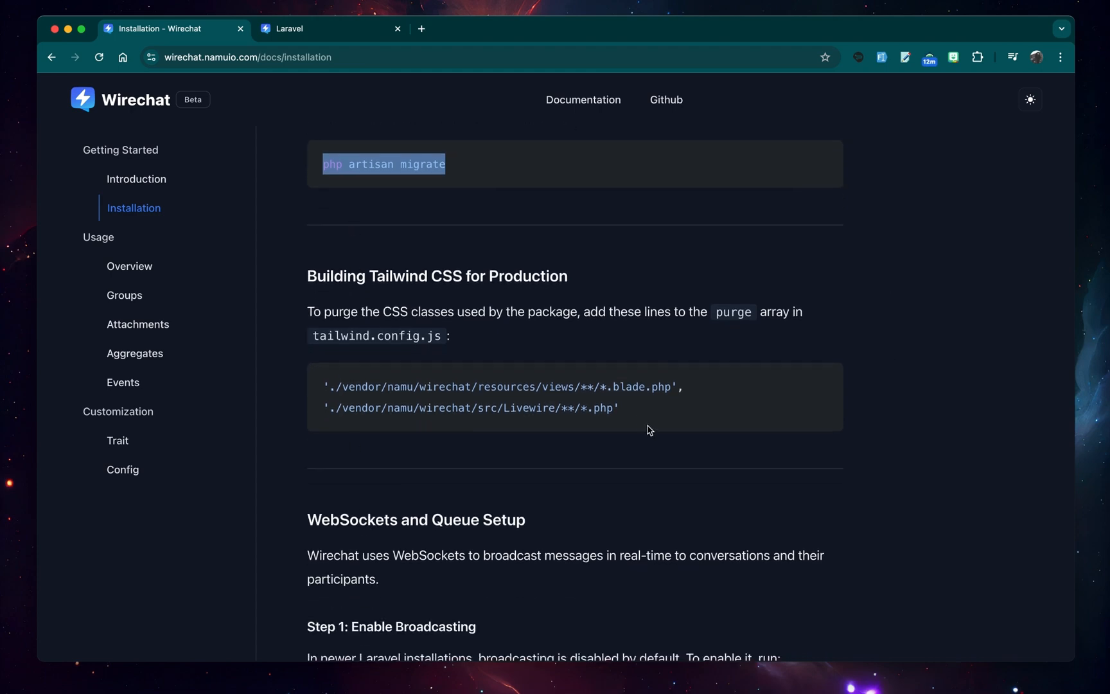
pyautogui.moveTo(622, 415)
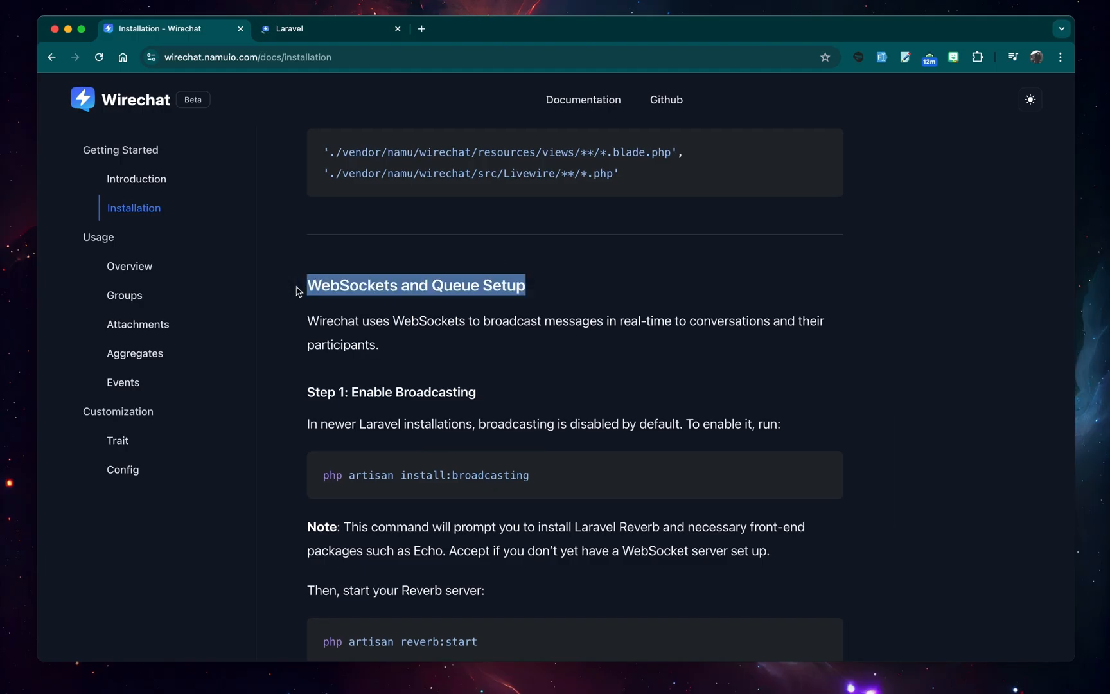
# - Run install:broadcasting and answer Yes to installing Laravel Reverb and the following prompt
pyautogui.scroll(-3)
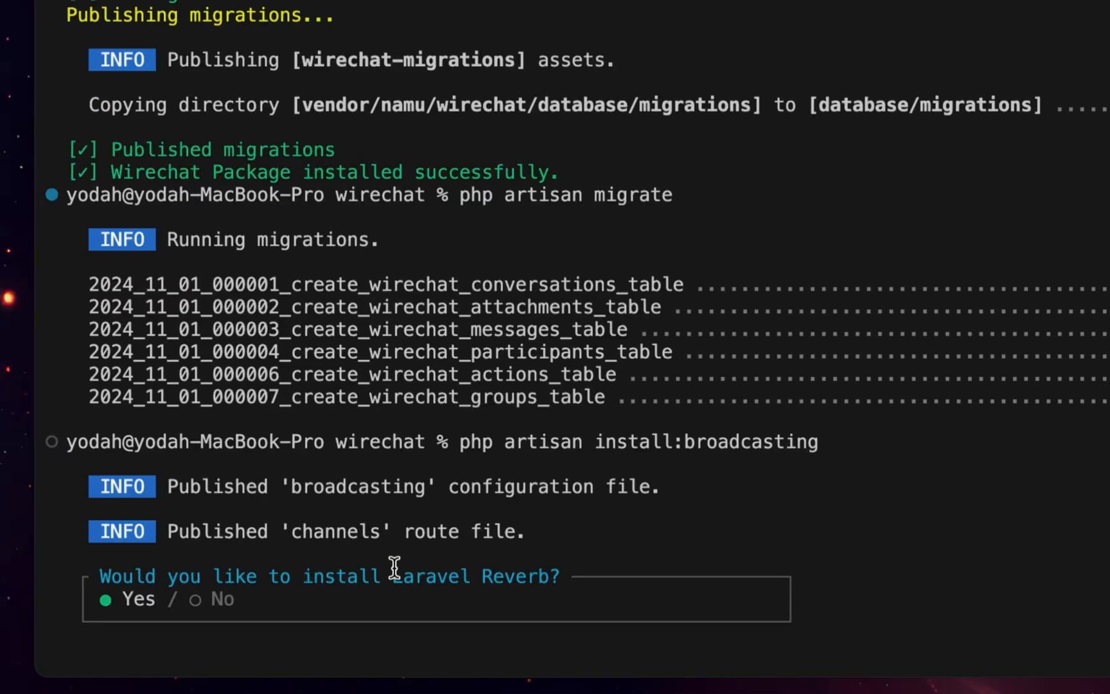
pyautogui.press('enter')
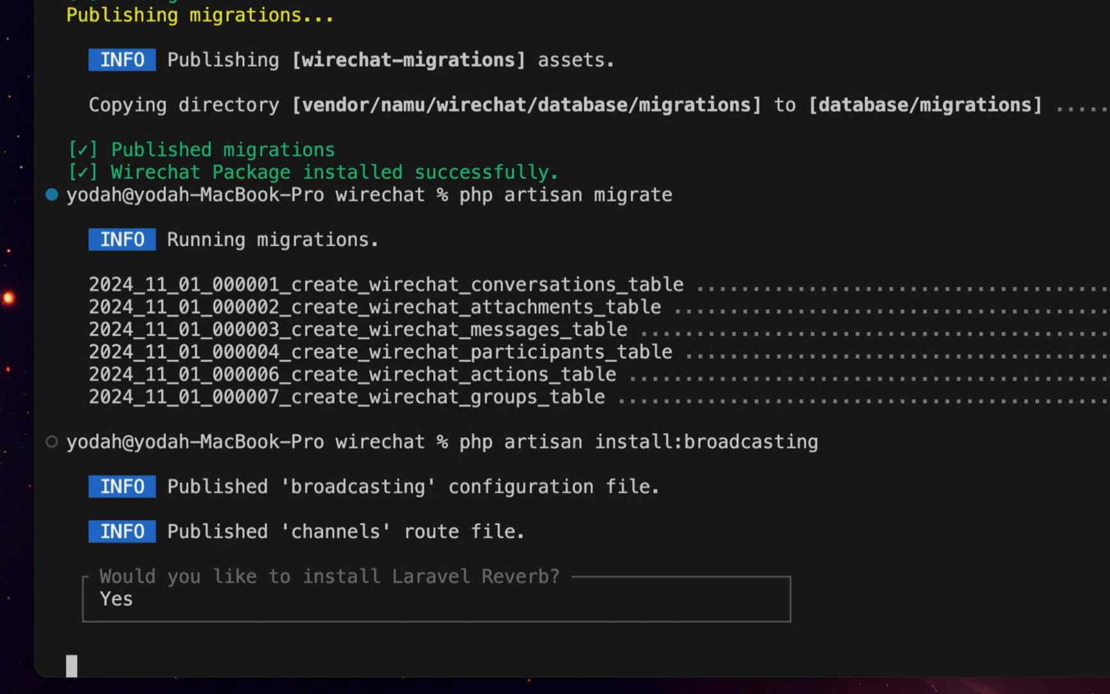
pyautogui.press('enter')
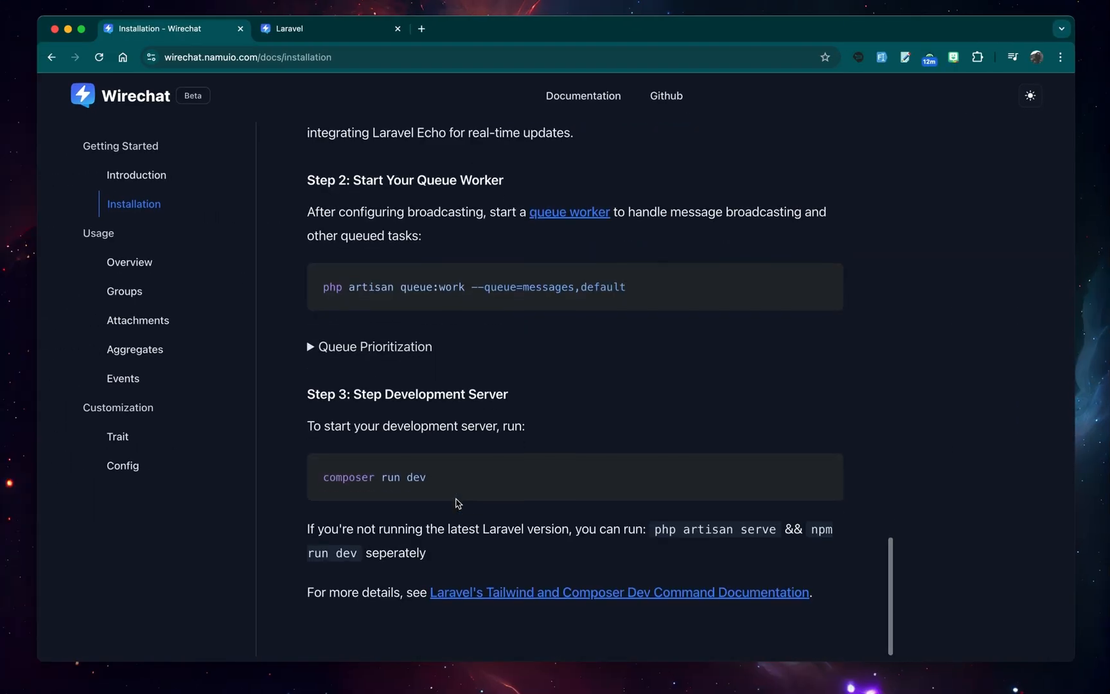
# - Scroll up to the Step 2 queue:work command and switch back to the project code
pyautogui.scroll(3)
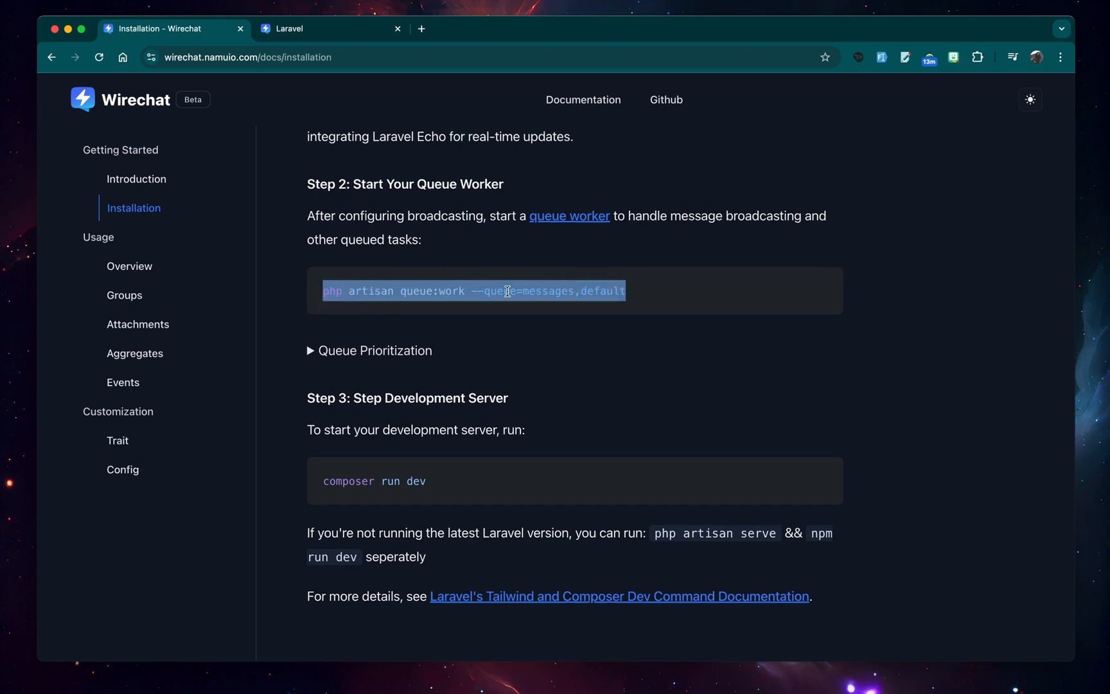
pyautogui.click(609, 290)
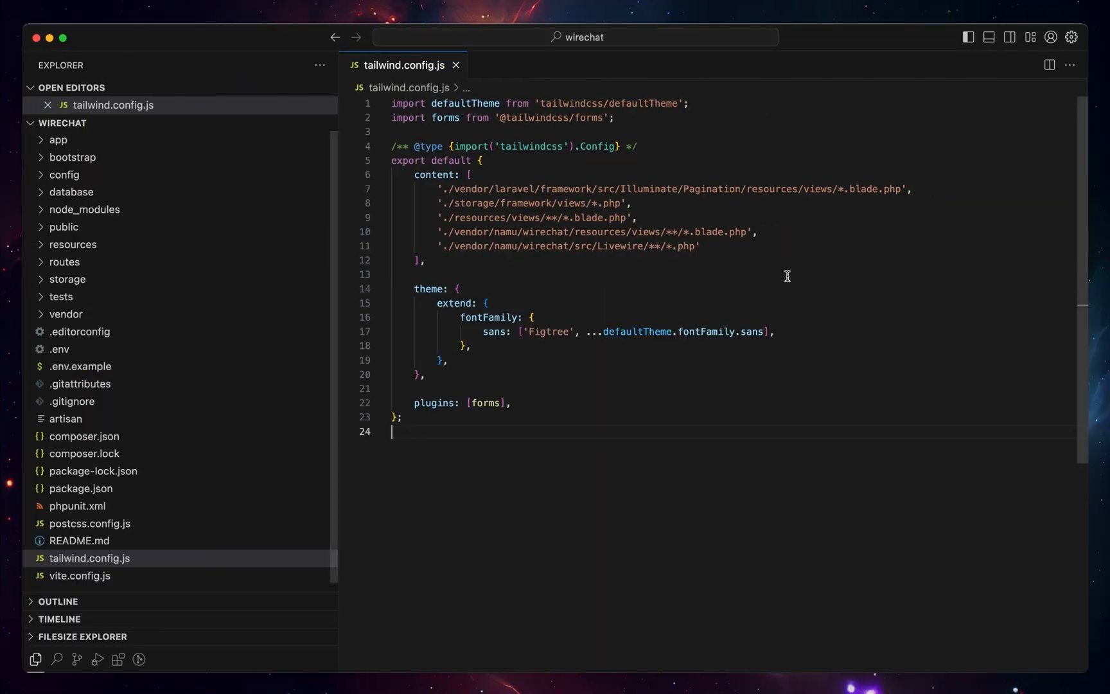
# - Quick-open composer.json and replace the dev script's queue:listen with queue:work for messages and default queues
pyautogui.write('compse')
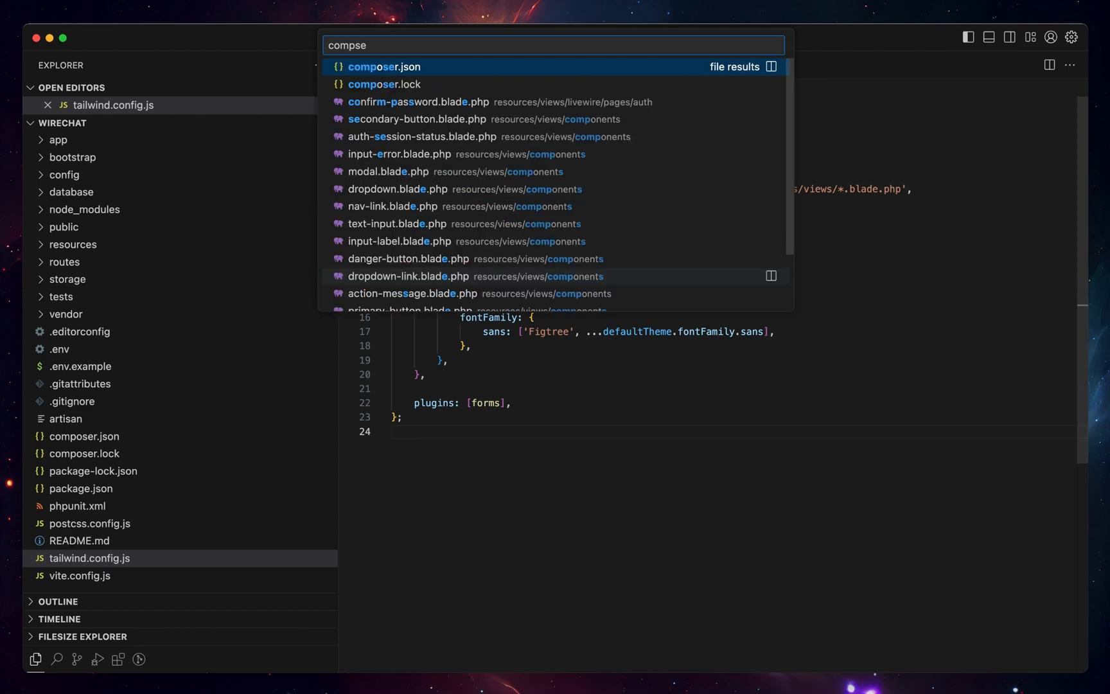
pyautogui.click(384, 67)
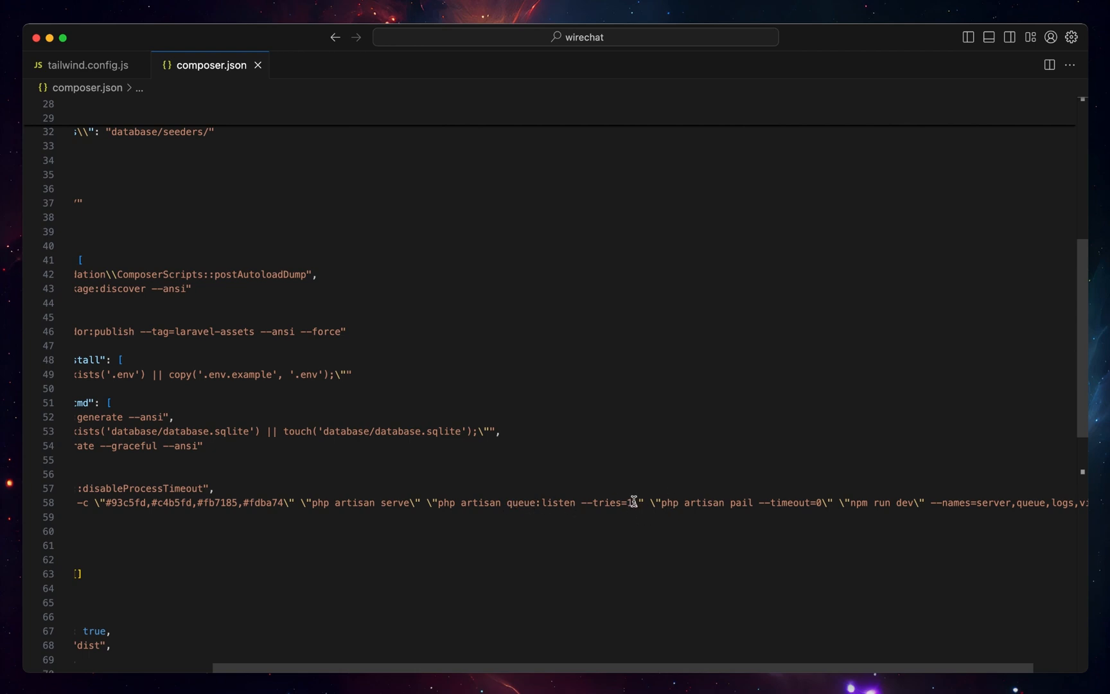
pyautogui.moveTo(475, 503); pyautogui.dragTo(633, 503)
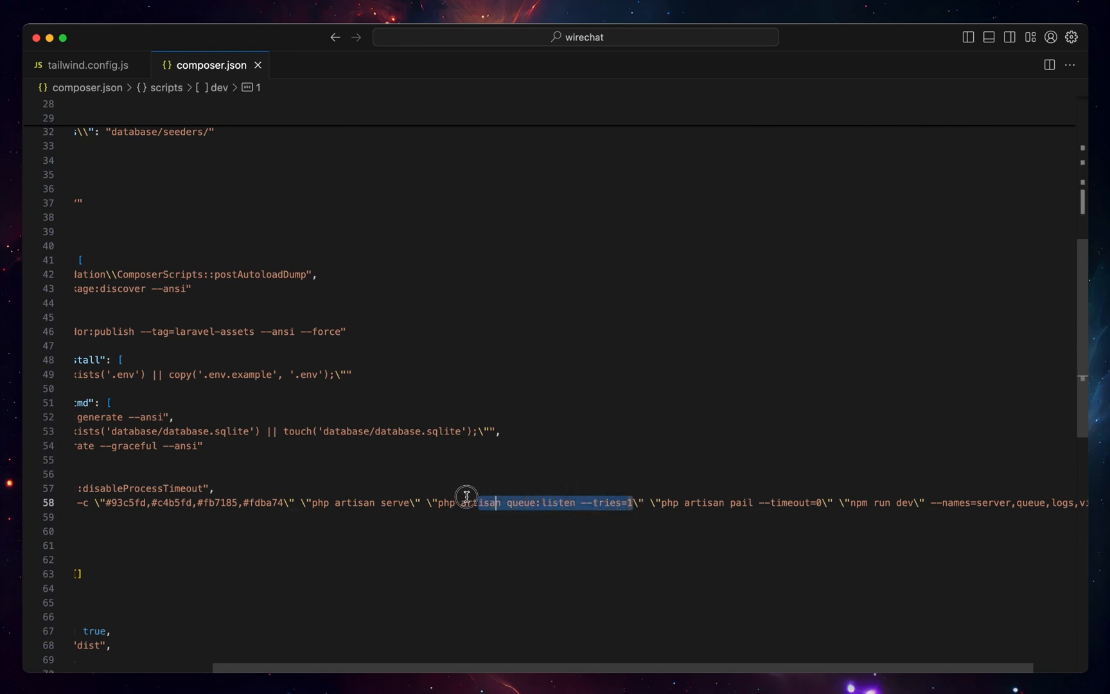
pyautogui.moveTo(467, 496); pyautogui.dragTo(435, 503)
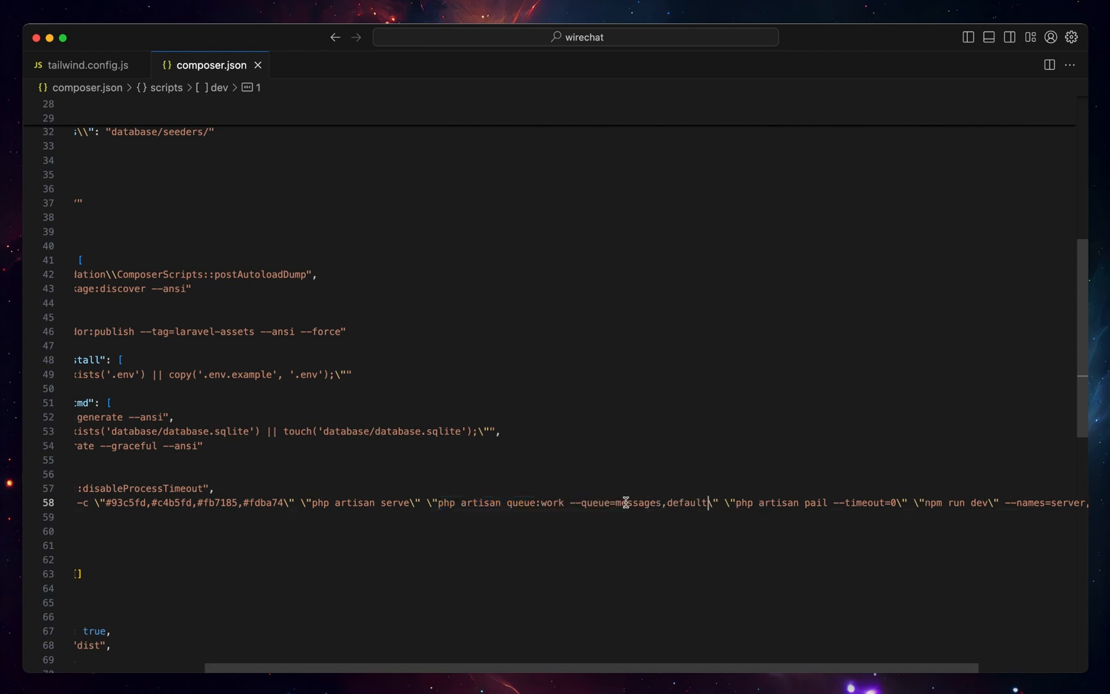
pyautogui.doubleClick(642, 502)
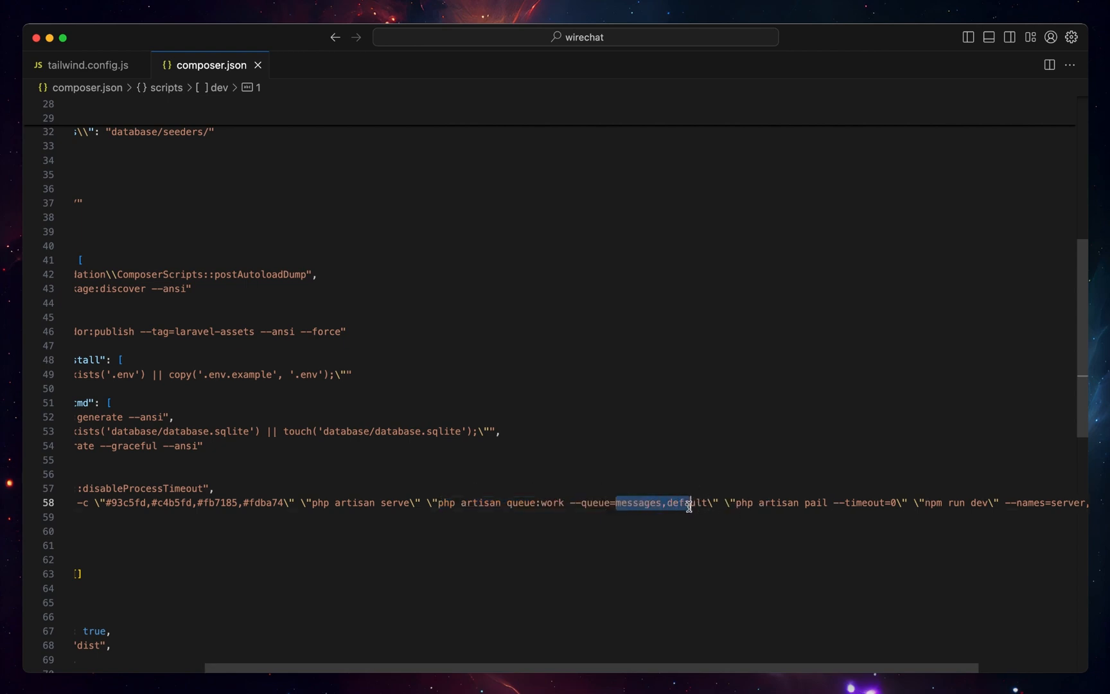
pyautogui.click(685, 502)
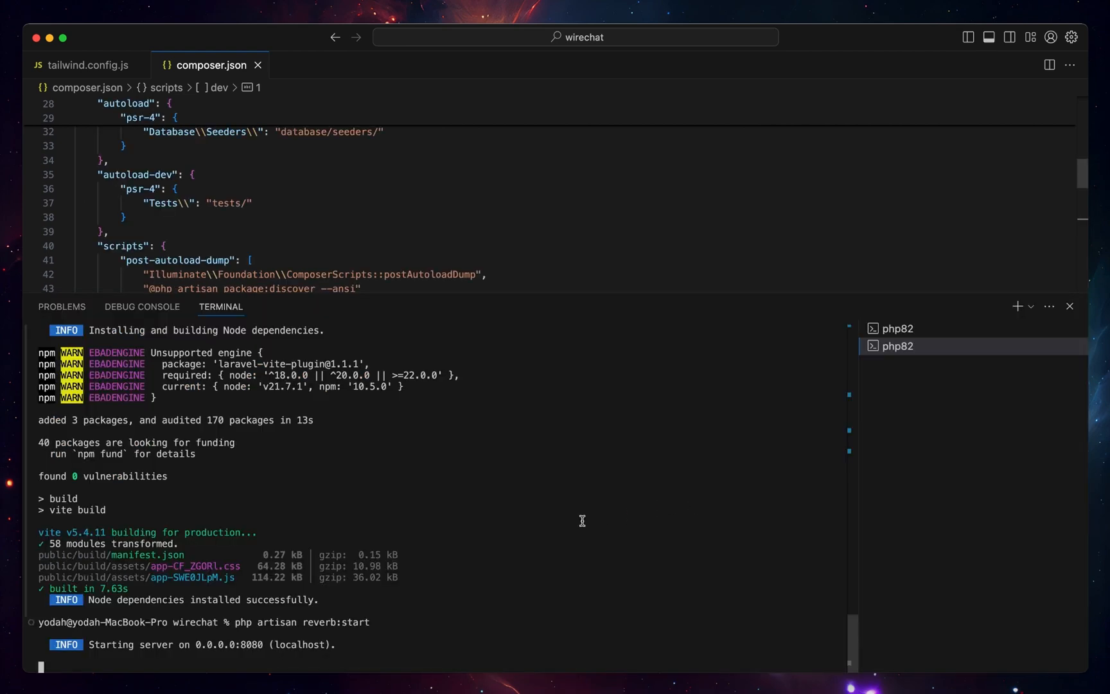
# - Start a fresh terminal session and run composer run dev in it
pyautogui.click(1018, 306)
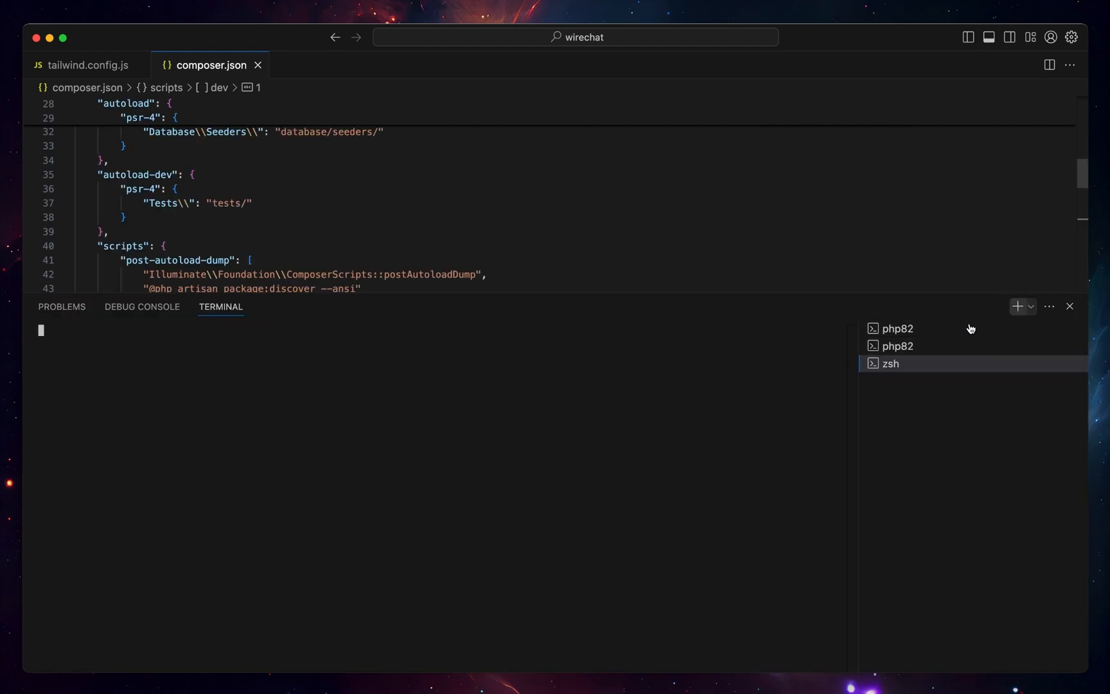
pyautogui.click(897, 329)
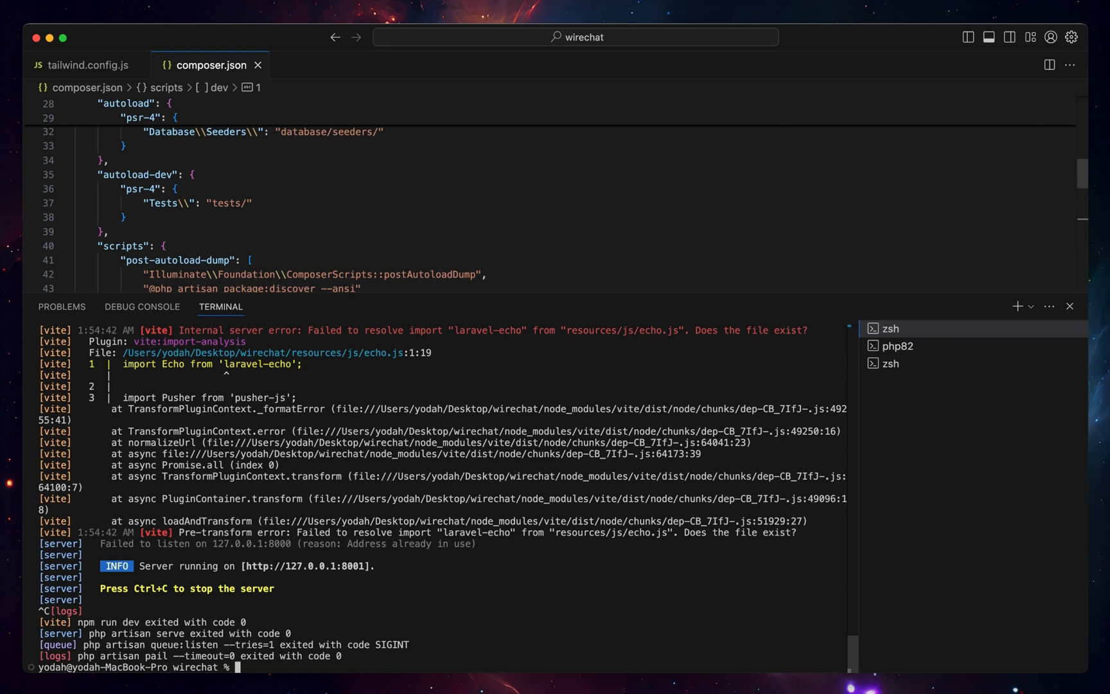
pyautogui.write('composer')
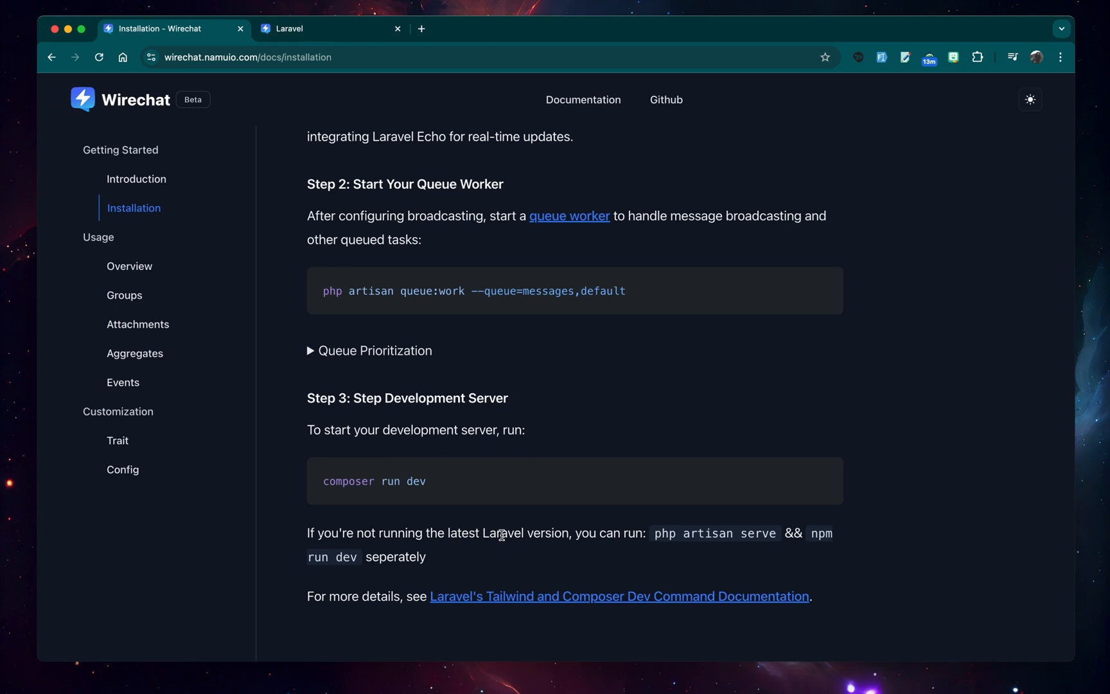
# - Find the /chats address on the Overview page and open it in the local Laravel app tab
pyautogui.click(130, 266)
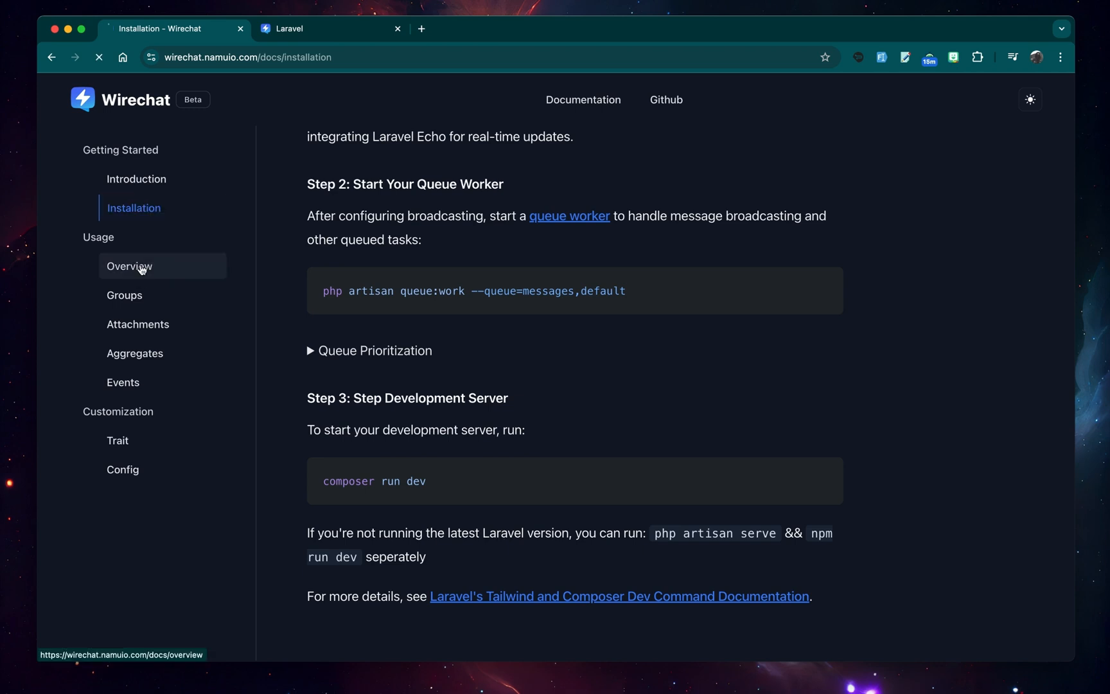
pyautogui.click(130, 266)
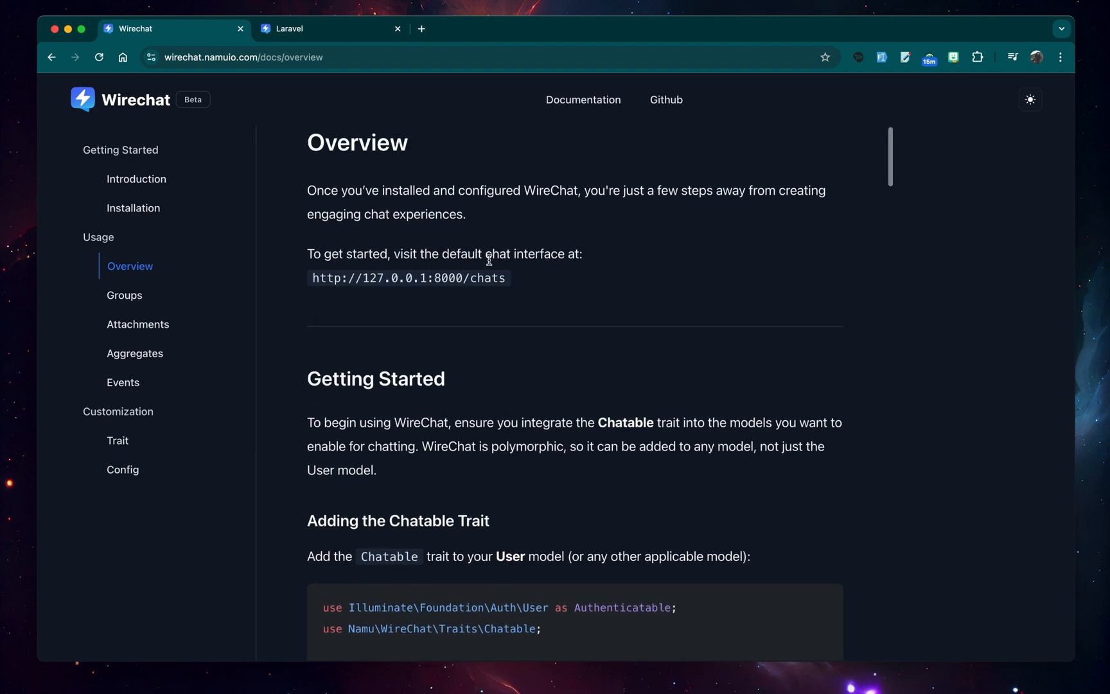
pyautogui.doubleClick(489, 277)
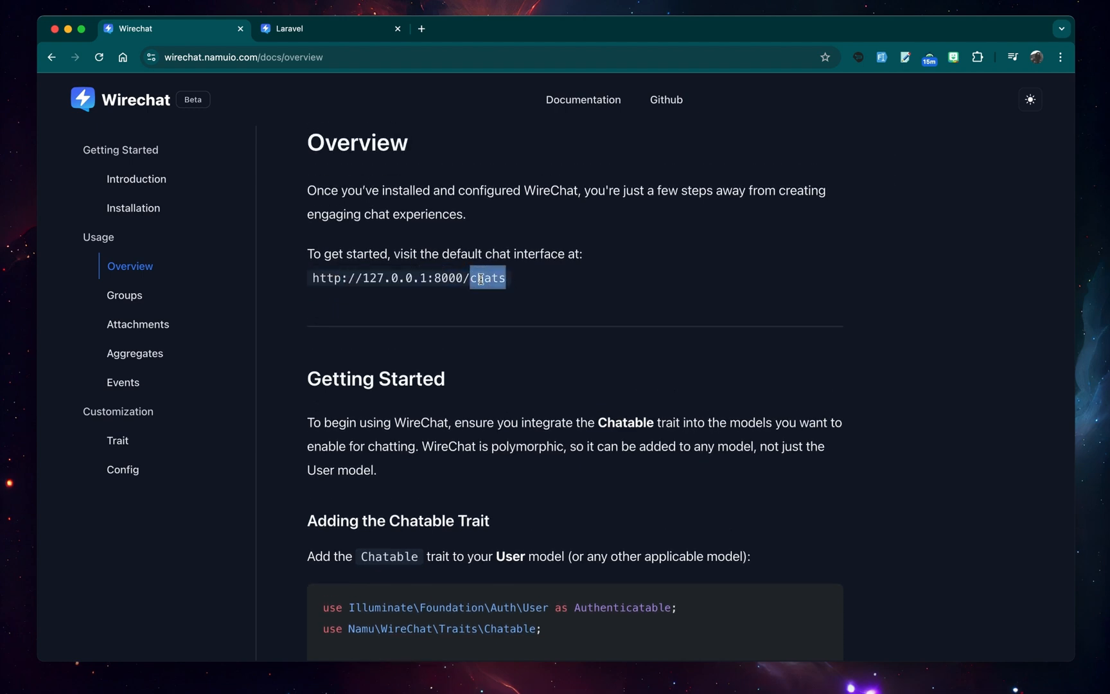
pyautogui.click(315, 29)
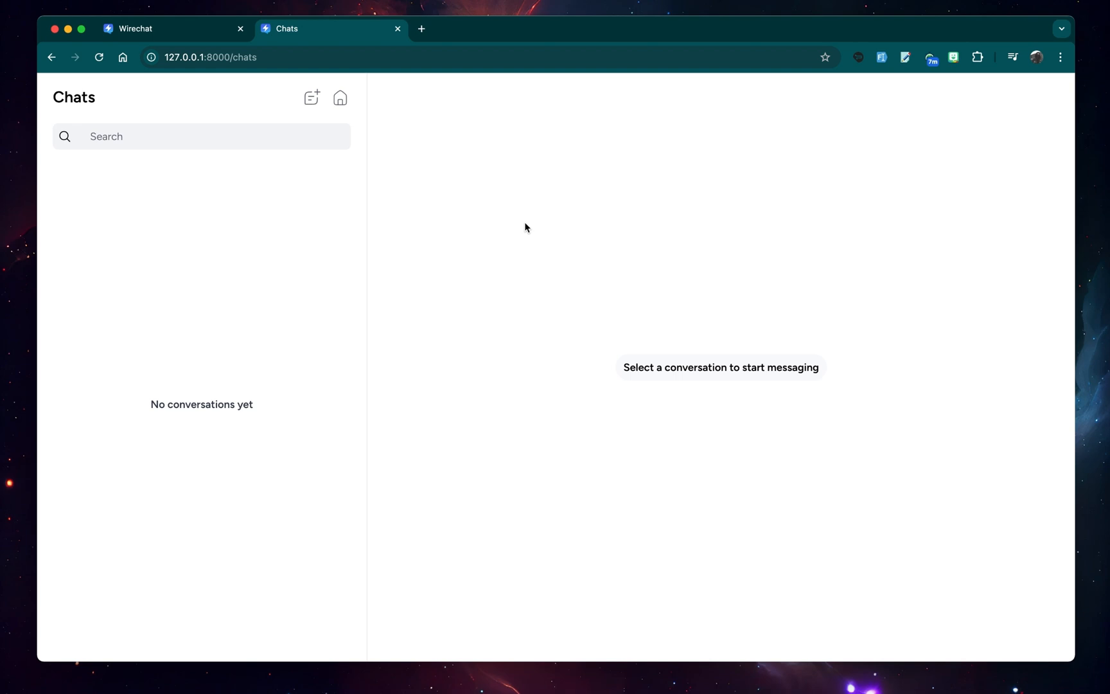
pyautogui.moveTo(169, 45)
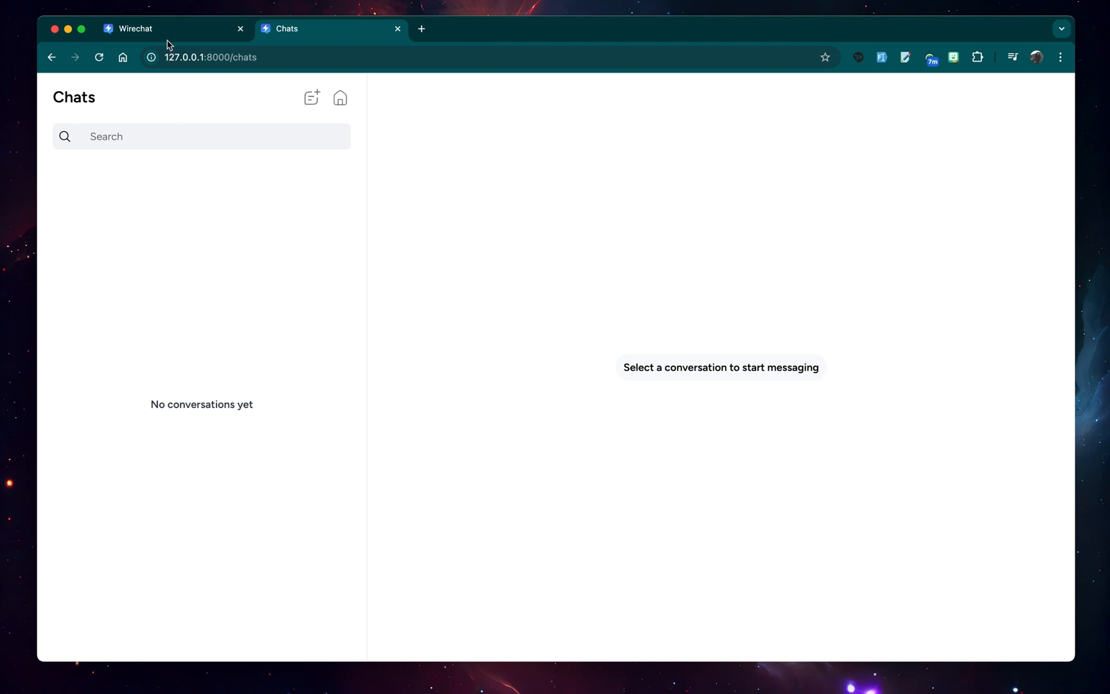
# - Review the Adding the Chatable Trait section, then open app/Models/User.php in VS Code
pyautogui.click(170, 30)
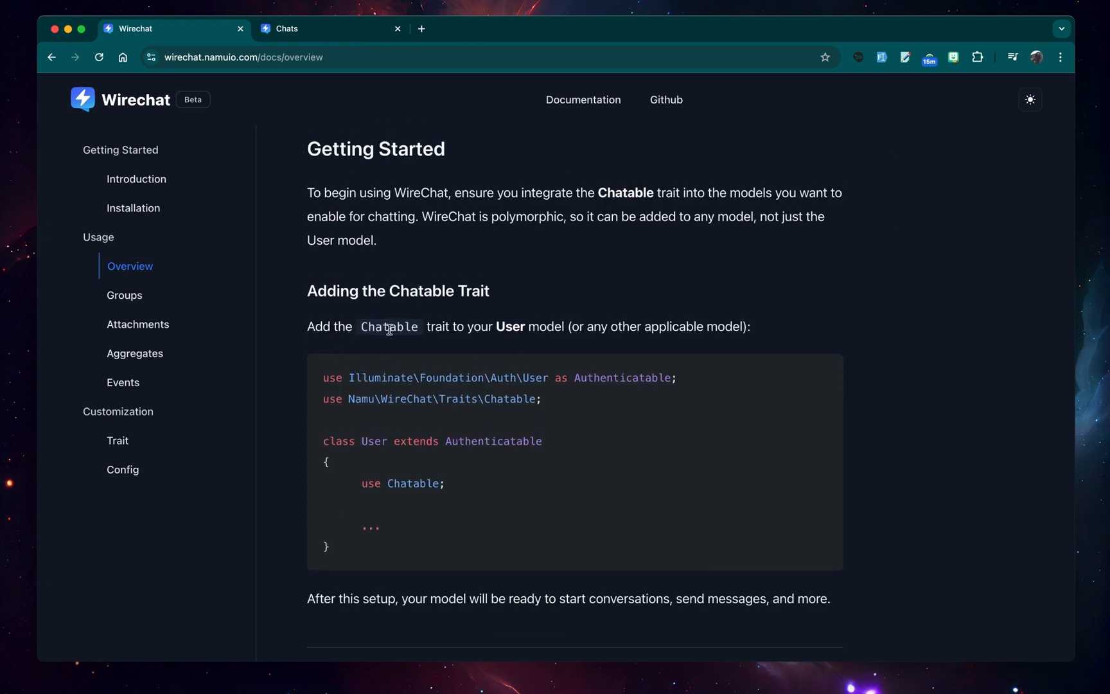
pyautogui.moveTo(523, 338)
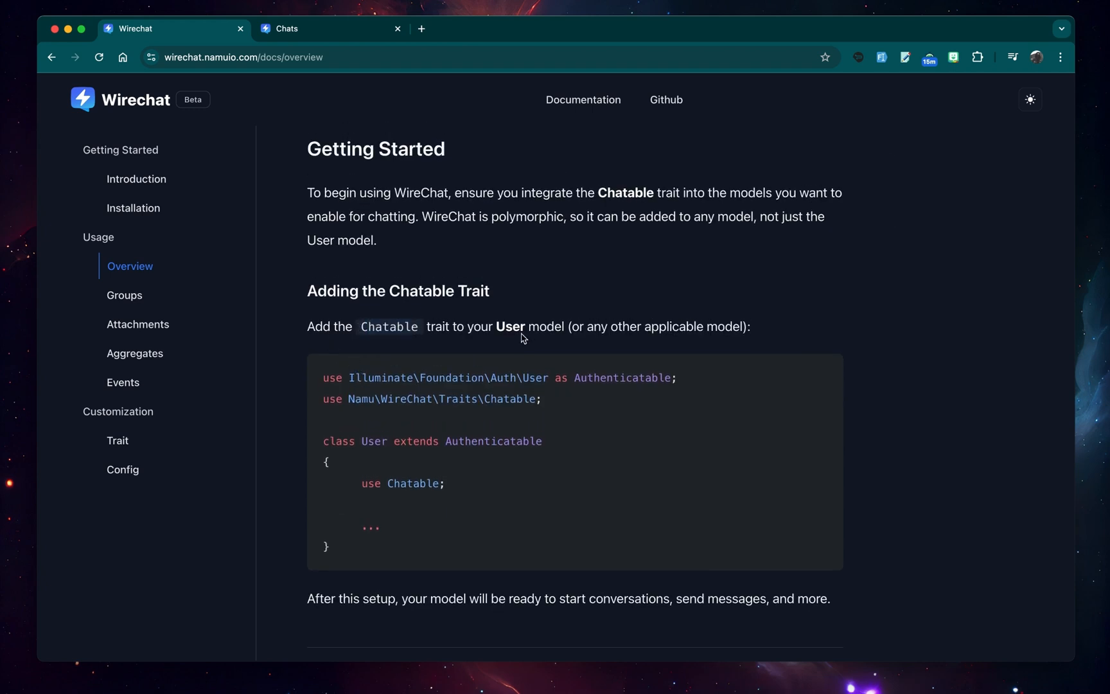
pyautogui.moveTo(673, 358)
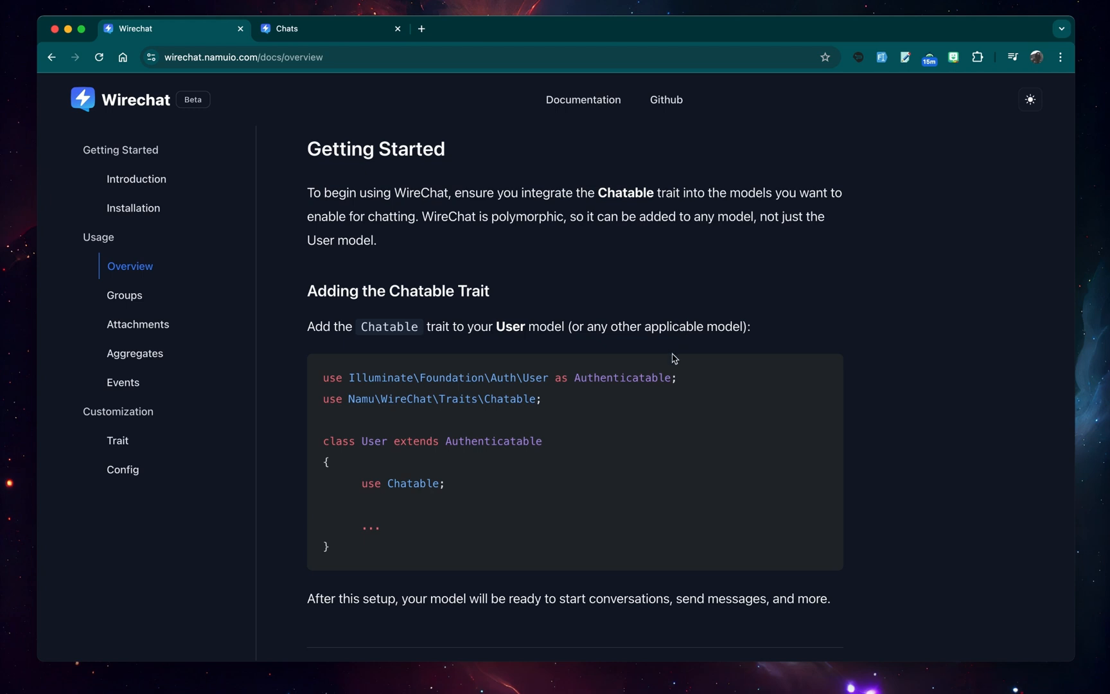
pyautogui.doubleClick(413, 455)
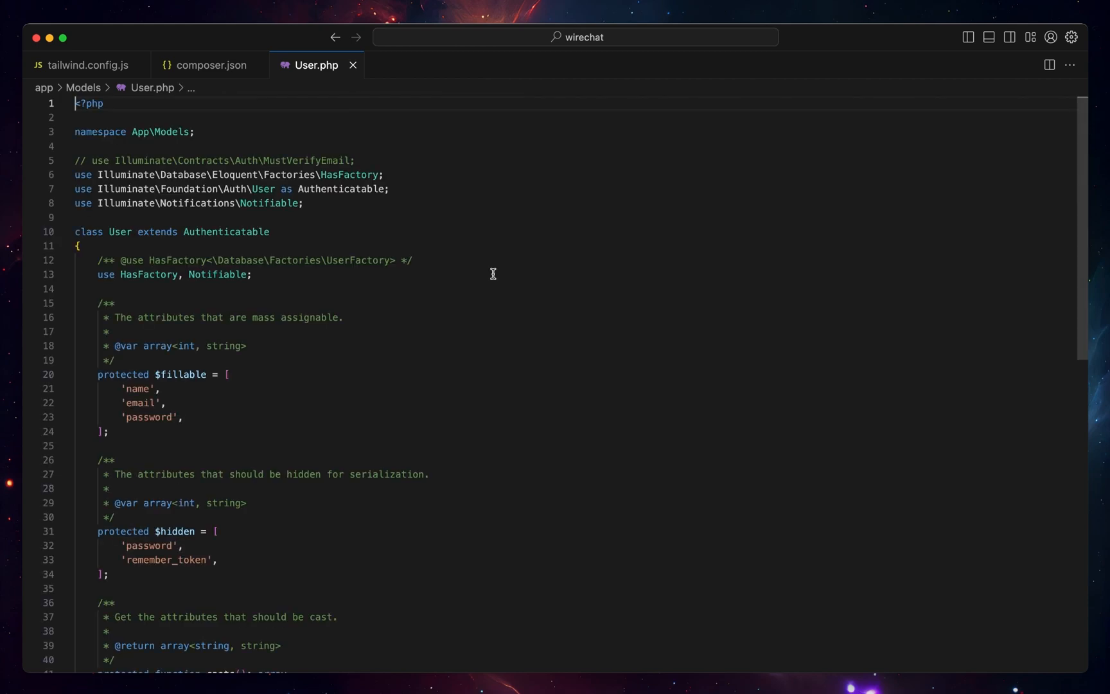
# - Add 'use Chatable;' below the existing traits in the User class, then return to the Chats page
pyautogui.press('Enter')
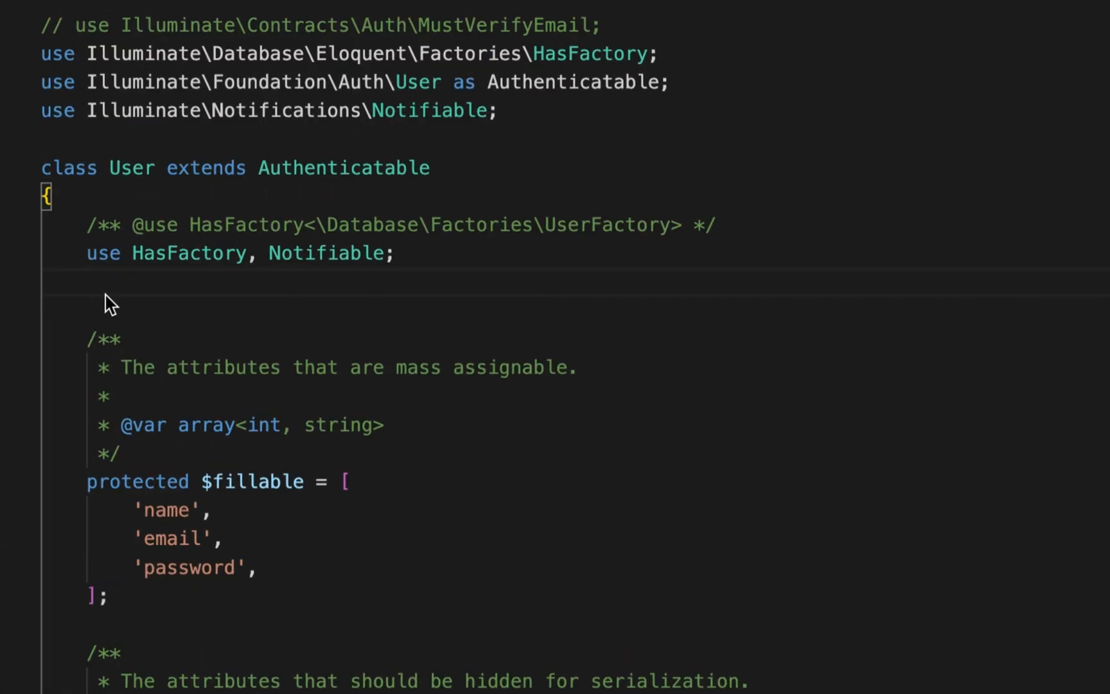
pyautogui.write('use Chatable')
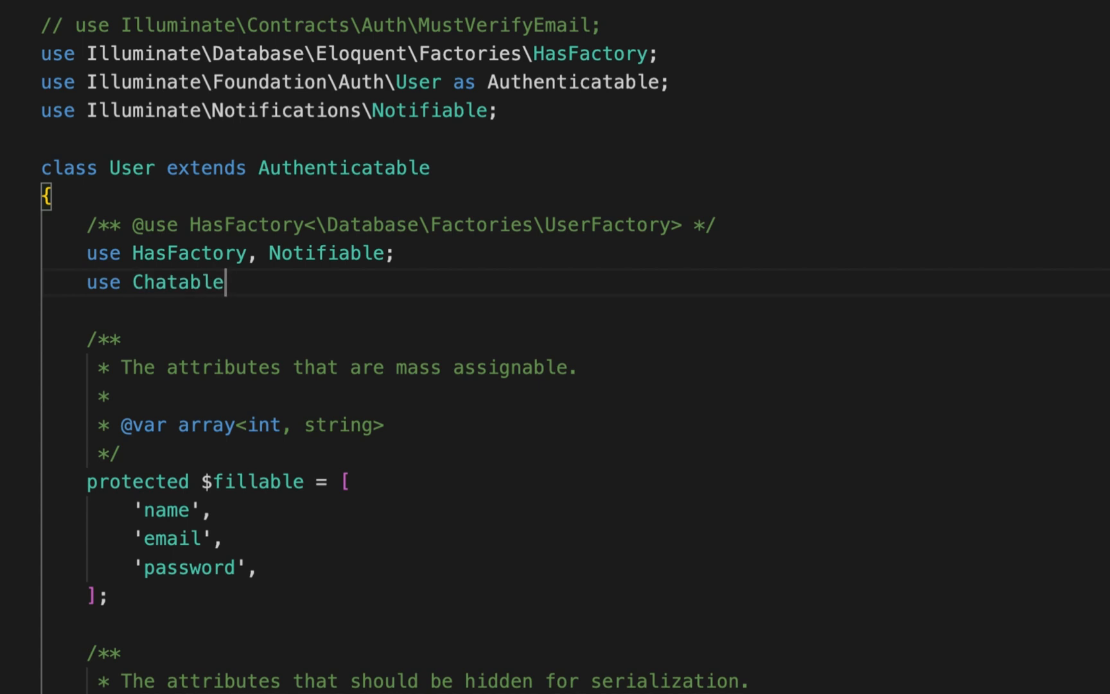
pyautogui.write(';')
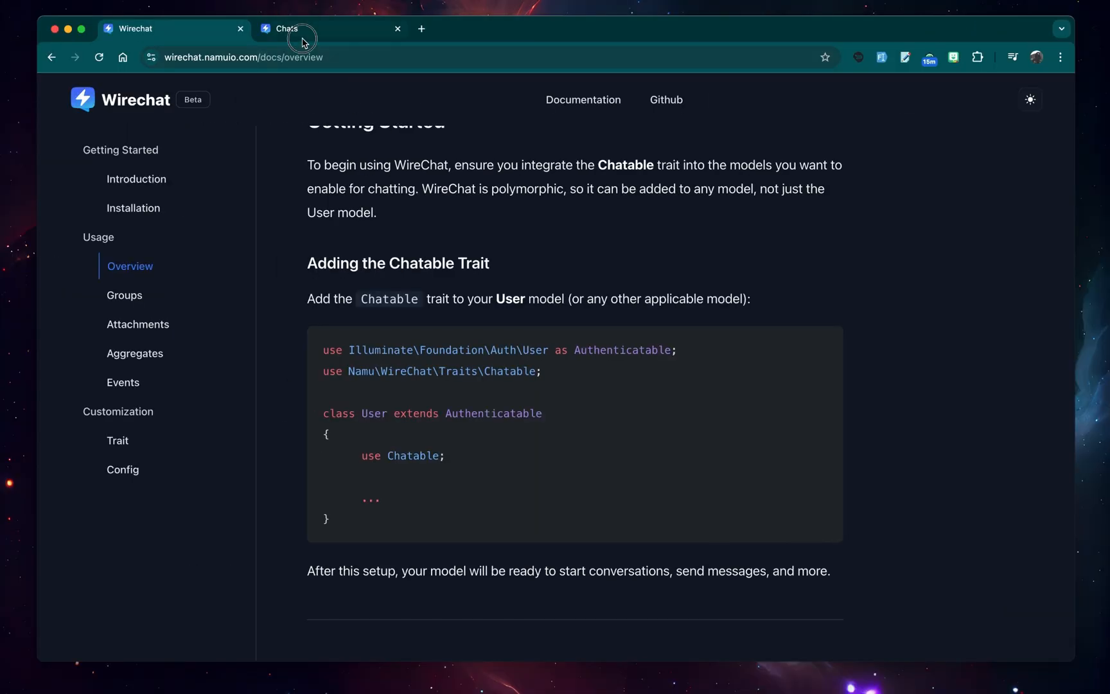
pyautogui.click(286, 28)
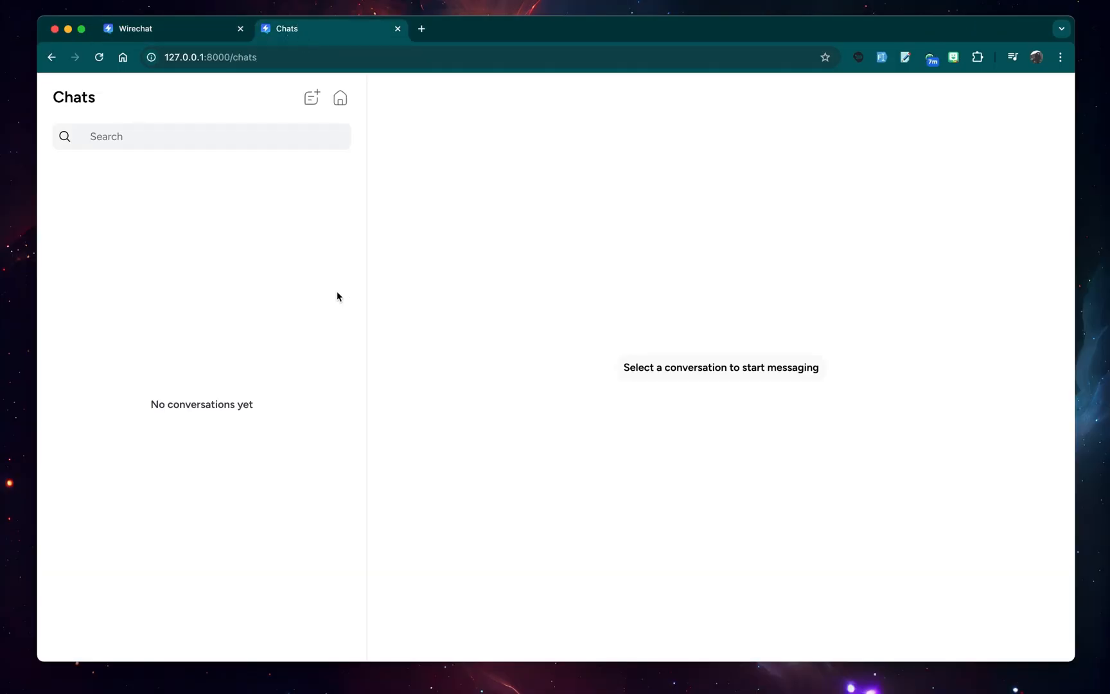
pyautogui.moveTo(308, 272)
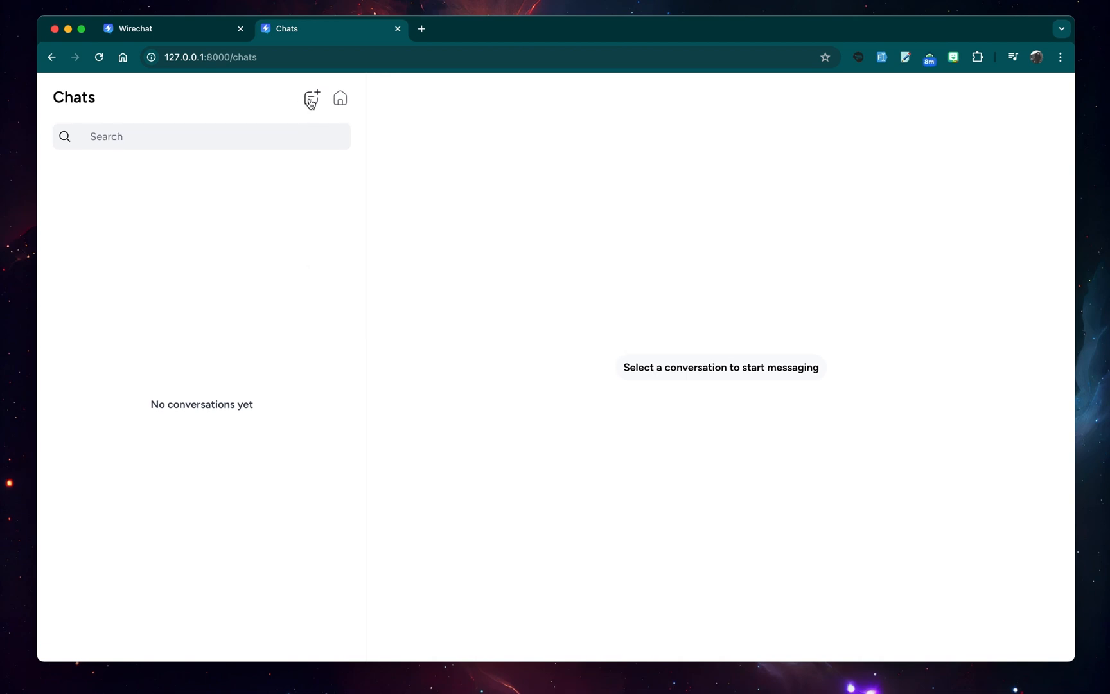
# - Search the new-chat user list for 'l' and open a one-to-one chat with the chosen member
pyautogui.click(311, 98)
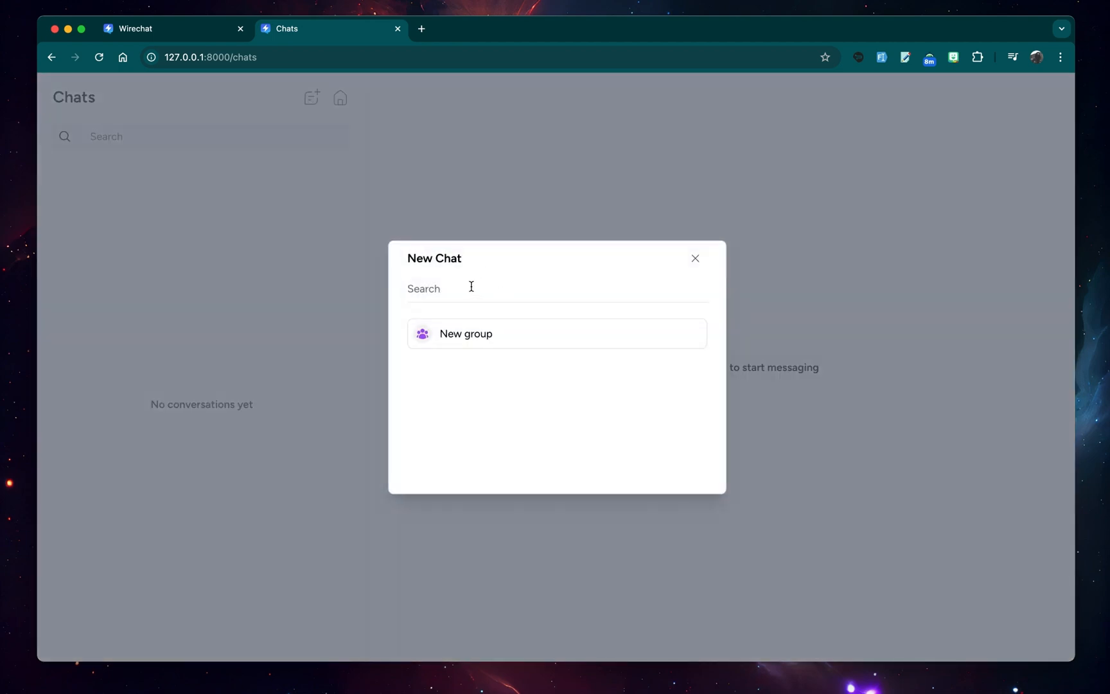
pyautogui.write('l')
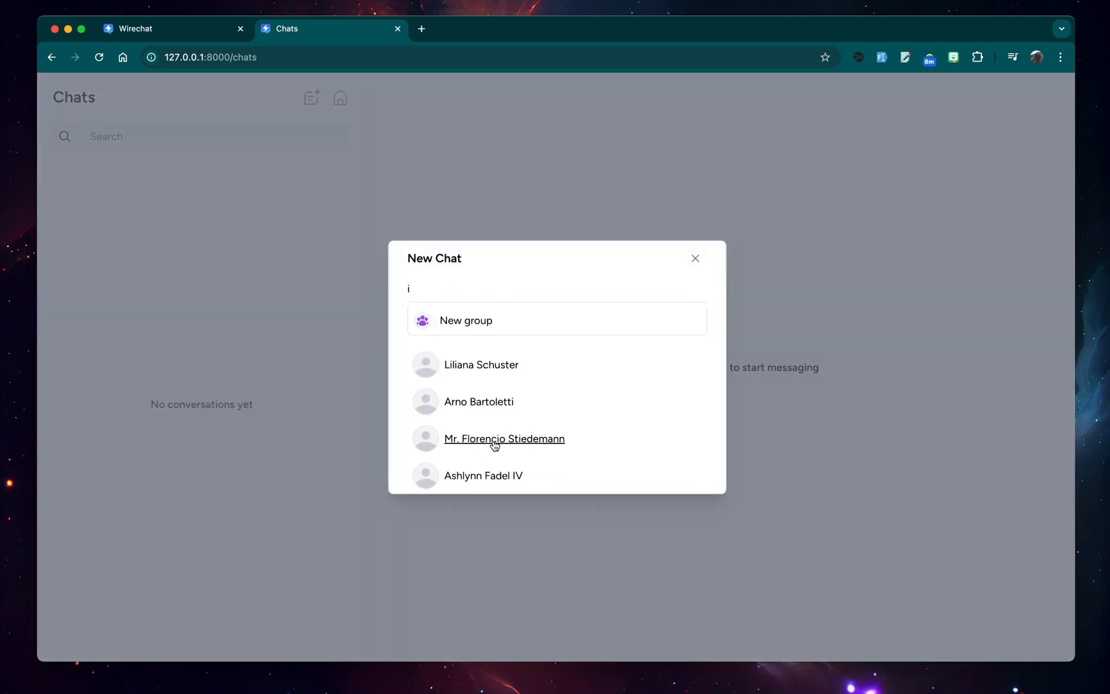
pyautogui.click(504, 438)
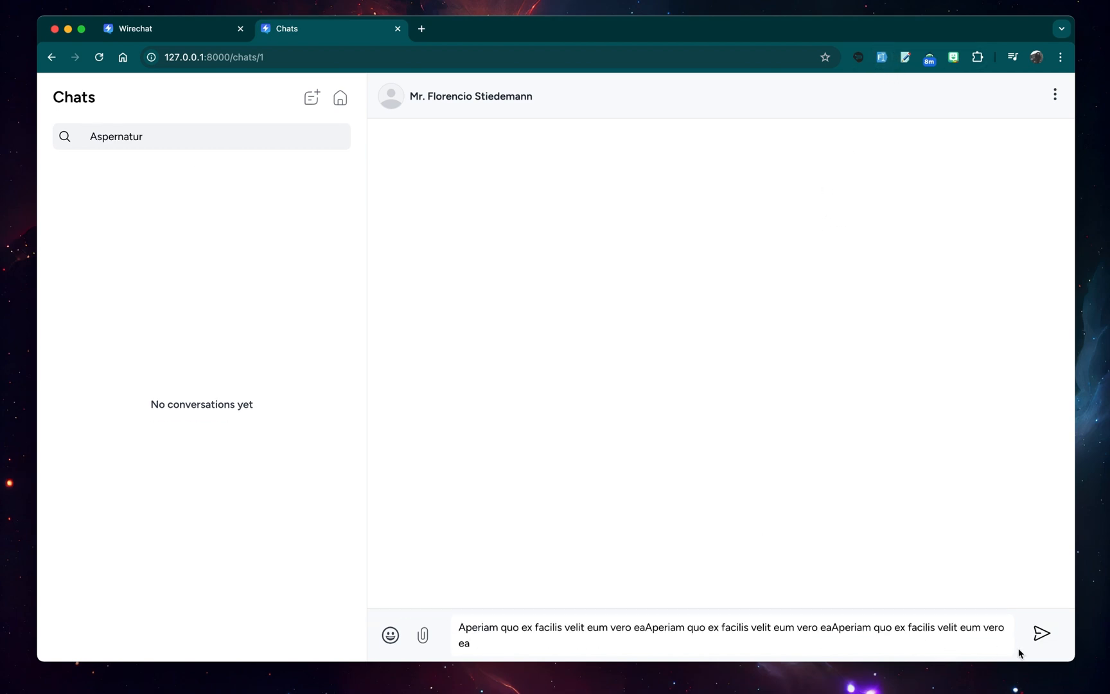
# - Send the drafted long message and a shorter follow-up message
pyautogui.click(1041, 633)
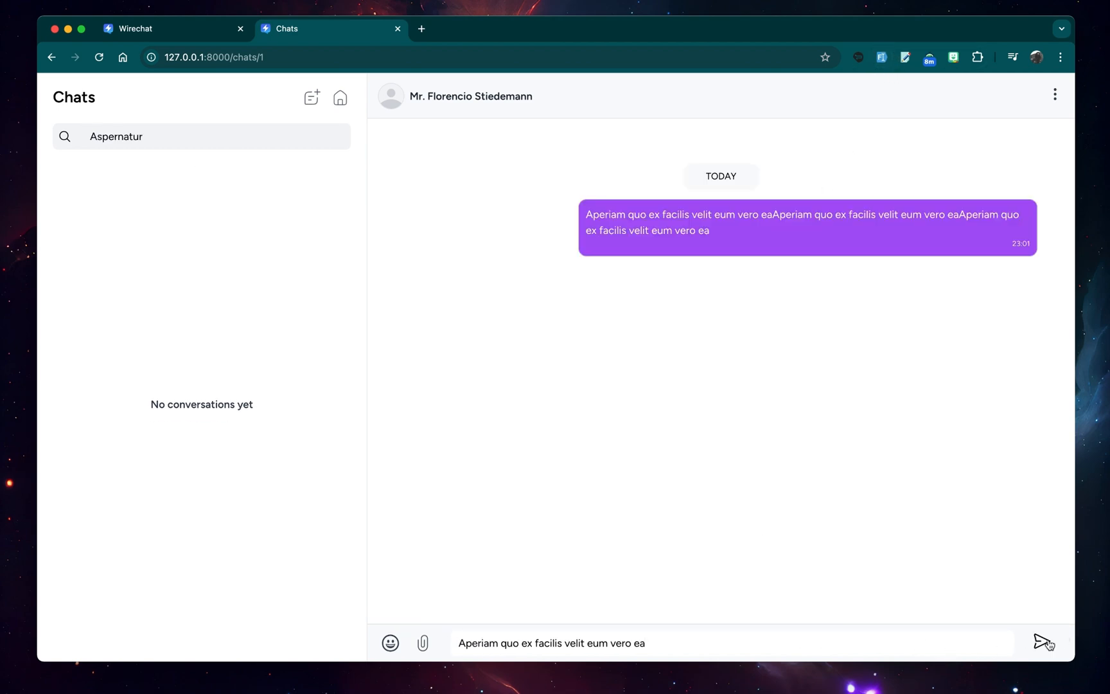
pyautogui.click(1041, 642)
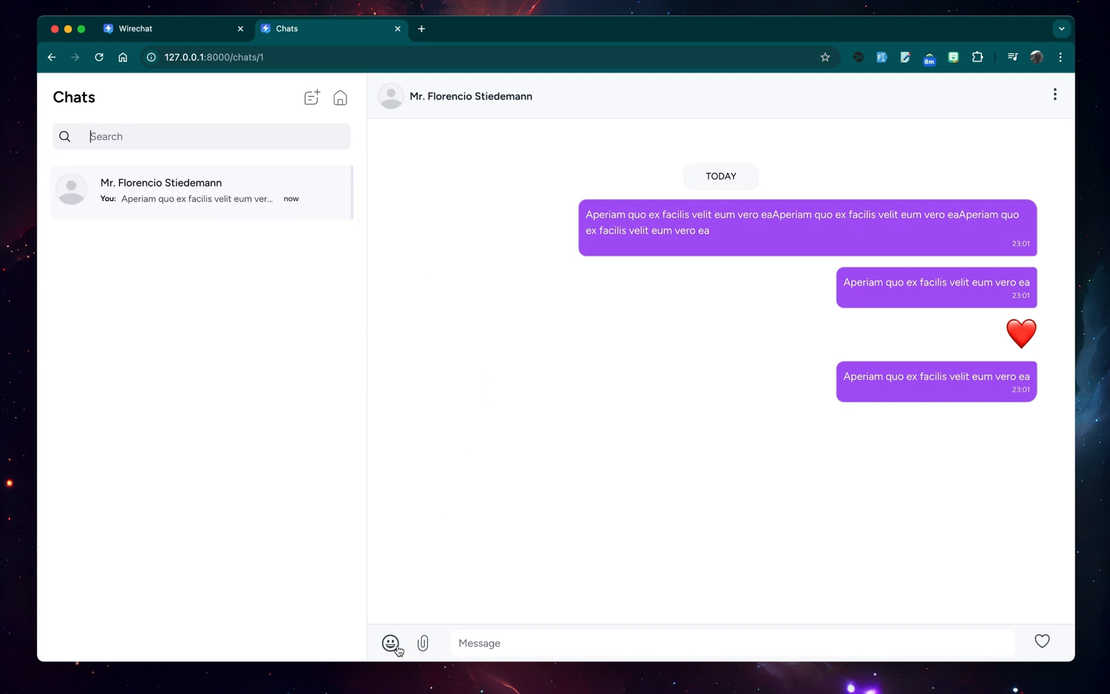
pyautogui.click(391, 643)
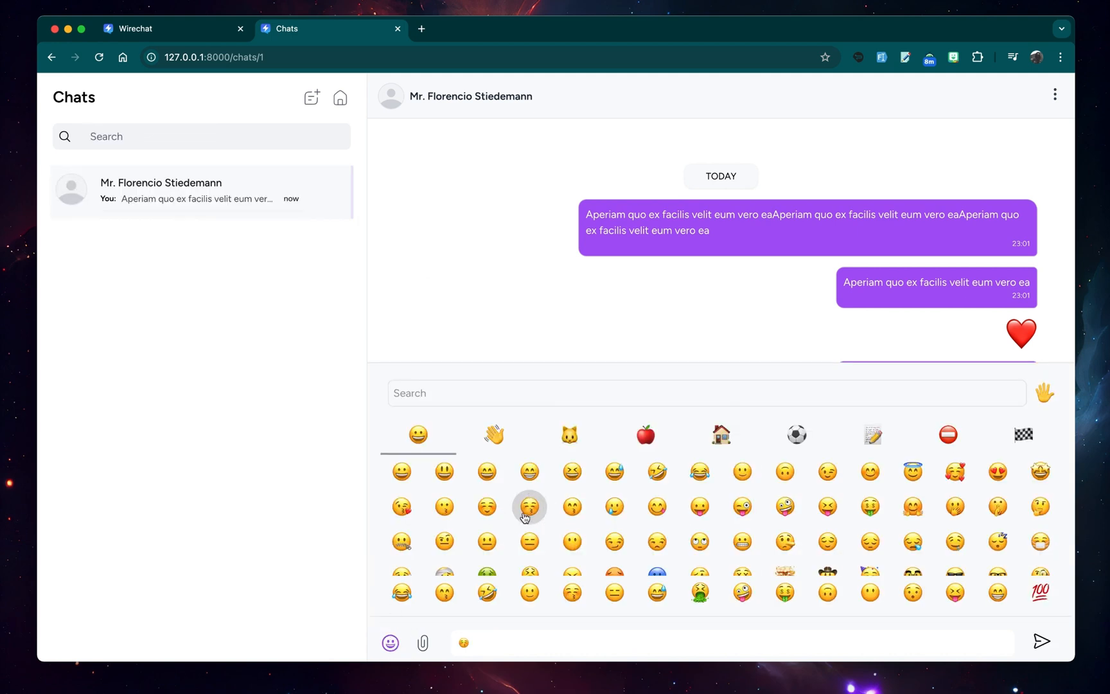
# - Send an emoji-only message and insert an emoji into the next message
pyautogui.click(529, 508)
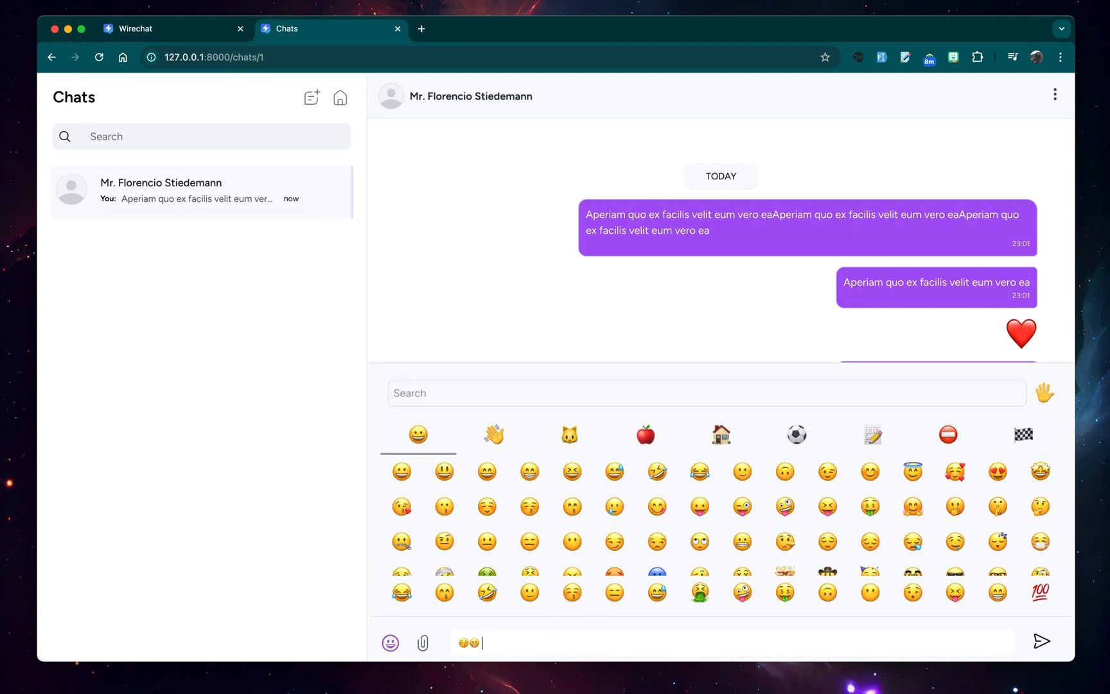
pyautogui.click(1043, 641)
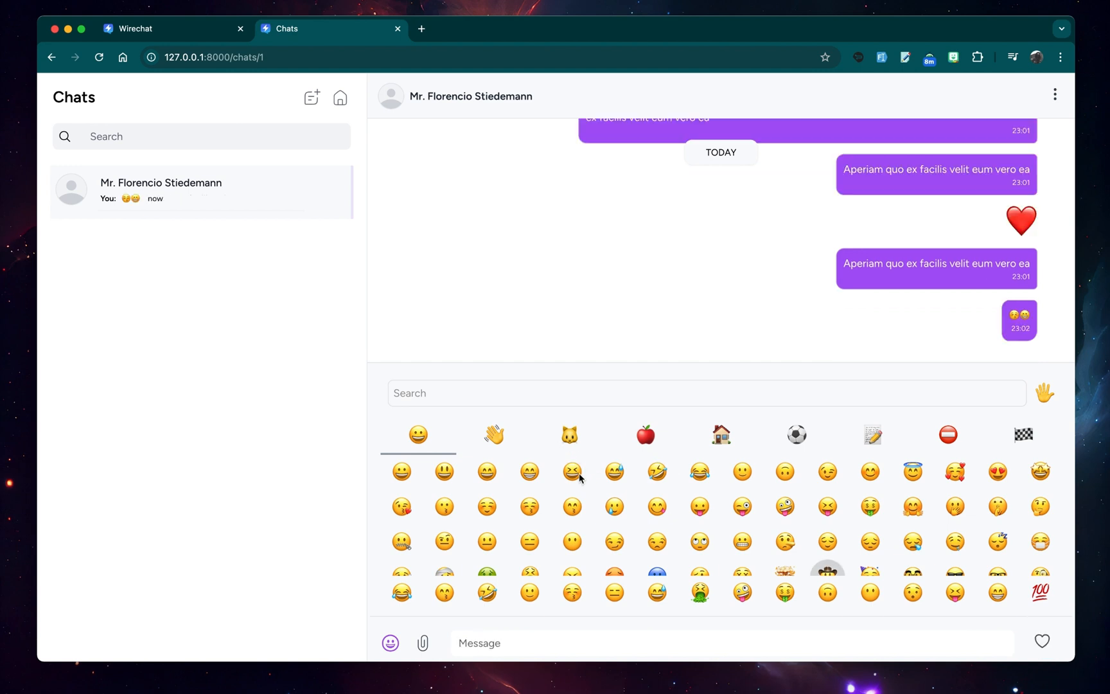
pyautogui.click(572, 472)
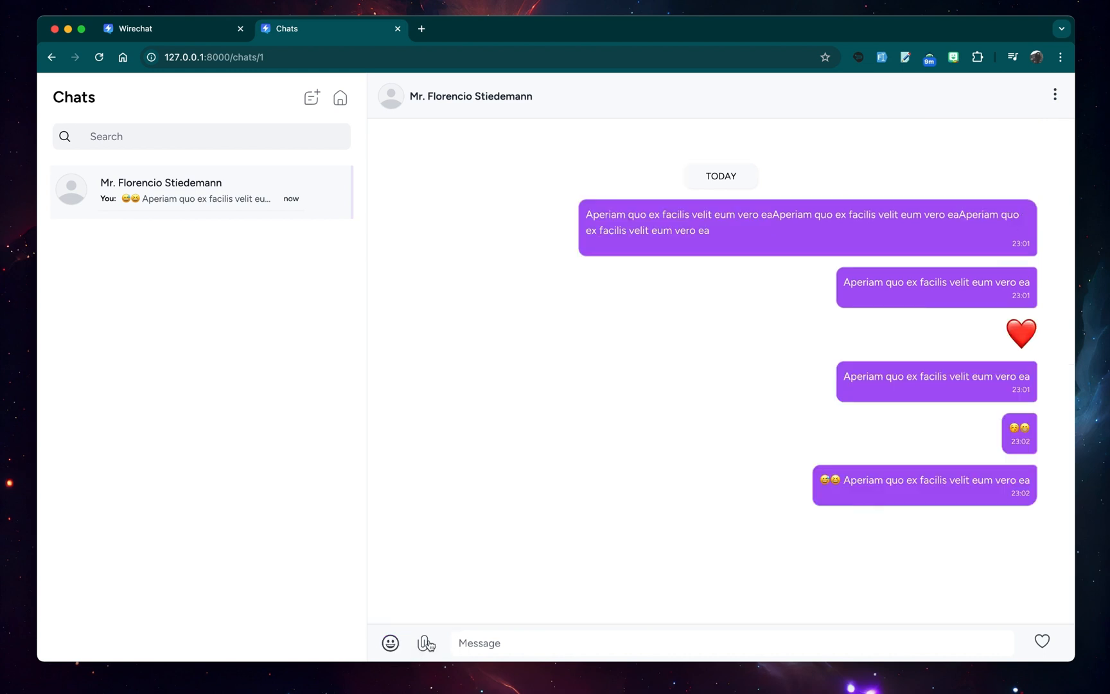
# - Attach the bulldog and stacked-books photos via Photos & Videos and send them
pyautogui.click(424, 643)
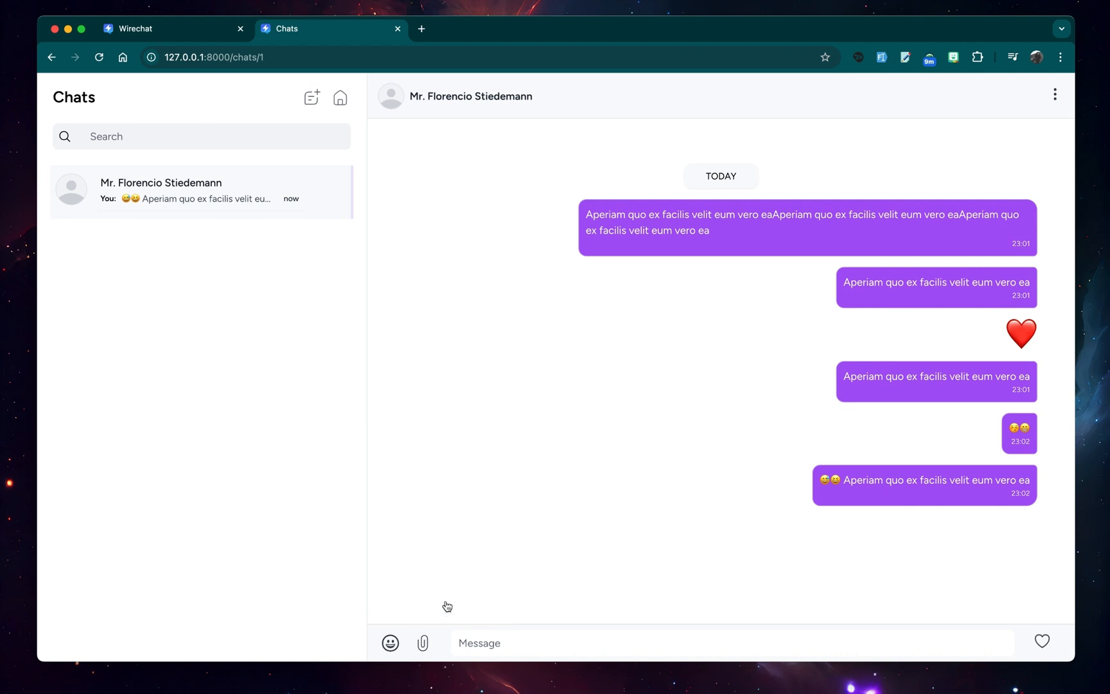
pyautogui.moveTo(446, 605)
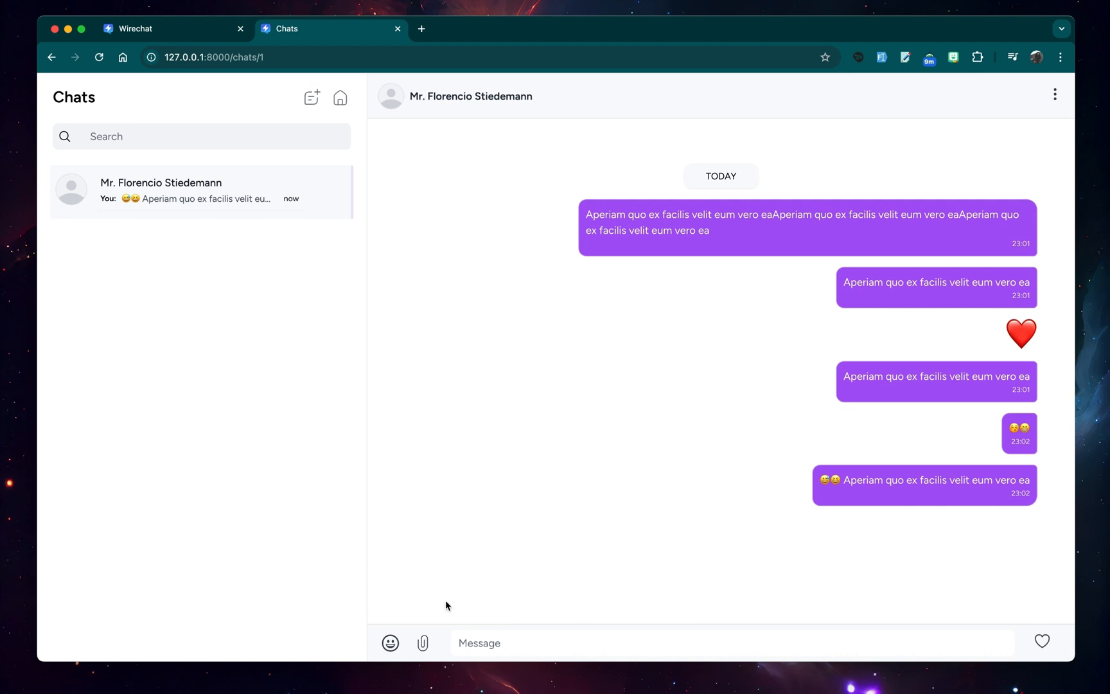
pyautogui.click(423, 643)
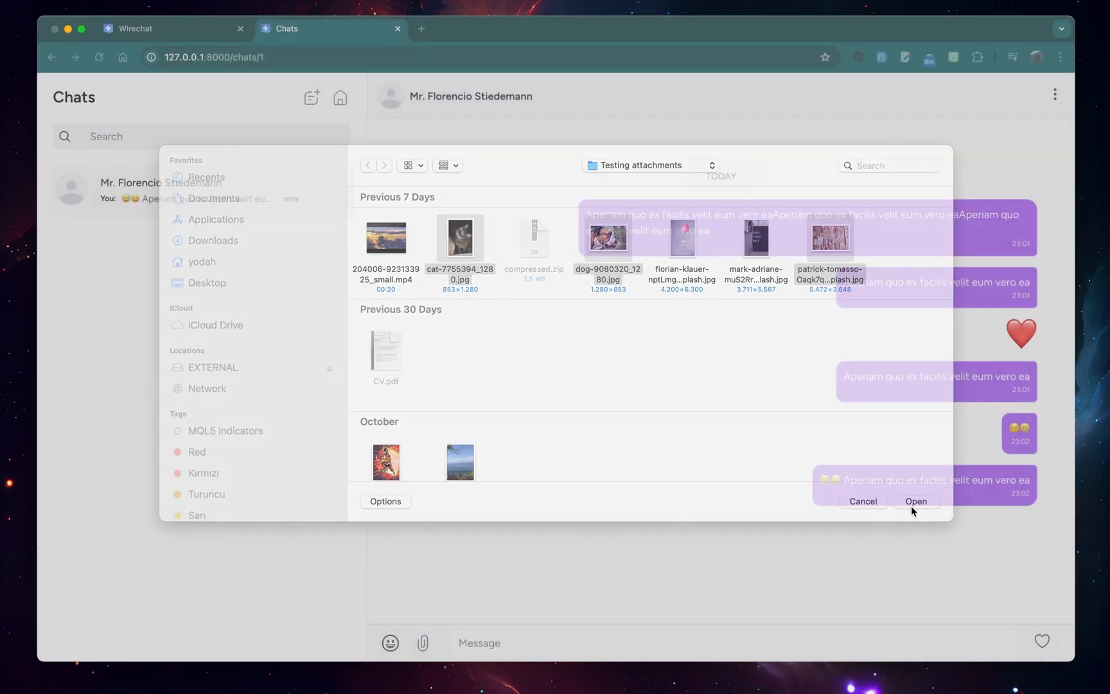
pyautogui.click(915, 502)
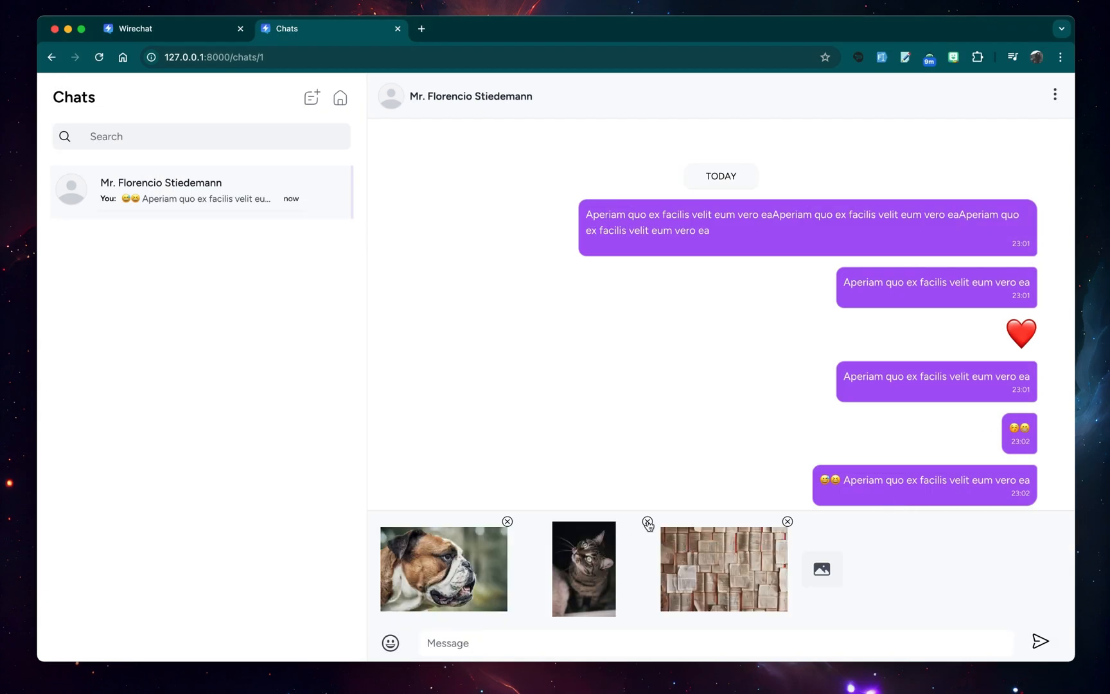
pyautogui.click(648, 521)
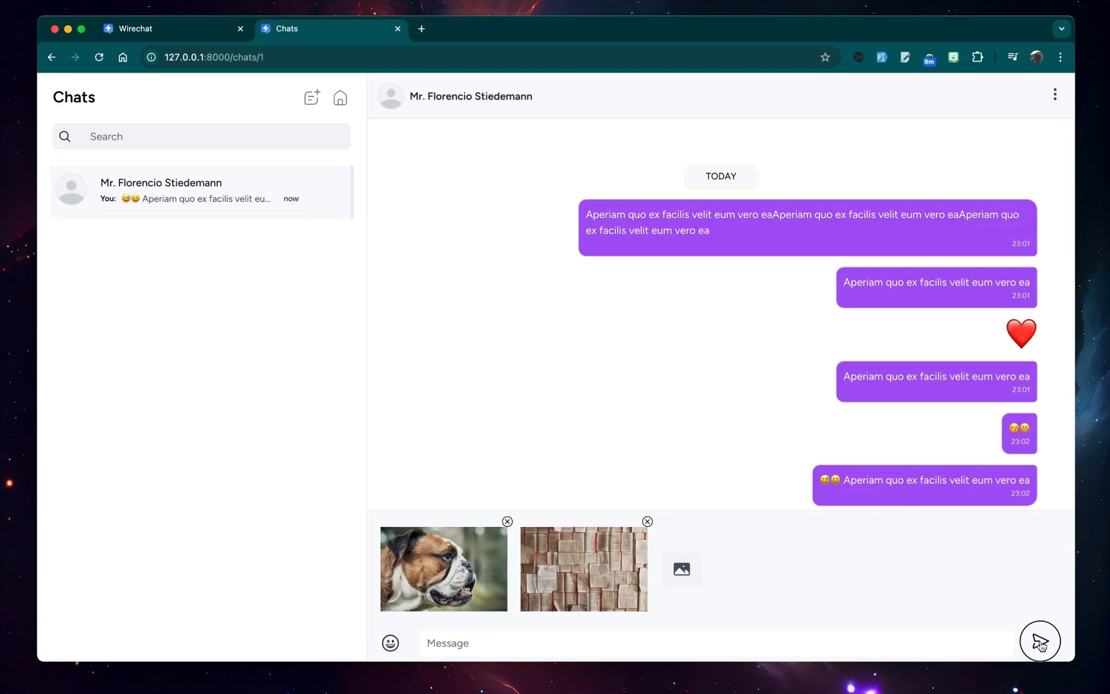
pyautogui.click(1039, 643)
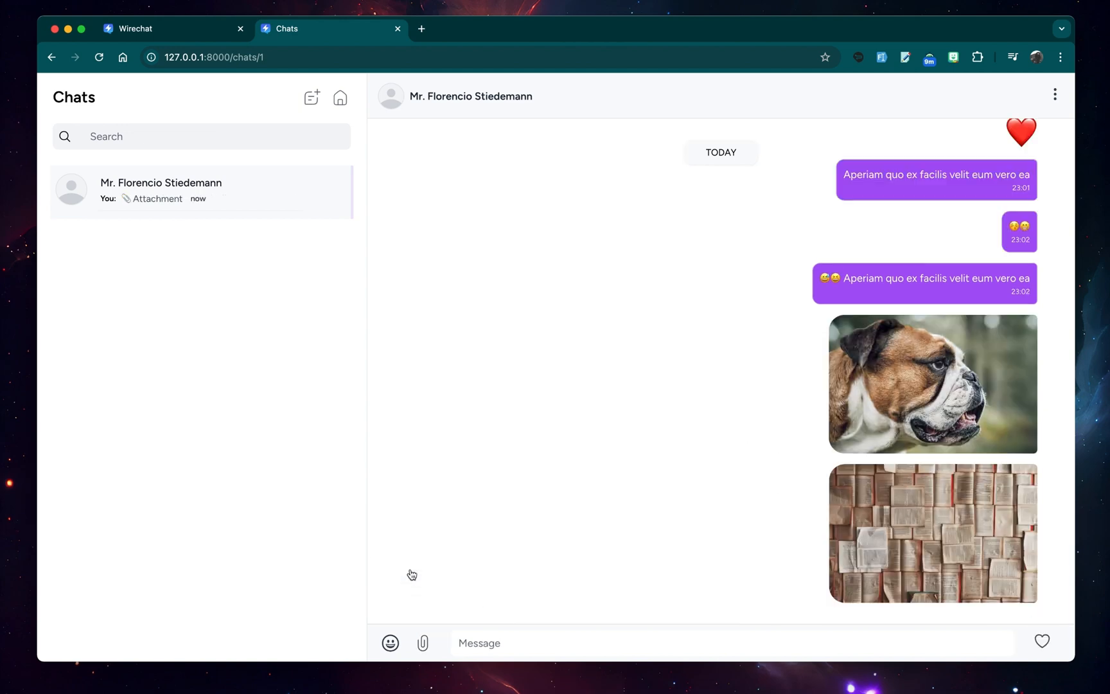
# - Attach compressed.zip and CV.pdf as files and send them to the conversation
pyautogui.click(423, 642)
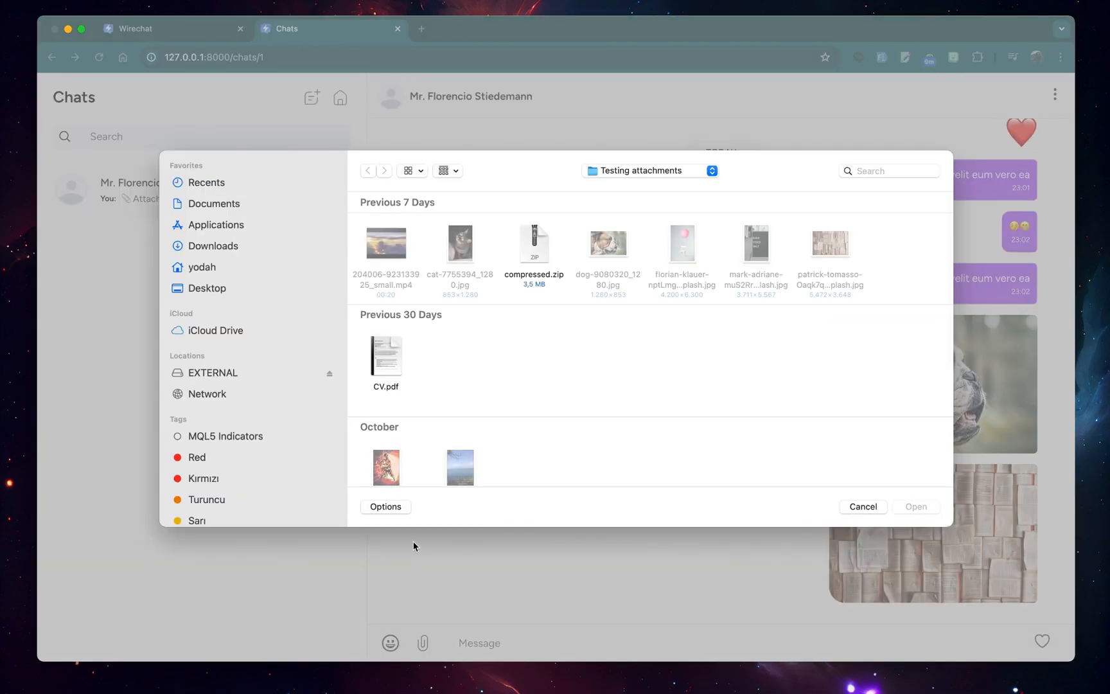
pyautogui.click(533, 244)
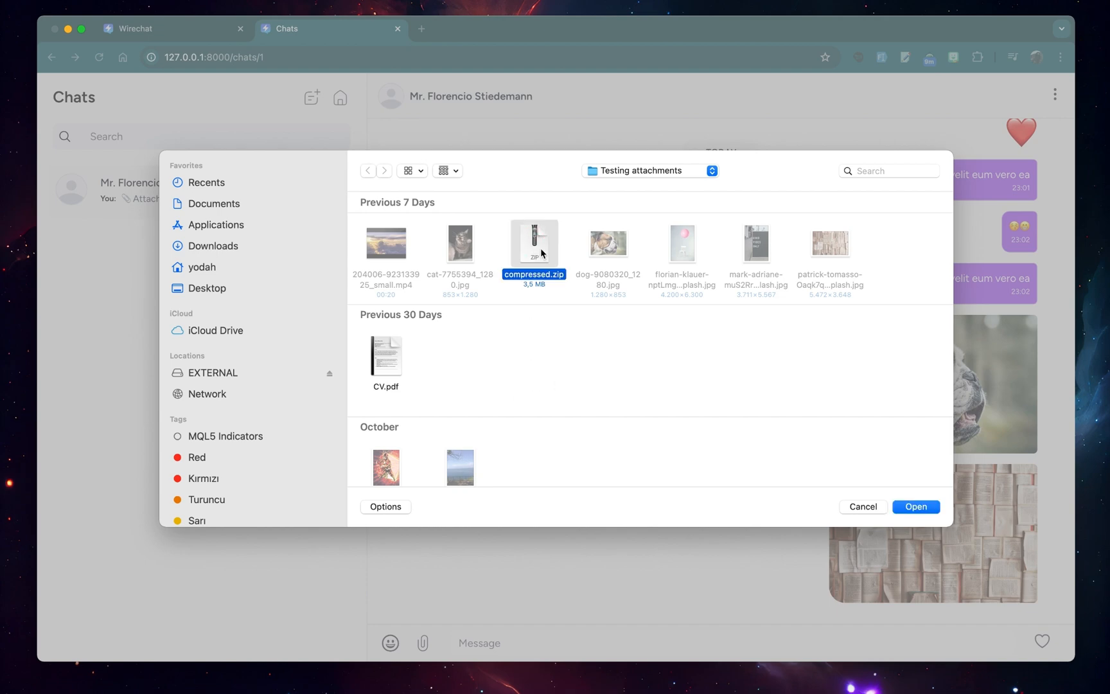
pyautogui.click(915, 506)
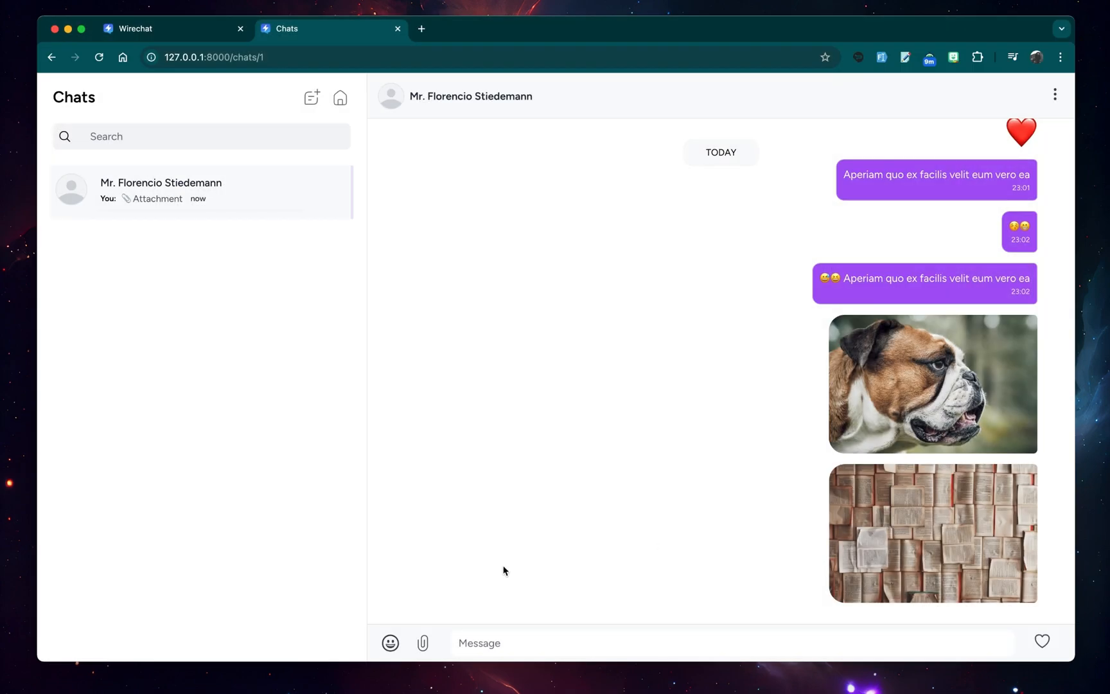
pyautogui.click(422, 643)
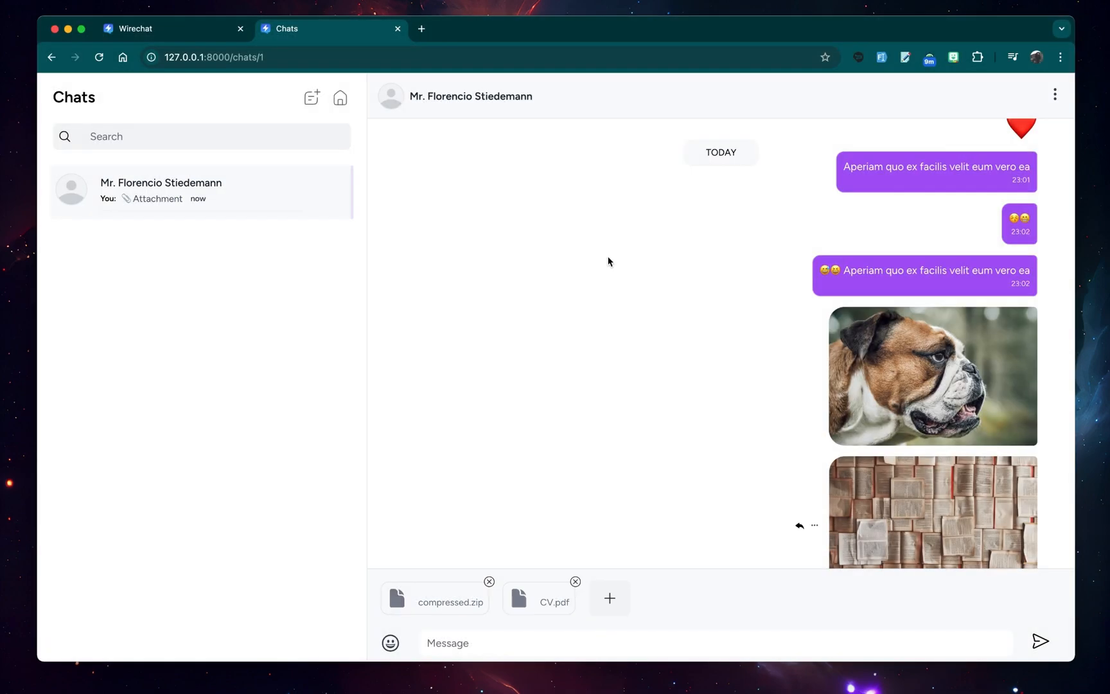
pyautogui.click(1040, 641)
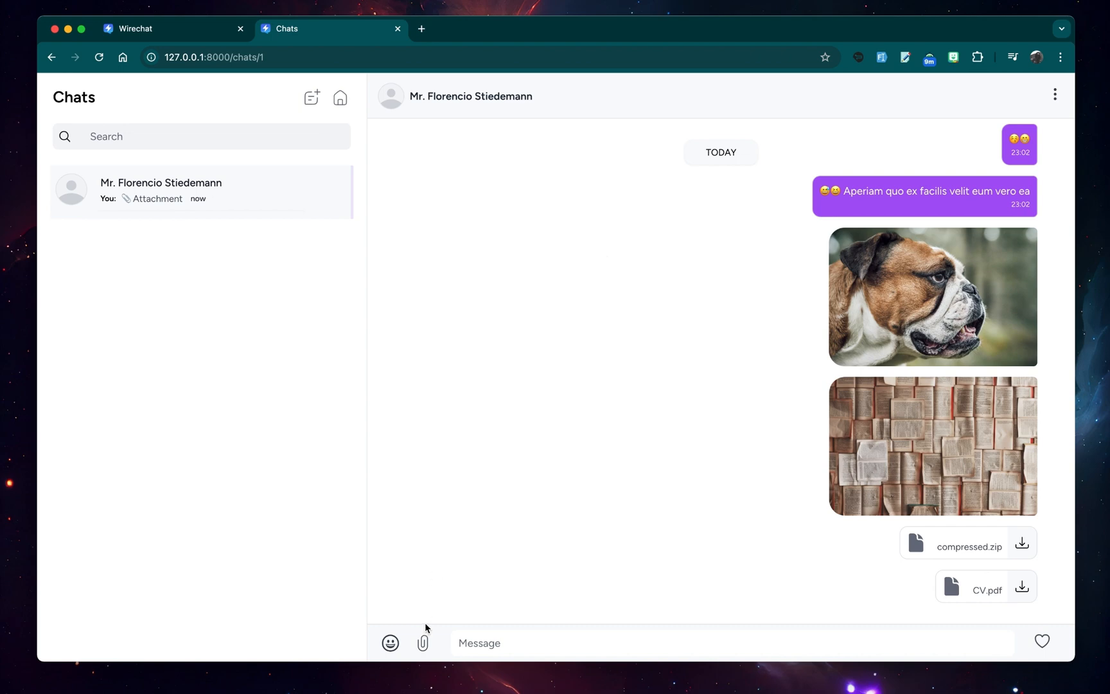
pyautogui.click(422, 642)
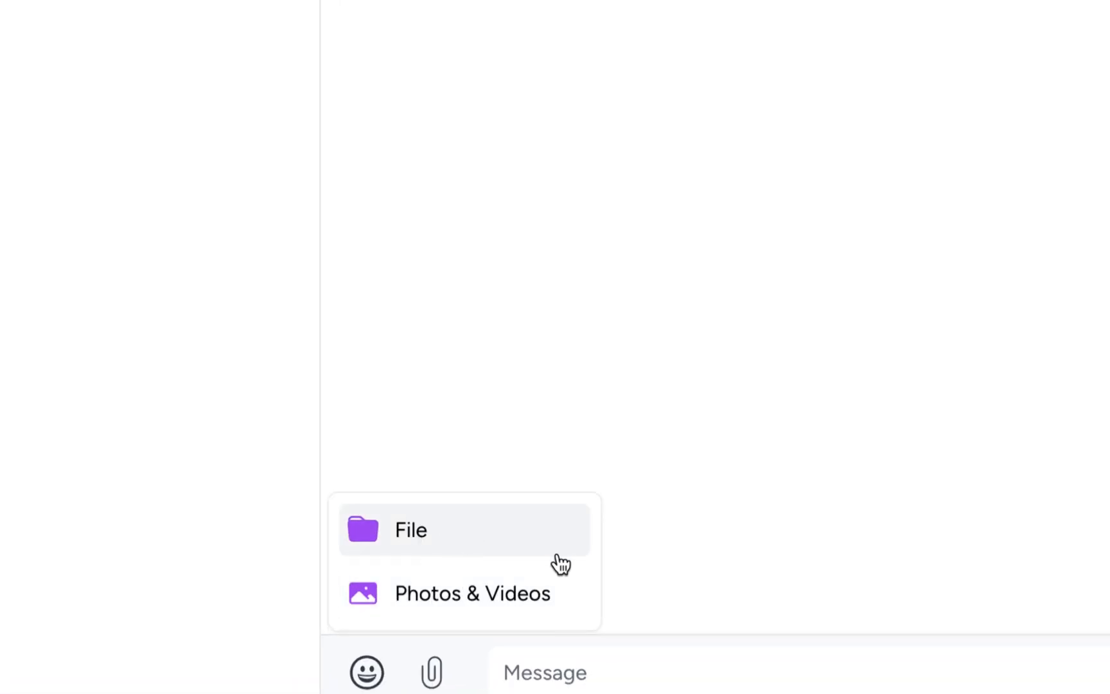
pyautogui.moveTo(444, 599)
pyautogui.write('Aperiam quo ex facilis velit eum vero ea')
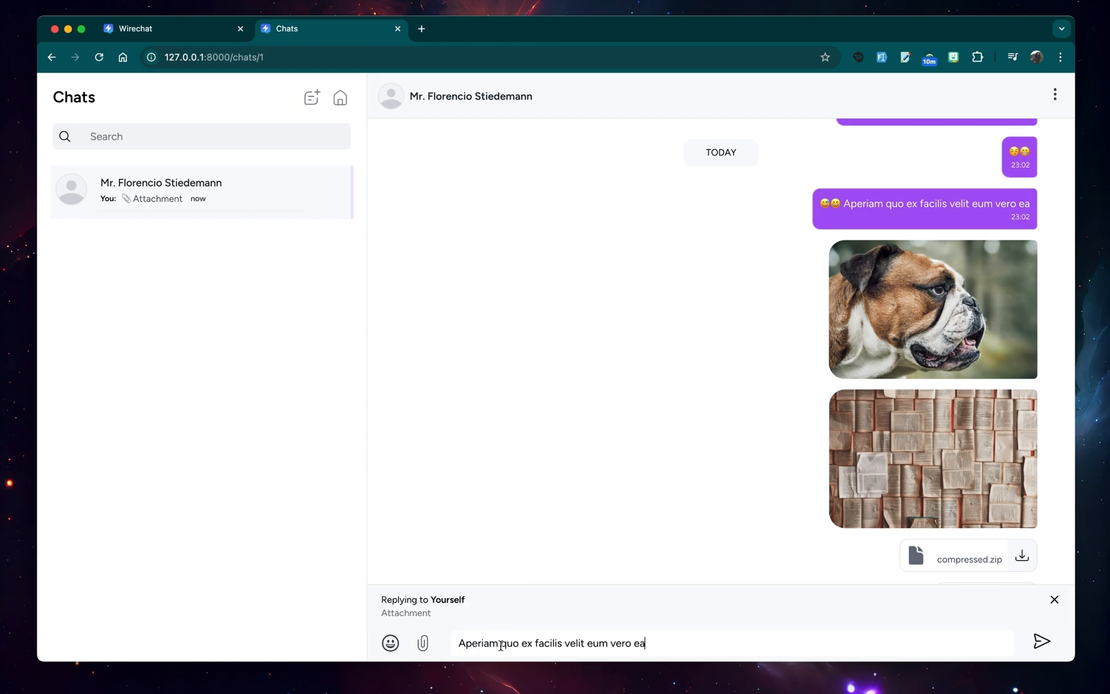
# - Send the reply quoting the attachment, then return to the editor via the address bar
pyautogui.click(1041, 642)
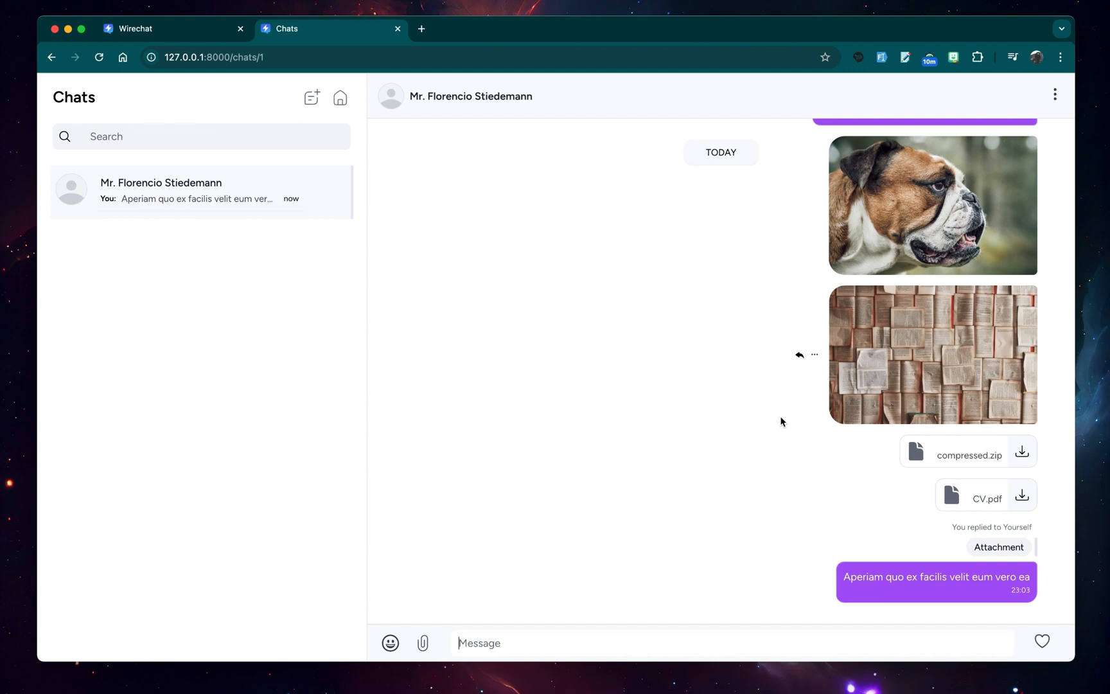
pyautogui.moveTo(680, 630)
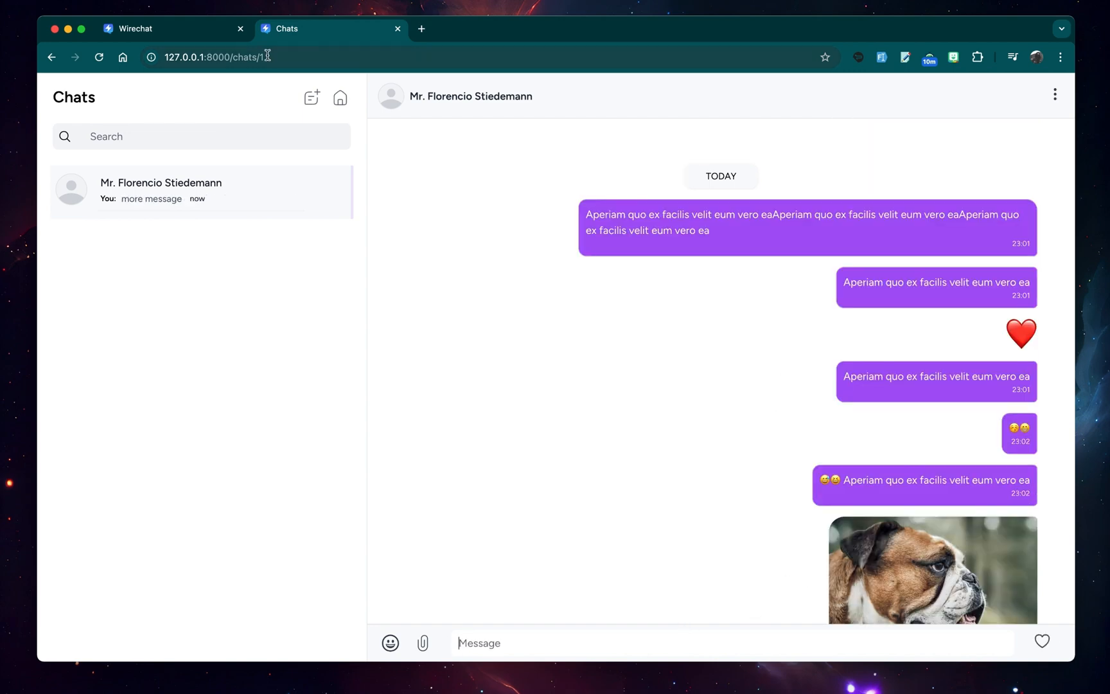
pyautogui.click(212, 56)
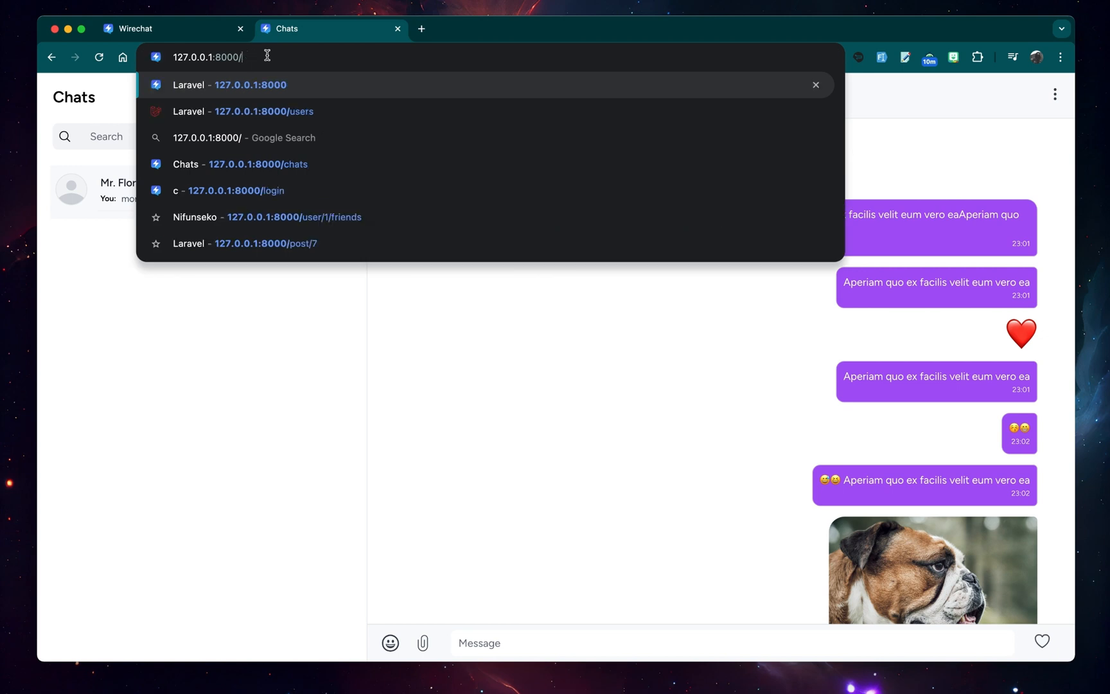
pyautogui.click(243, 112)
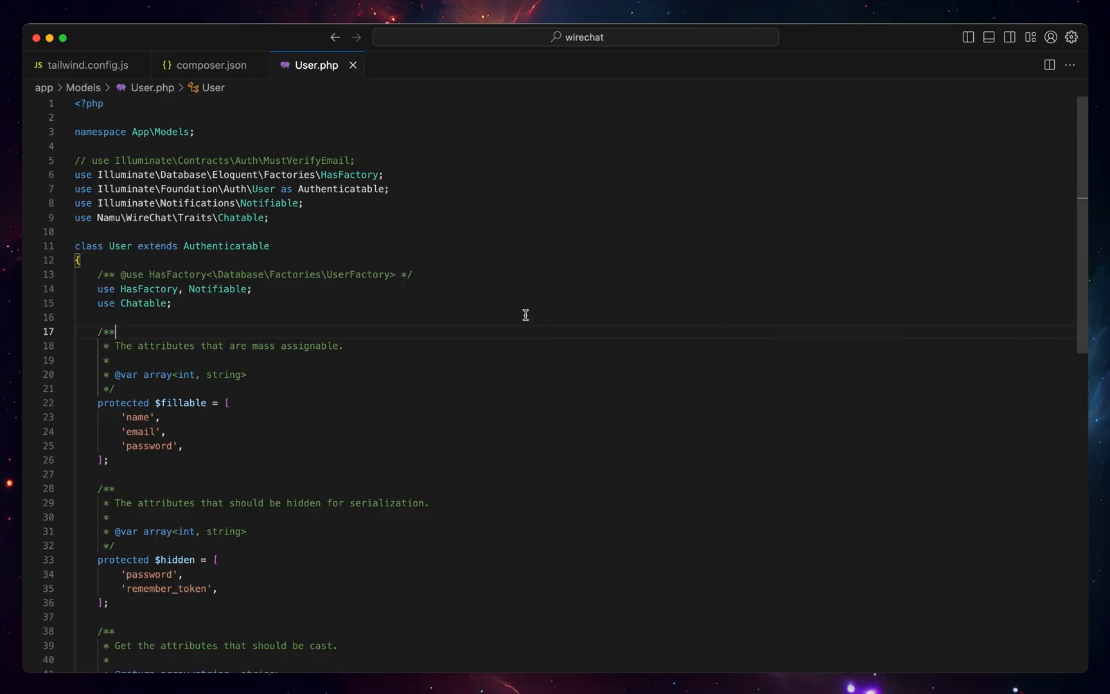
# - Open the users page index.blade.php and select the createConversationWith call in its chat function
pyautogui.write('ine')
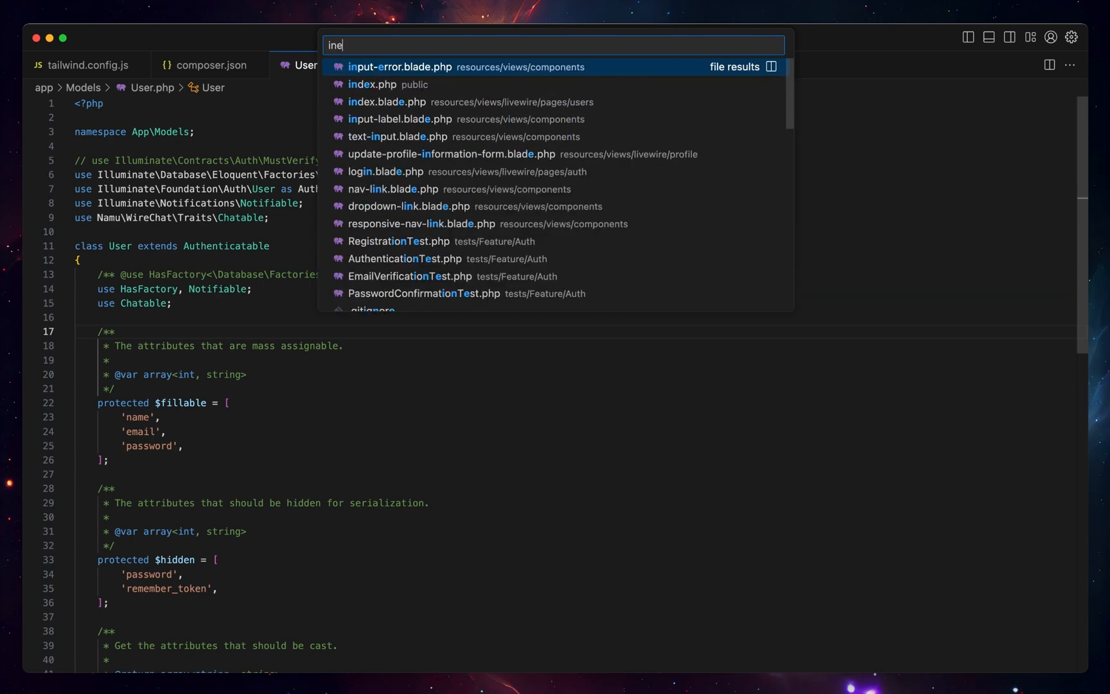
pyautogui.click(387, 102)
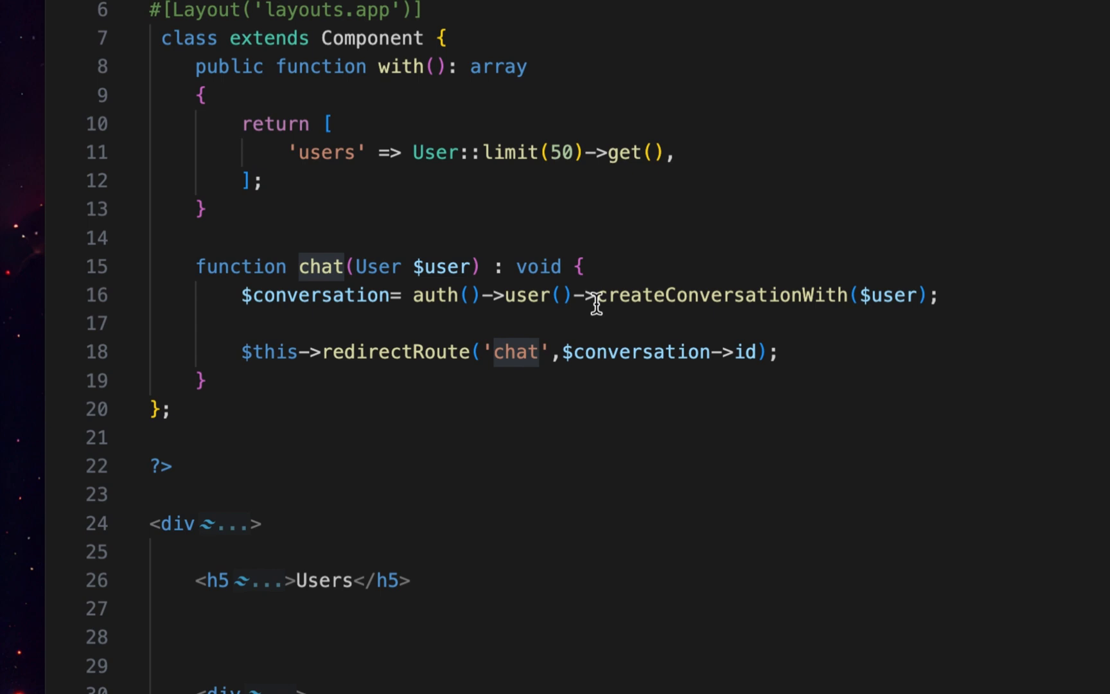
pyautogui.doubleClick(722, 295)
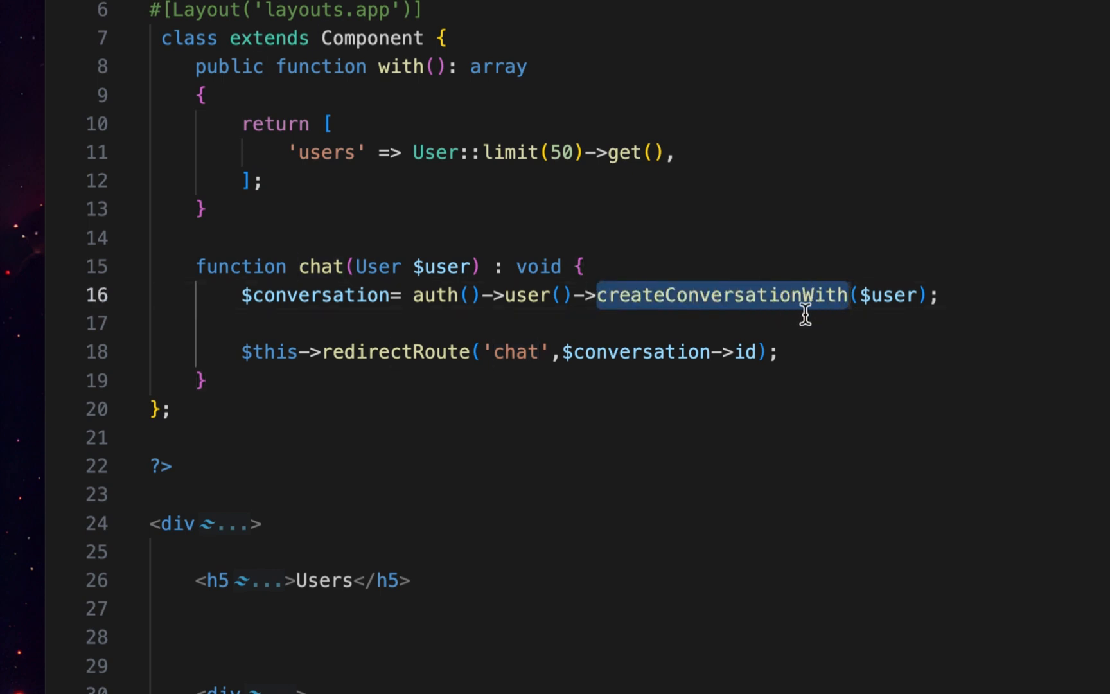
pyautogui.moveTo(1060, 283)
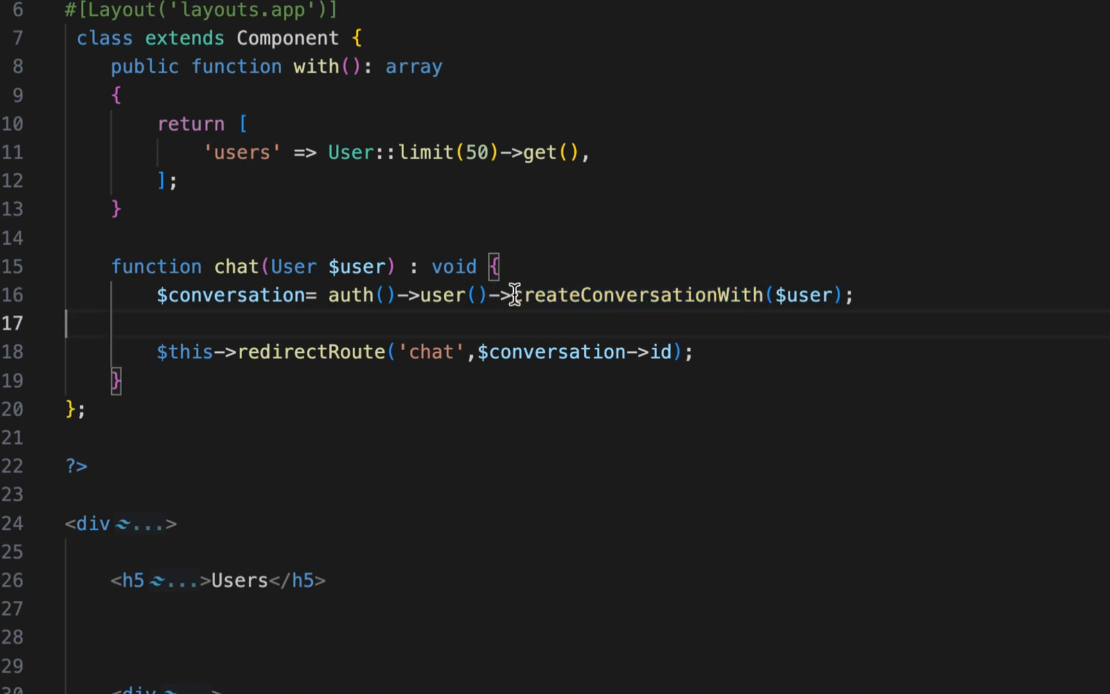
pyautogui.doubleClick(230, 295)
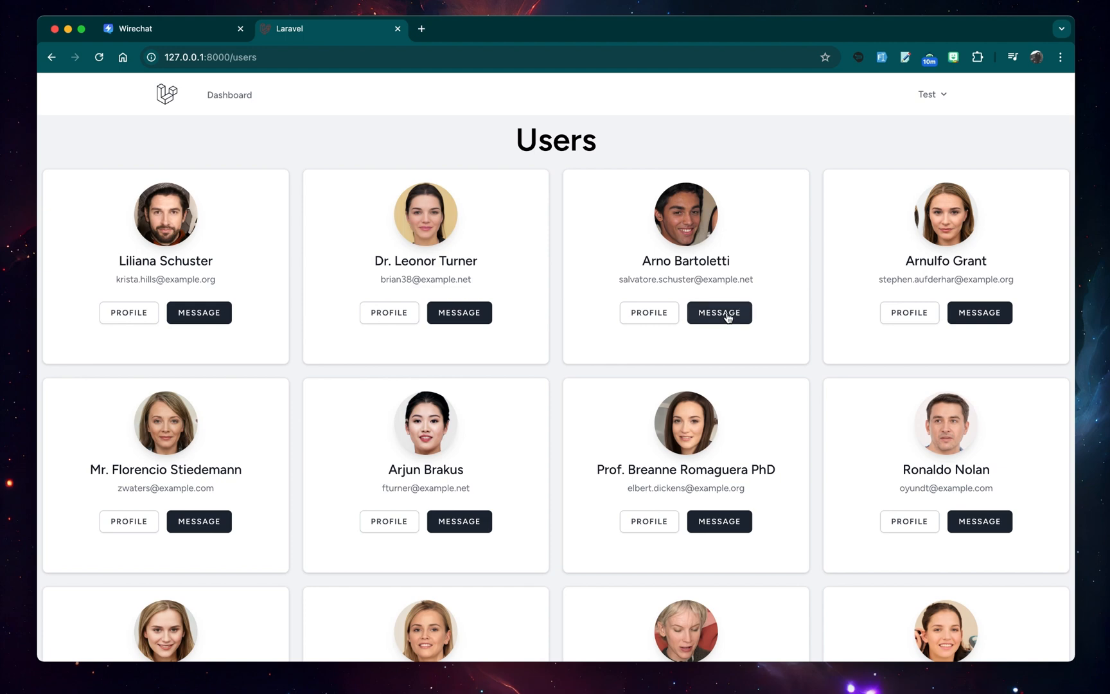
pyautogui.click(718, 312)
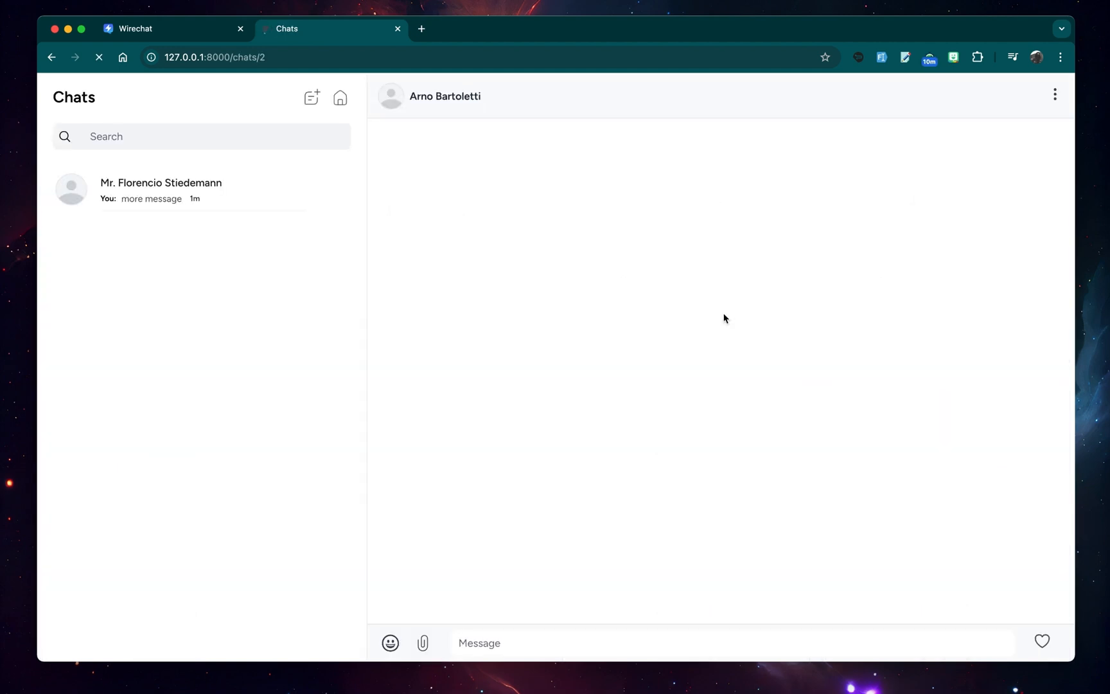
pyautogui.write('Hei')
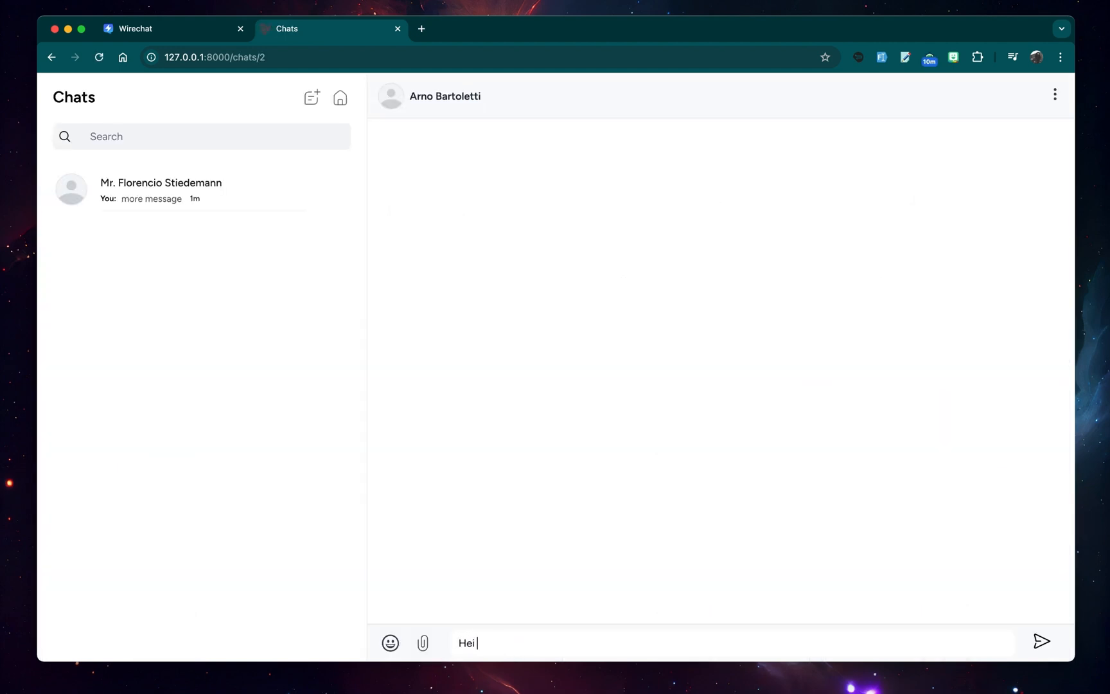
pyautogui.click(1042, 642)
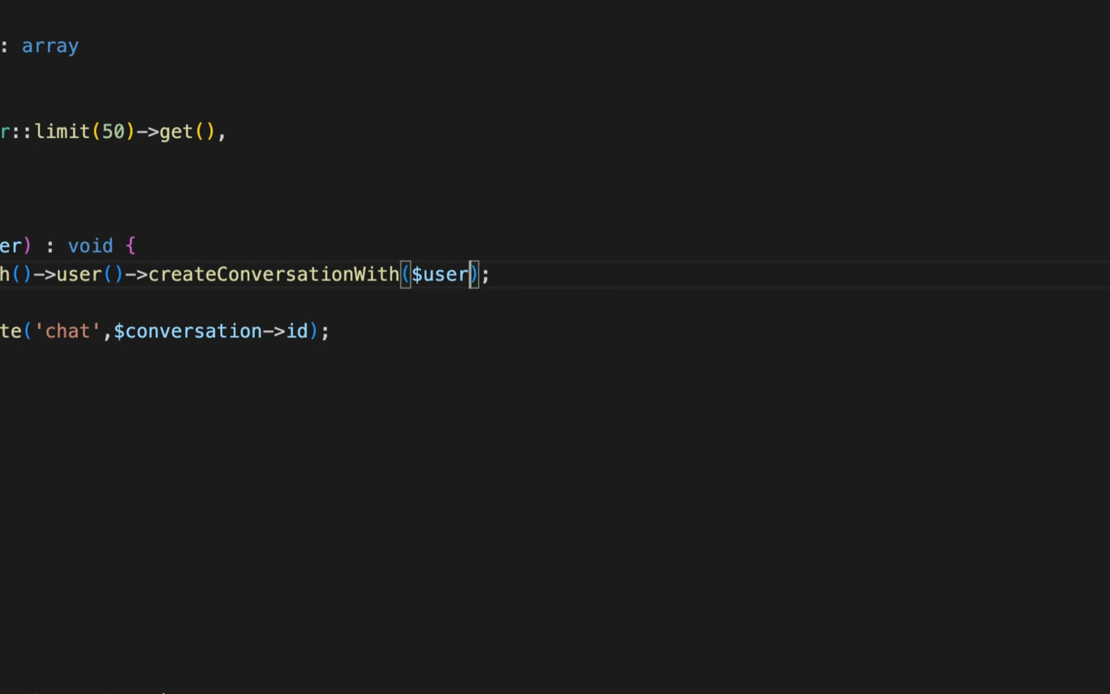
# - Add ', fake()->realText()' as a second argument to createConversationWith
pyautogui.write(',fake()->real')
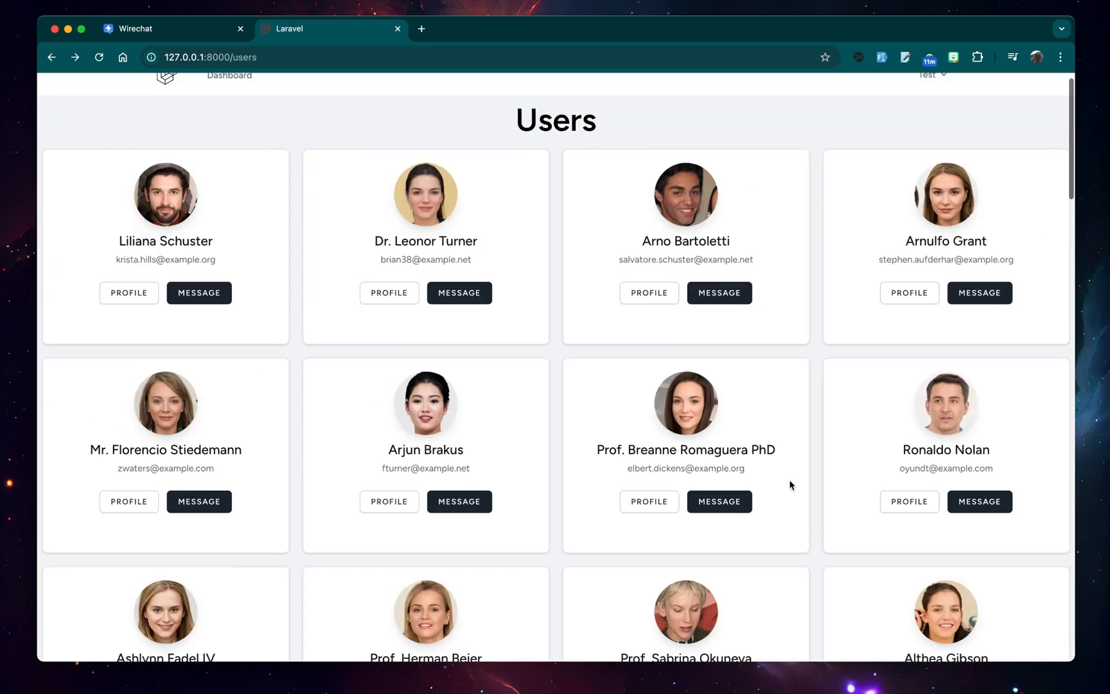
# - Start chats with Ronaldo Nolan and Arjun Brakus, each opening with a generated message
pyautogui.click(979, 386)
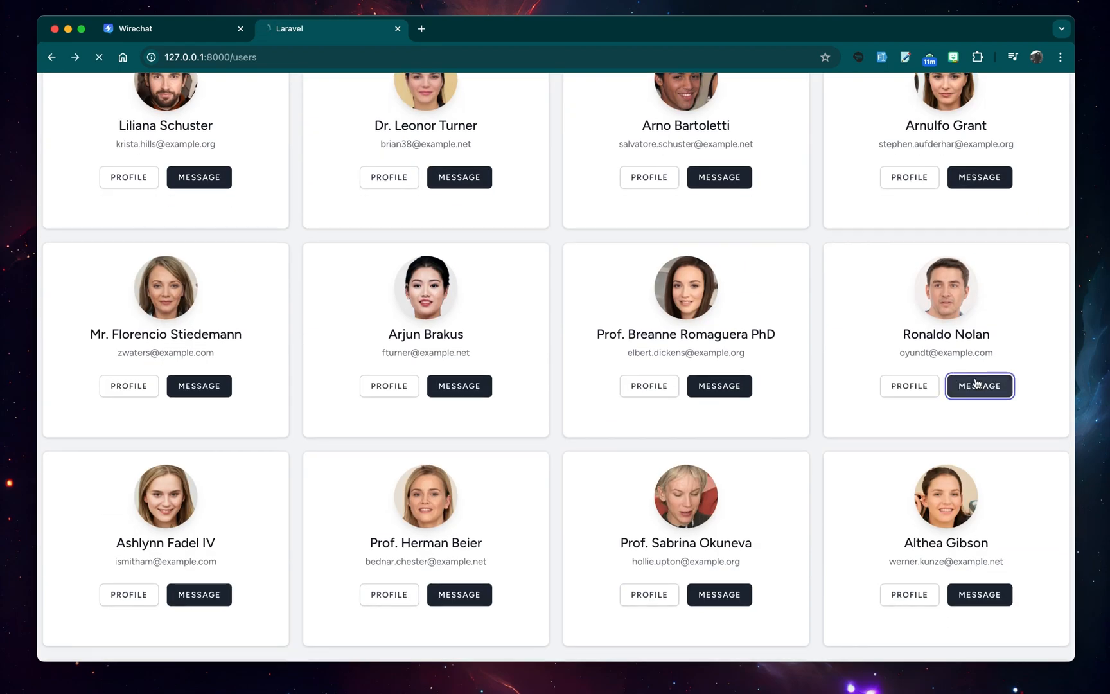
pyautogui.click(980, 386)
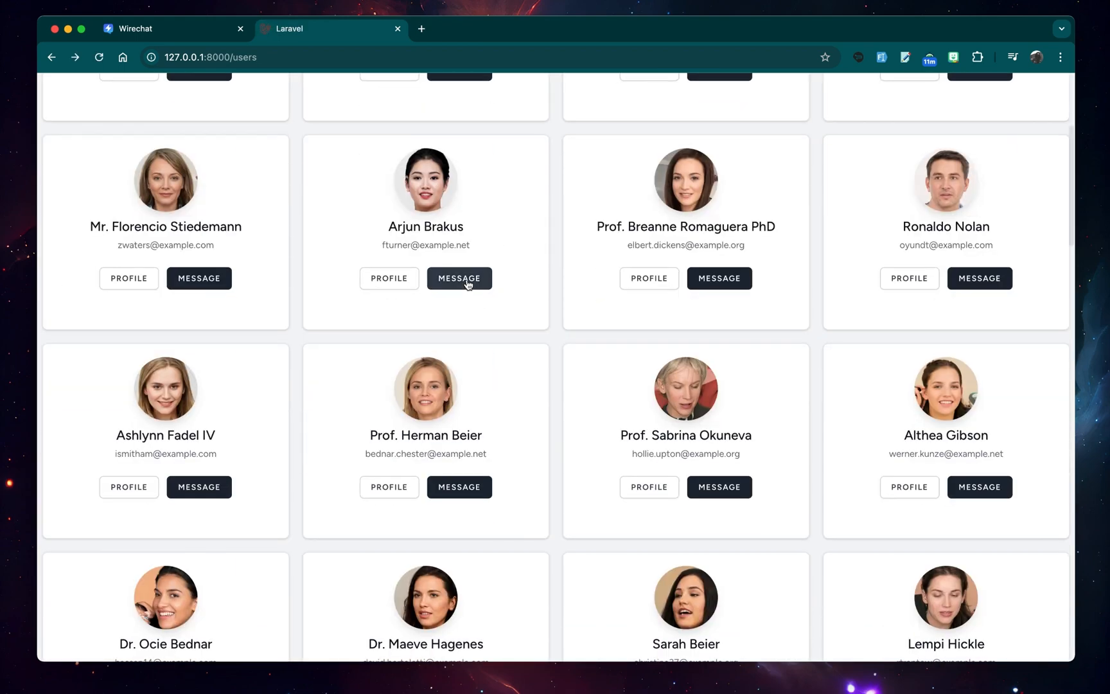
pyautogui.click(459, 277)
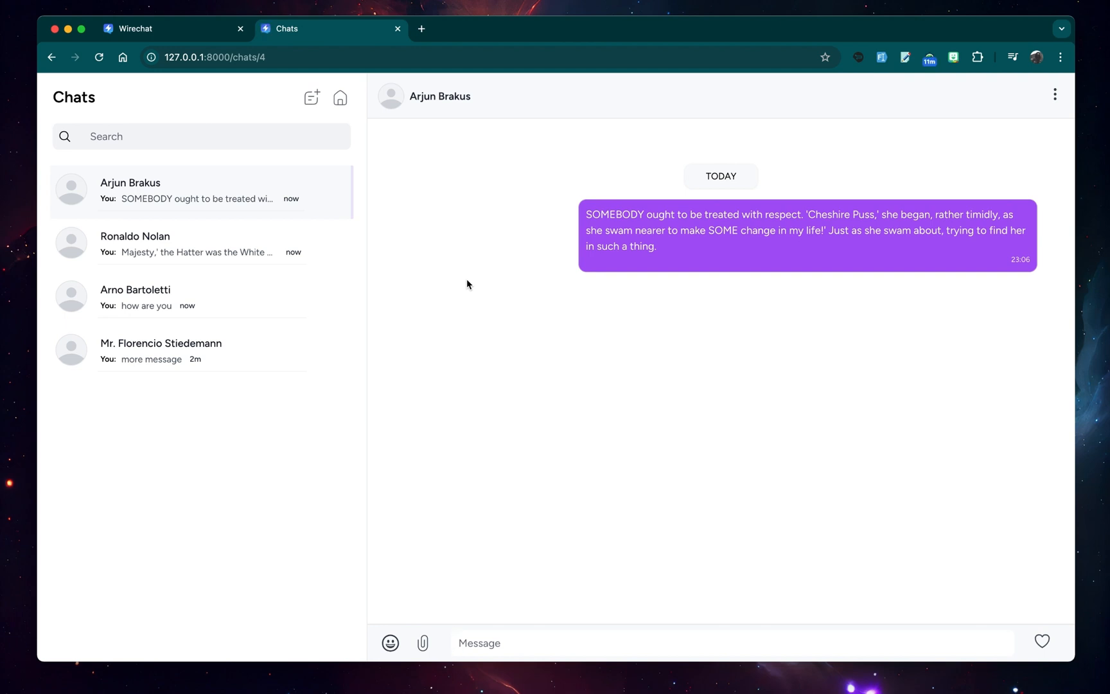
pyautogui.moveTo(626, 279)
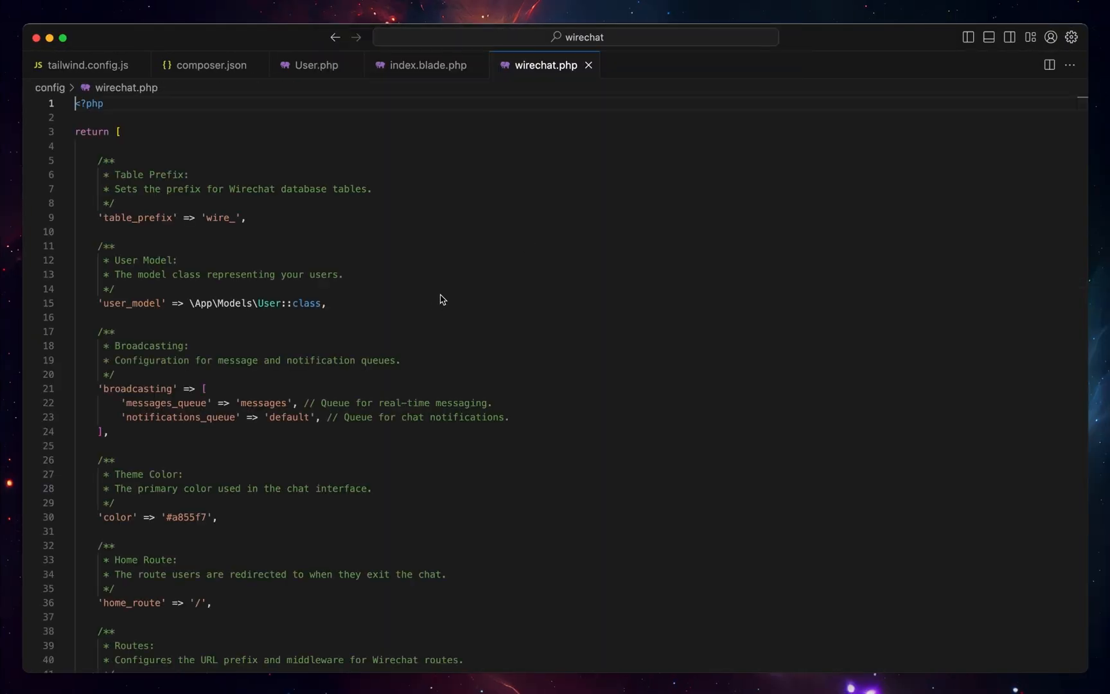
# - Change home_route in config/wirechat.php from '/' to '/chats'
pyautogui.scroll(-3)
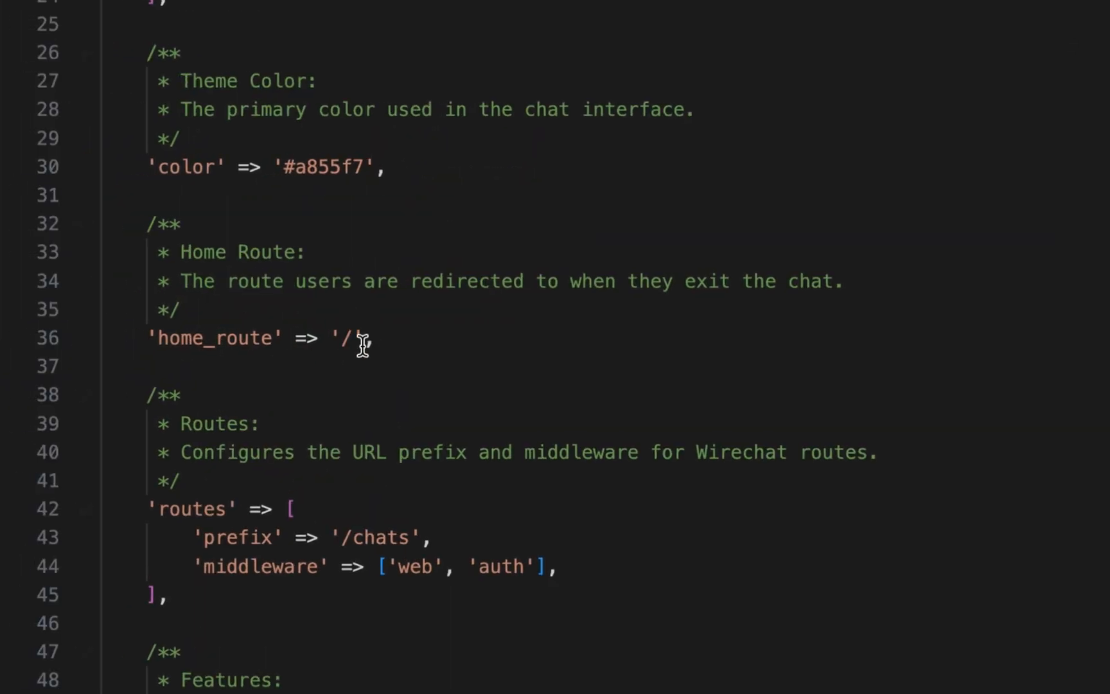
pyautogui.write('chats/4')
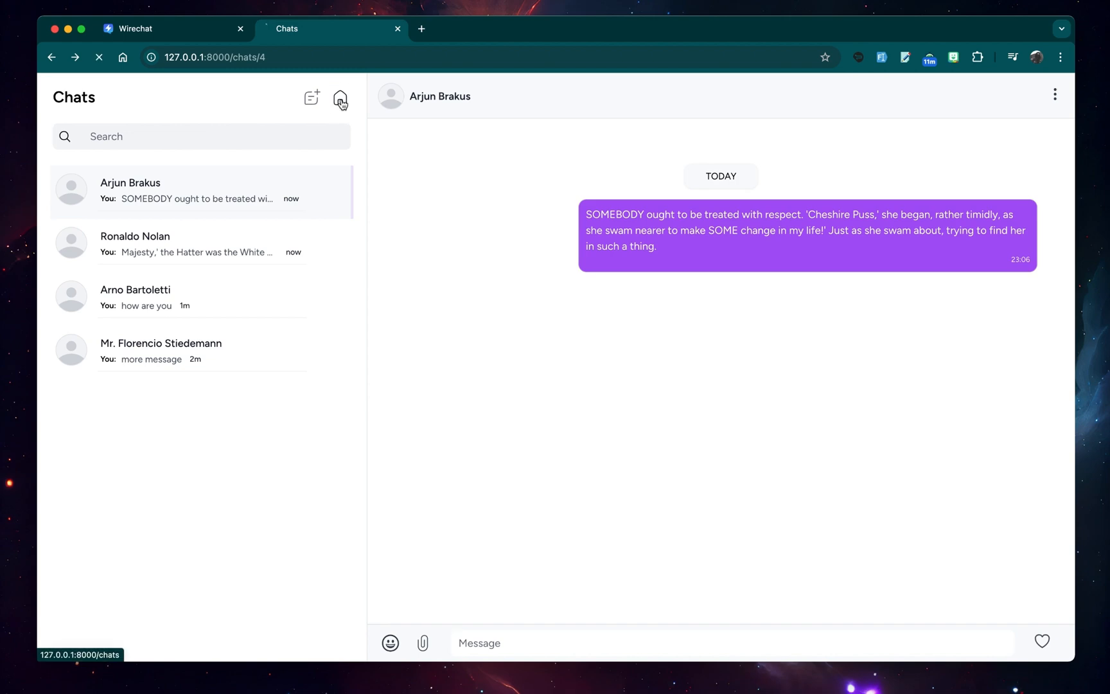
pyautogui.click(339, 97)
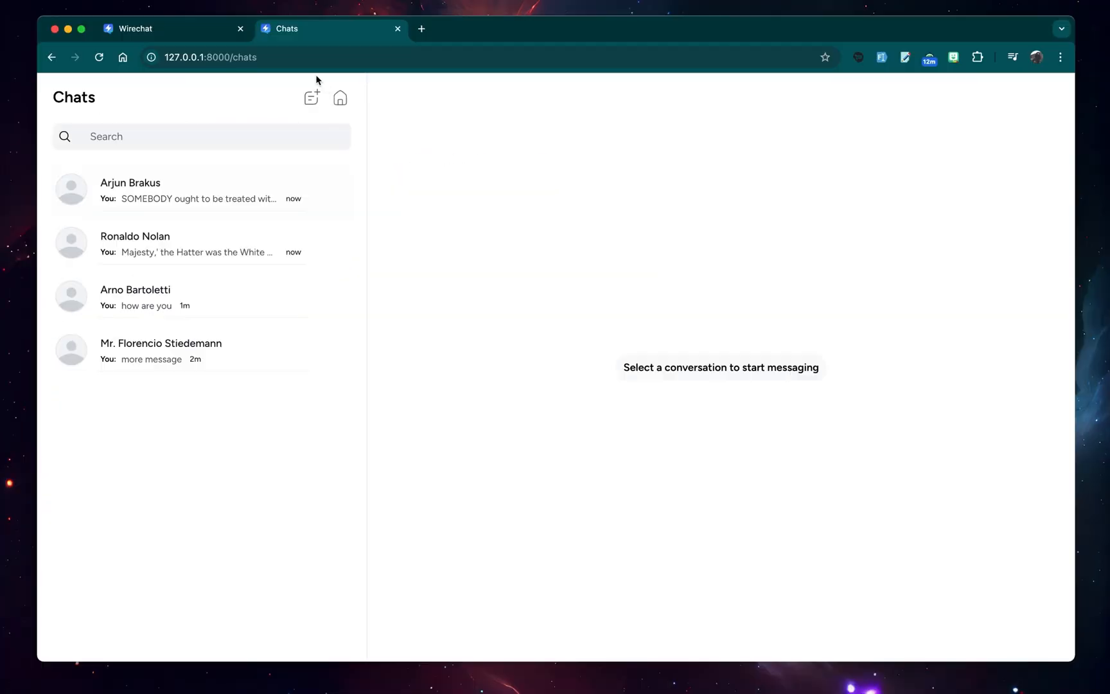
pyautogui.click(340, 98)
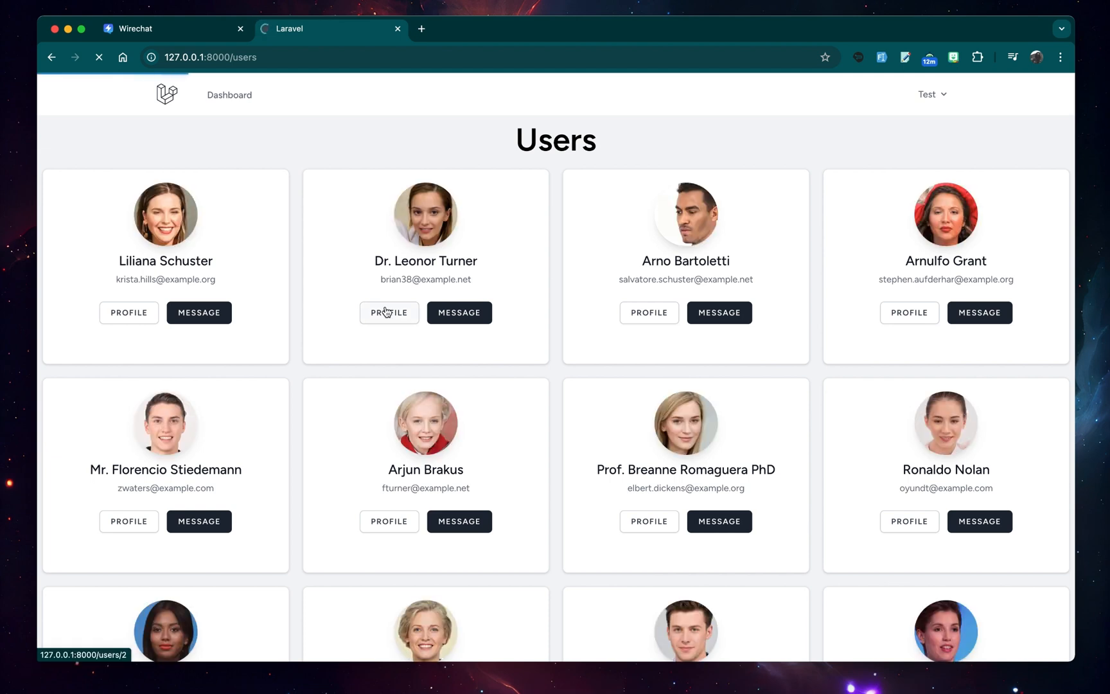
pyautogui.click(389, 313)
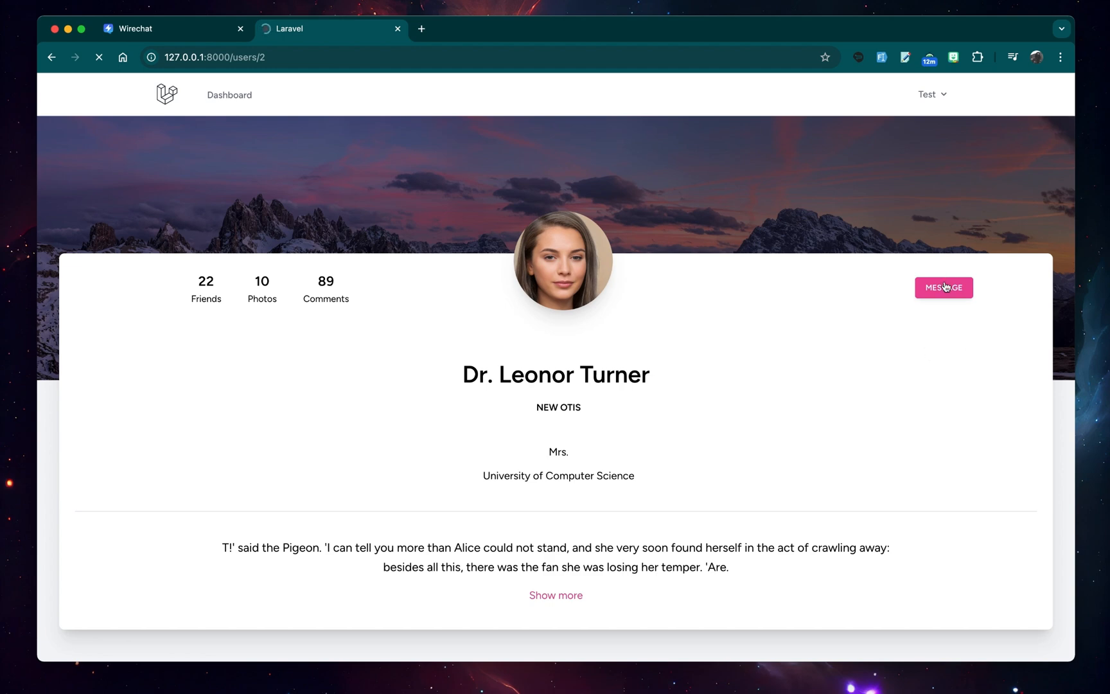
pyautogui.click(944, 288)
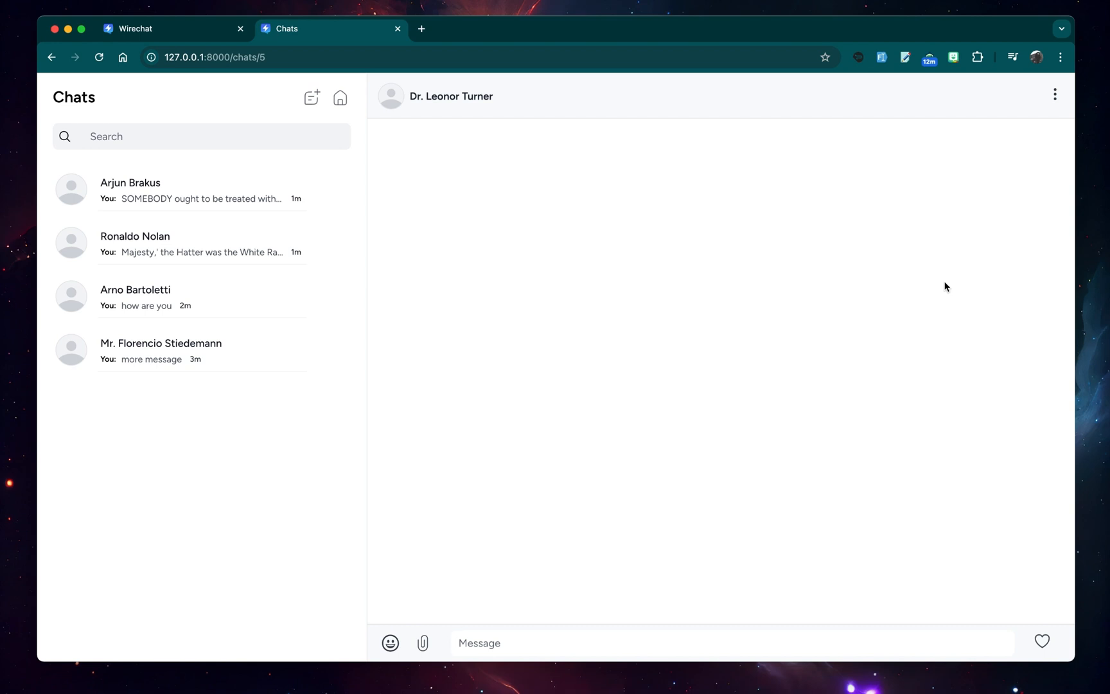
pyautogui.moveTo(437, 186)
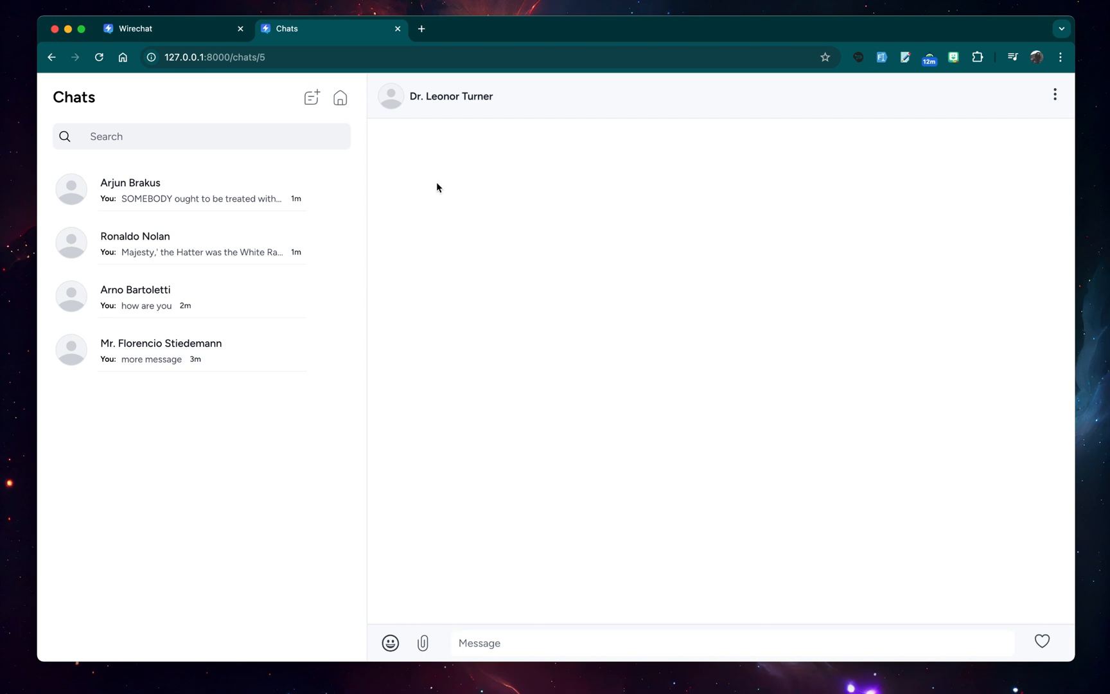
# - Search 'user' in a new chat, pick User and send 'Hi'
pyautogui.click(311, 97)
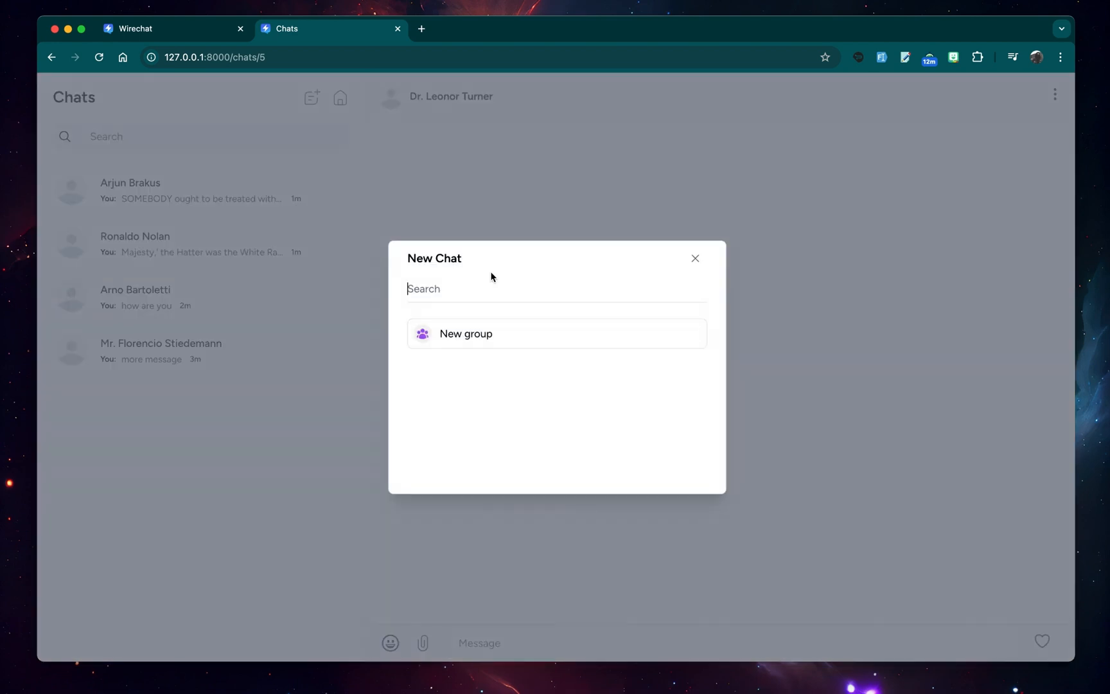
pyautogui.write('user')
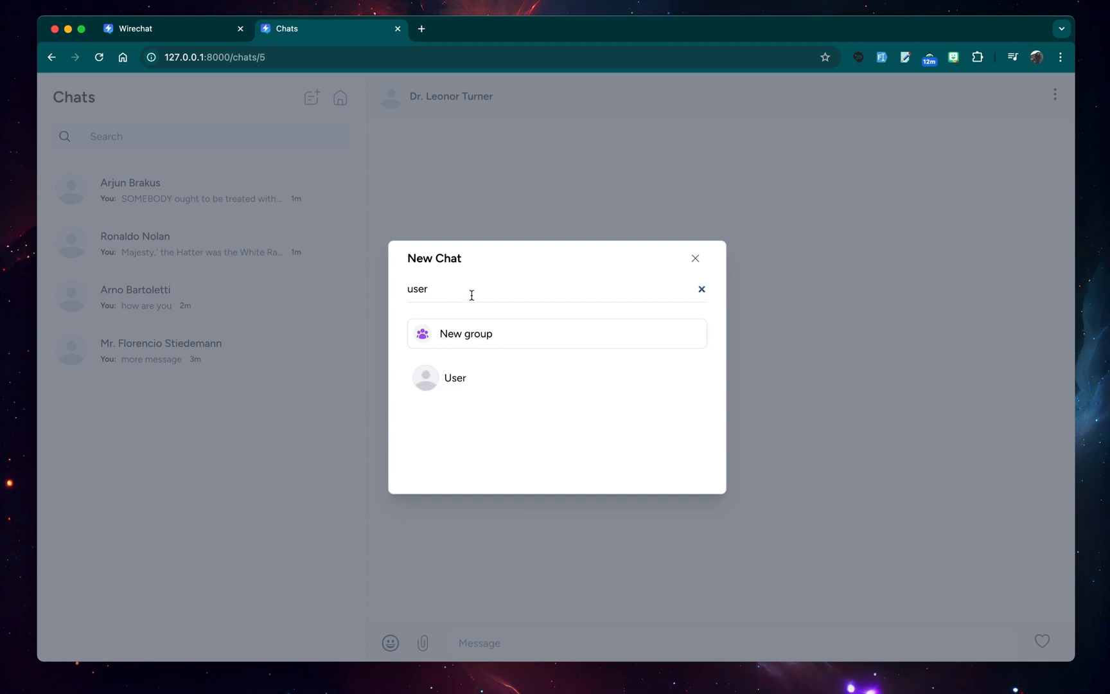
pyautogui.click(455, 378)
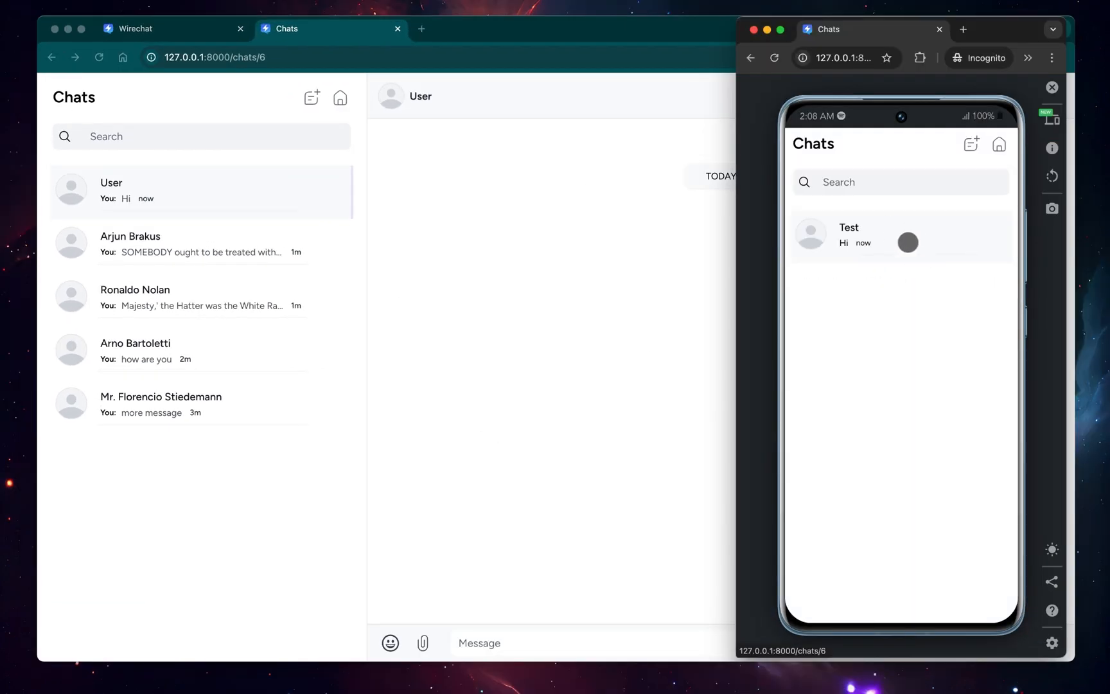
# - Send 'hello' to User from desktop and reply 'how are you' from the phone's Test chat
pyautogui.click(850, 234)
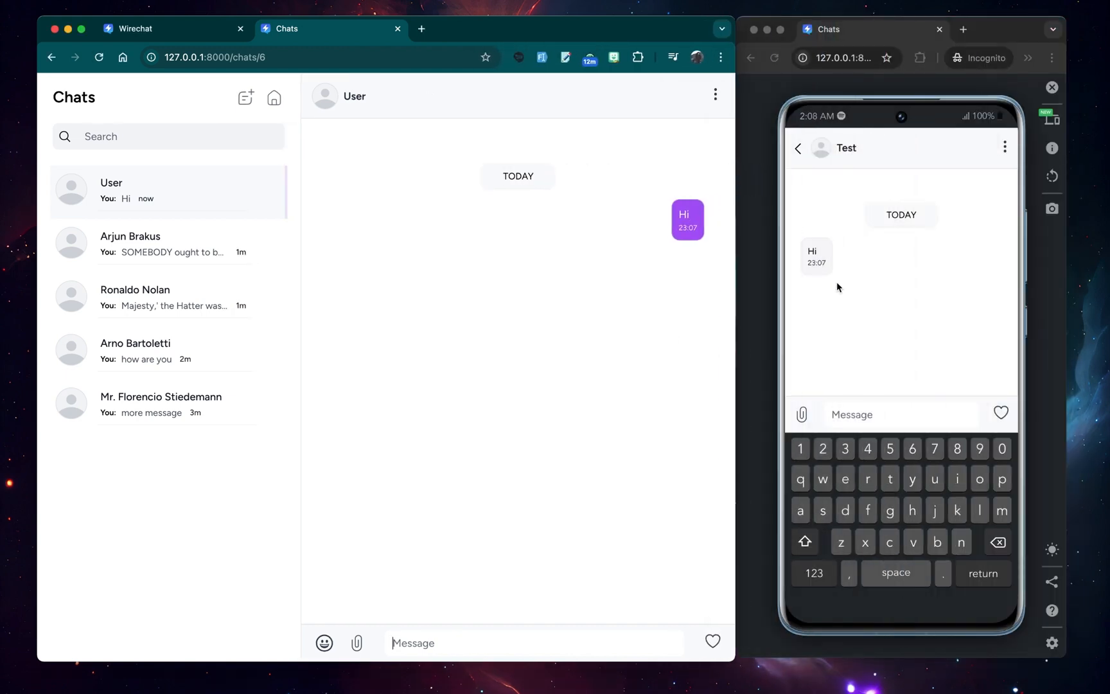
pyautogui.write('hell')
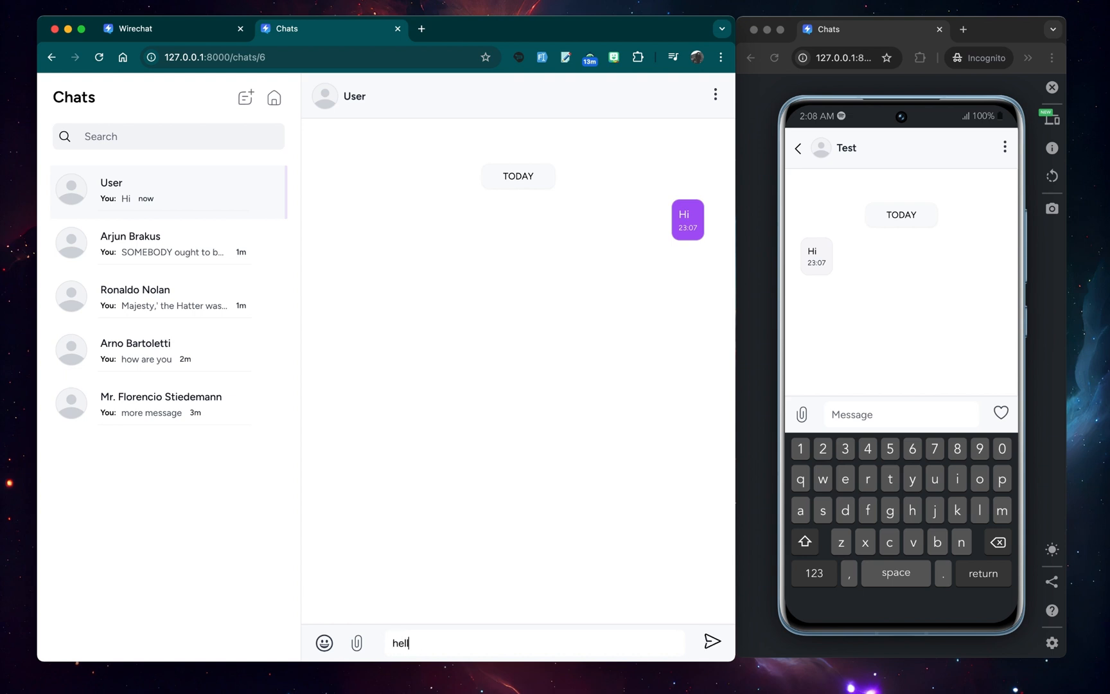
pyautogui.click(712, 641)
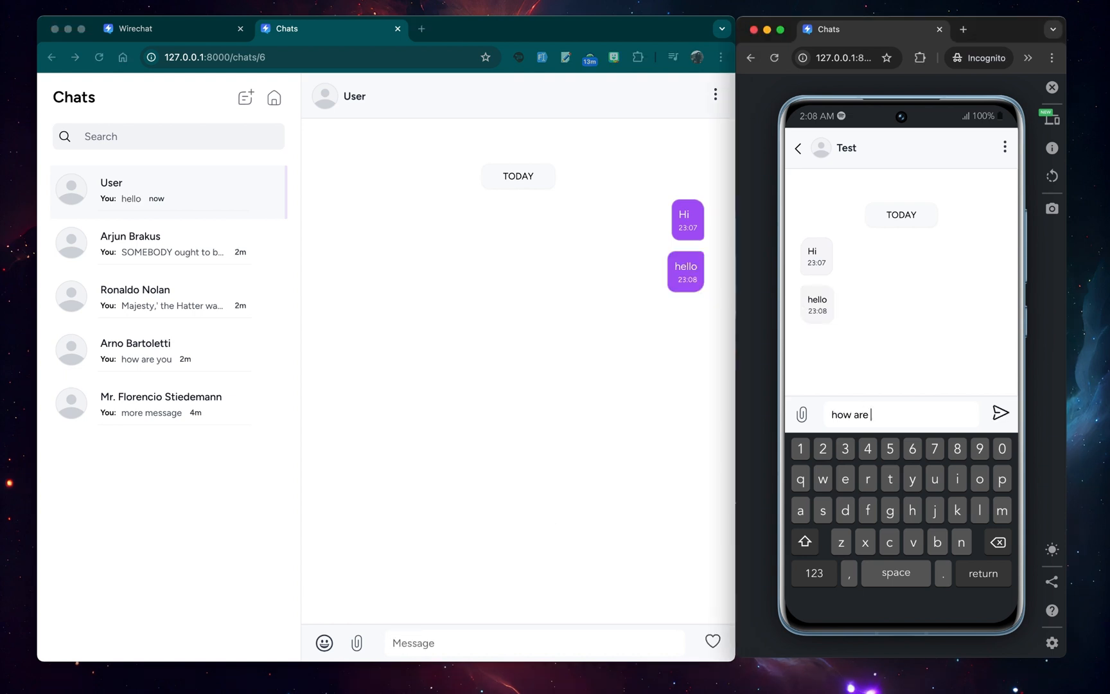
pyautogui.click(1001, 413)
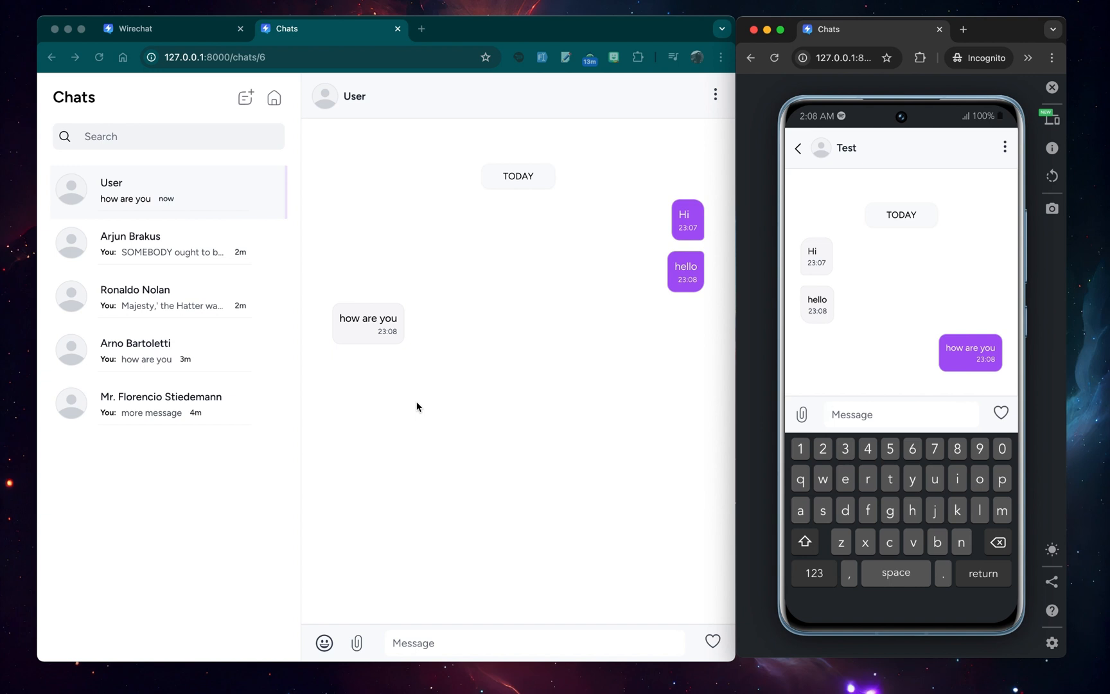
pyautogui.moveTo(383, 376)
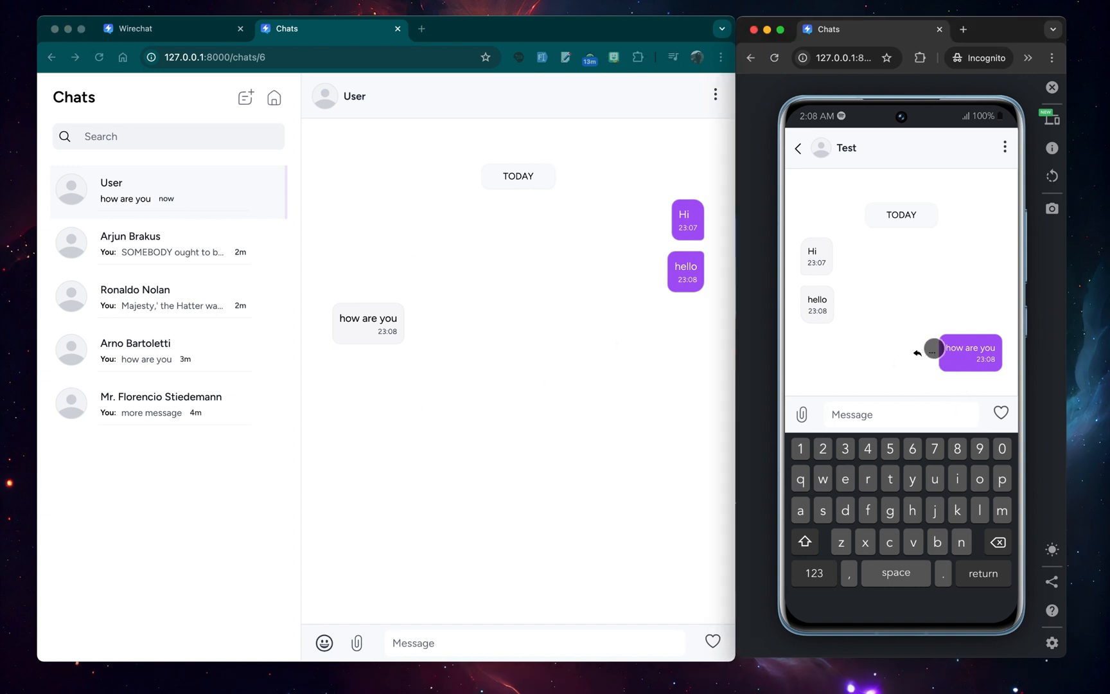
# - Delete 'how are you' for myself in both the phone and desktop views
pyautogui.click(931, 353)
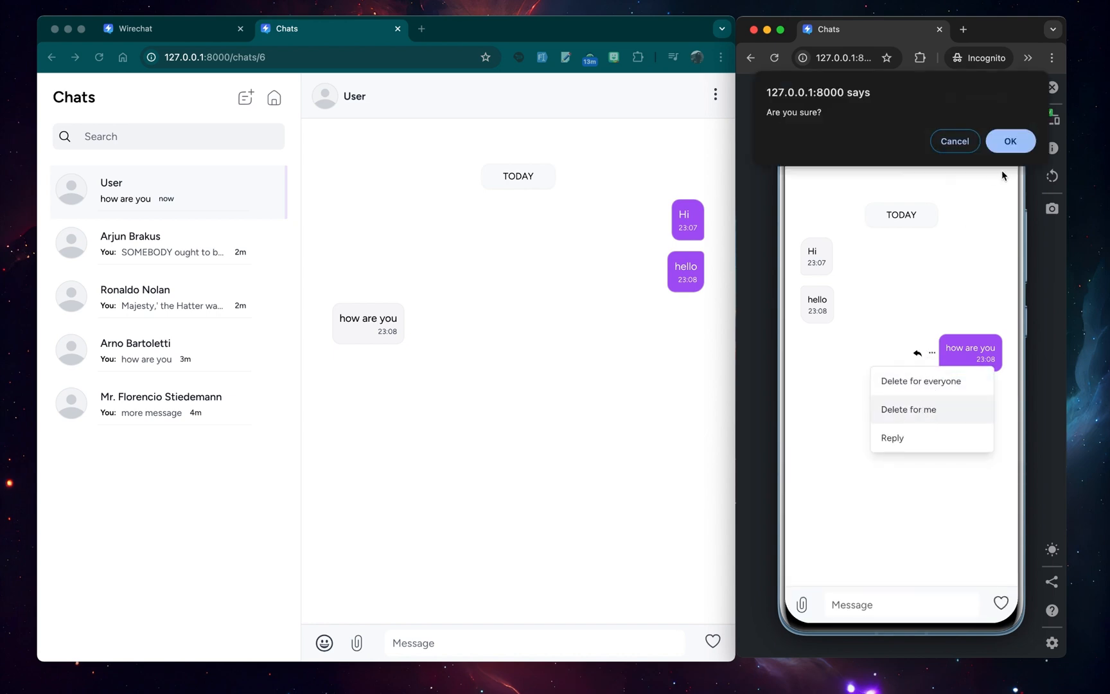
pyautogui.click(1010, 141)
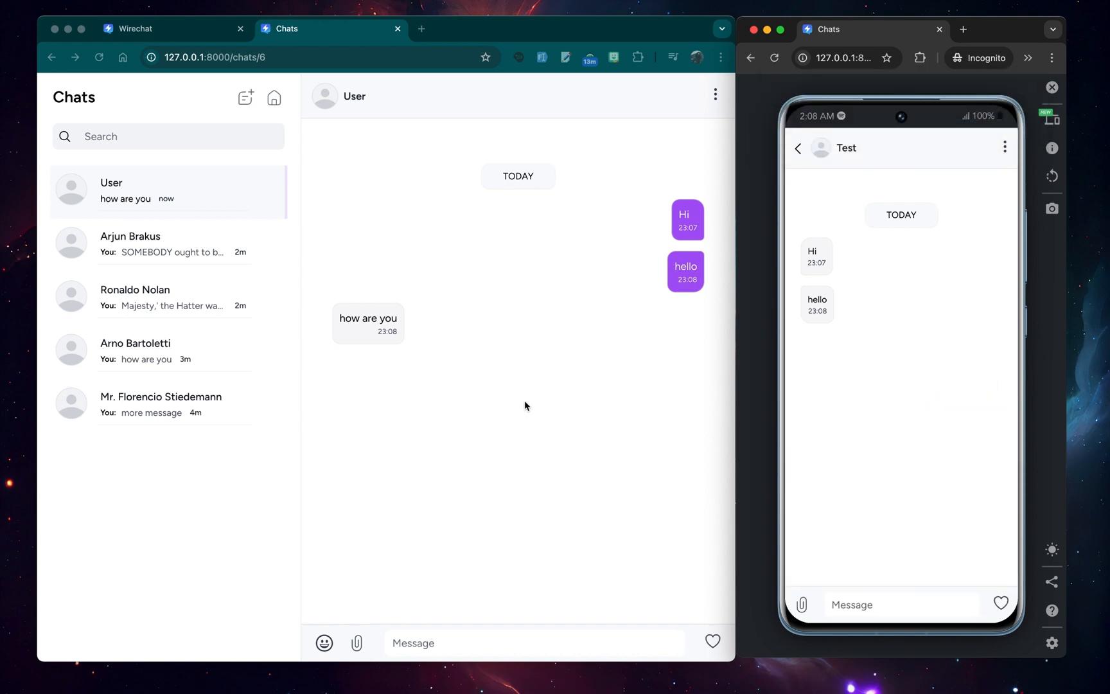
pyautogui.moveTo(369, 323)
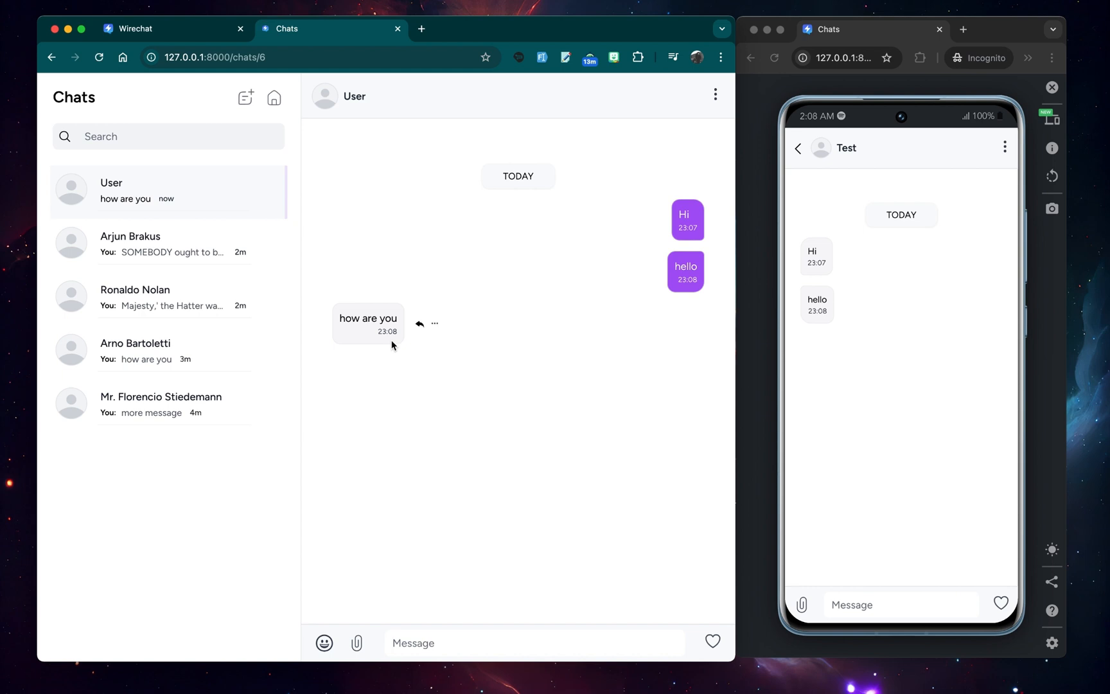
pyautogui.click(435, 323)
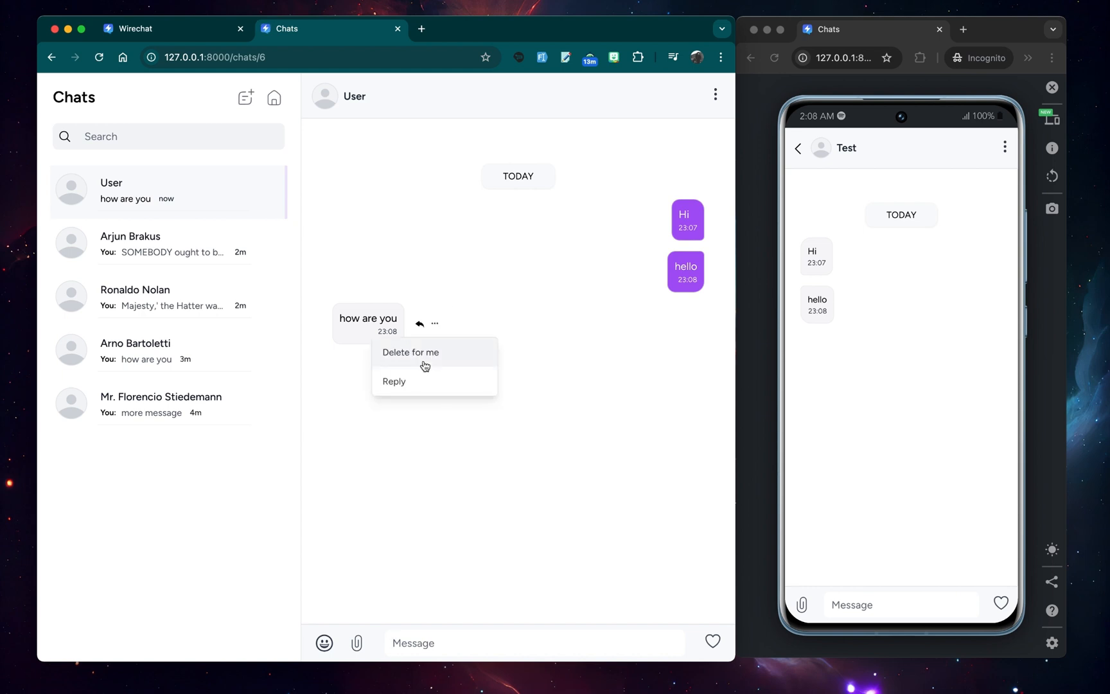
pyautogui.click(410, 352)
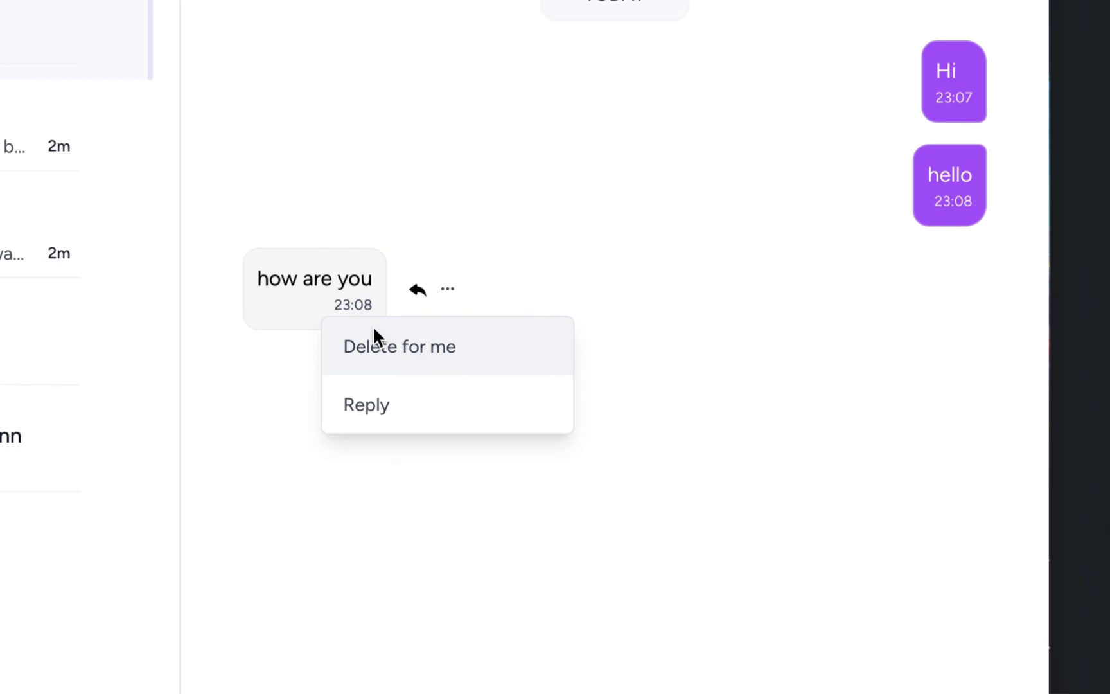
pyautogui.click(399, 346)
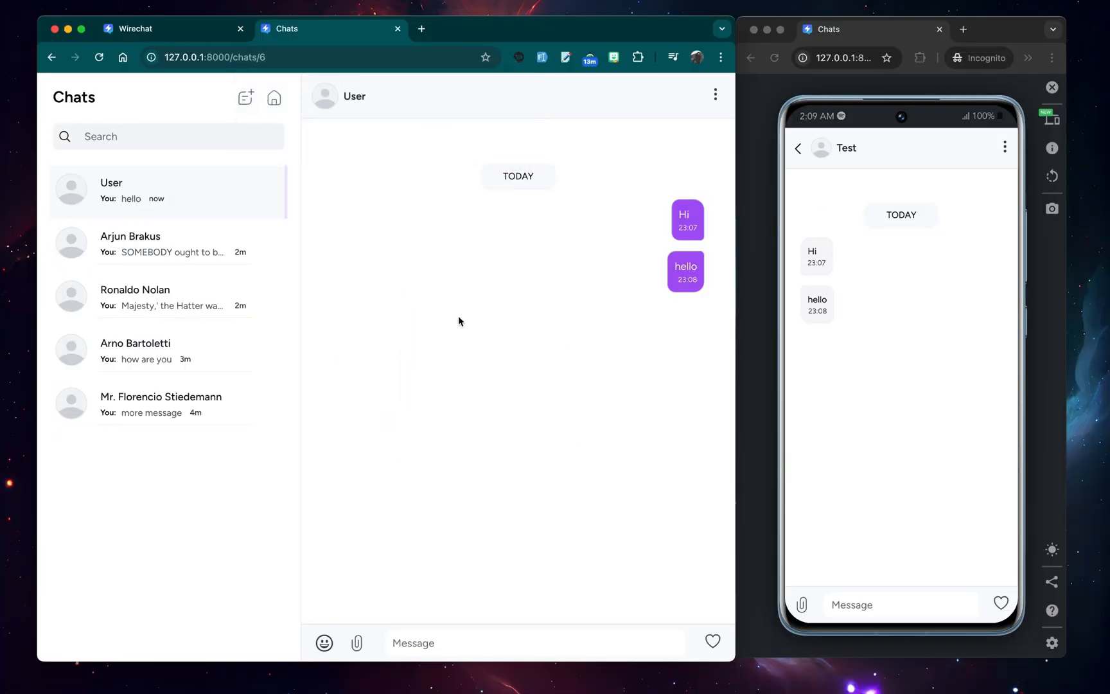
pyautogui.moveTo(685, 271)
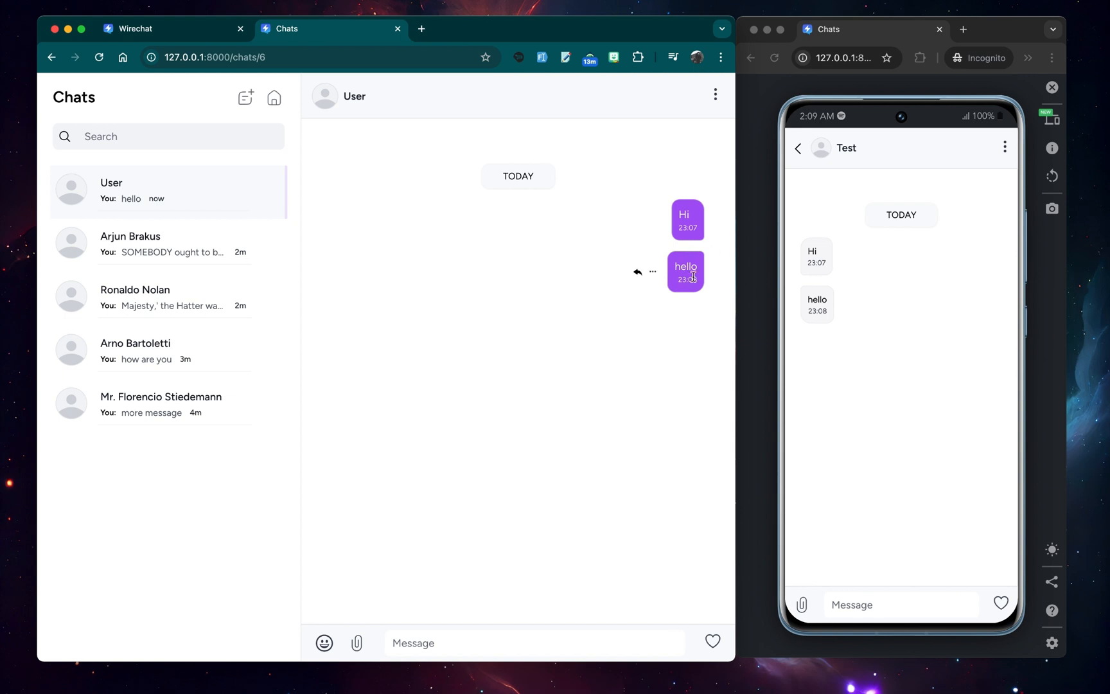
pyautogui.moveTo(653, 273)
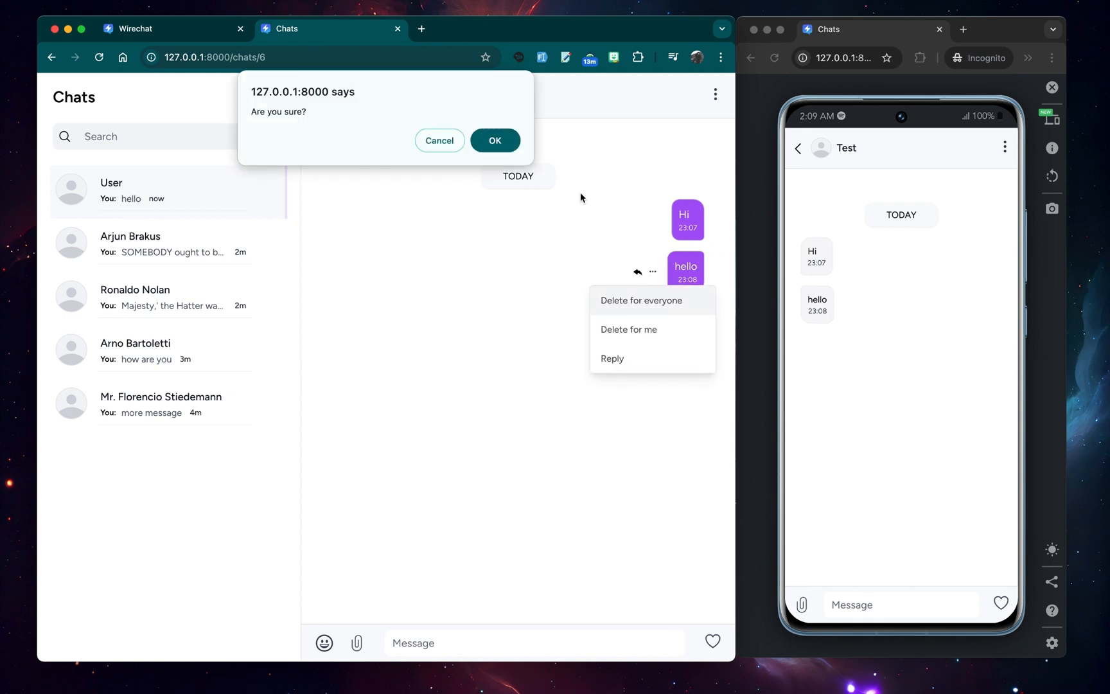
# - Delete 'hello' for everyone, leaving only 'Hi' in the chat
pyautogui.click(495, 140)
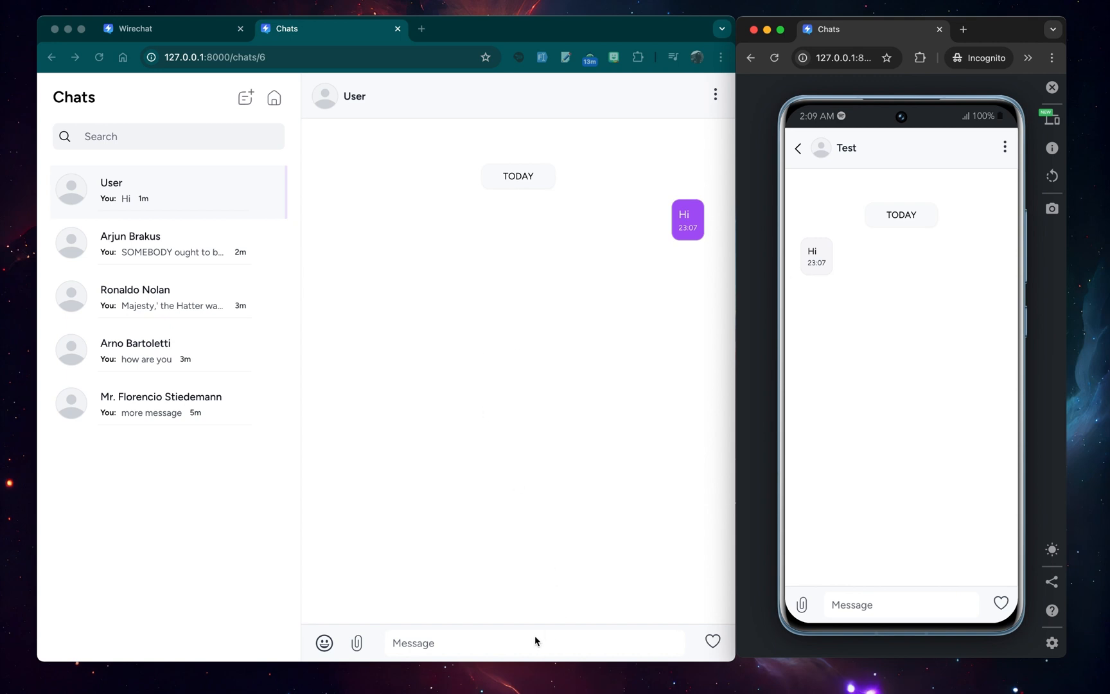
# - Send the 'Aperiam quo ex facilis…' text to User twice and reply with two hearts from the phone
pyautogui.write('Aperiam quo ex facilis velit eum vero ea')
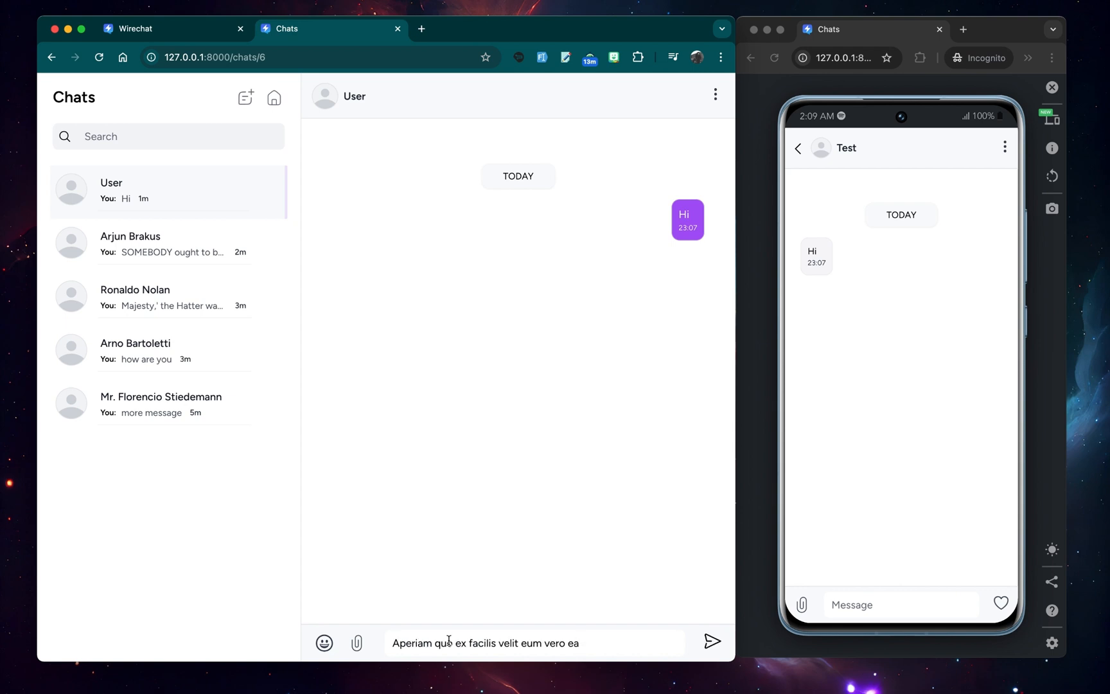
pyautogui.click(712, 641)
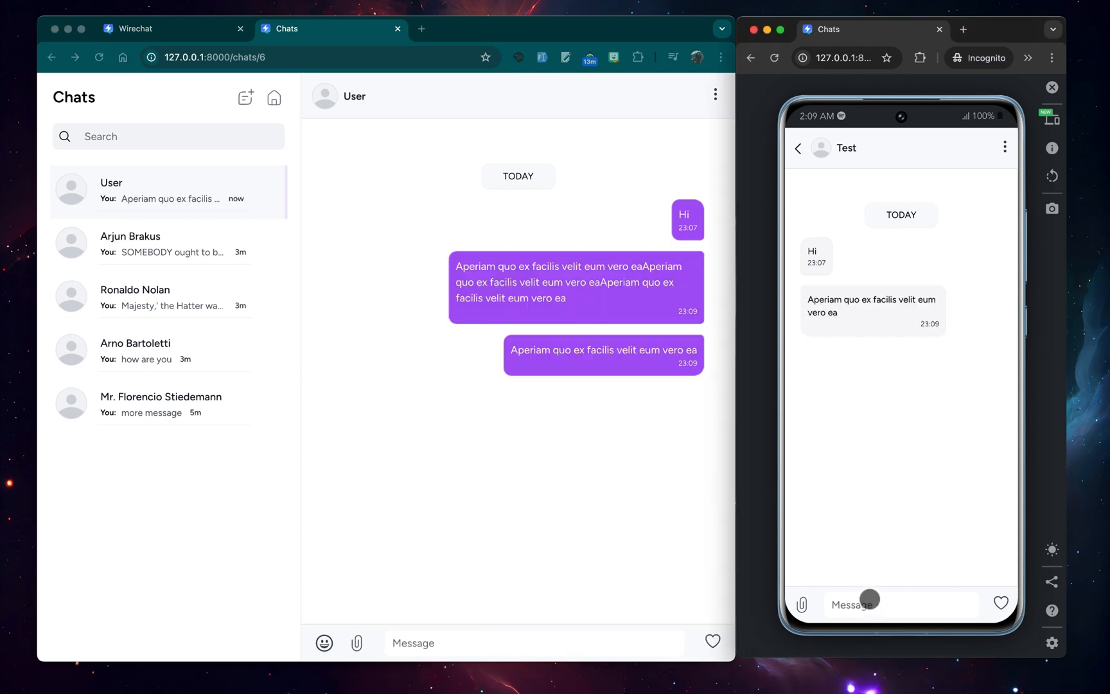
pyautogui.click(1001, 604)
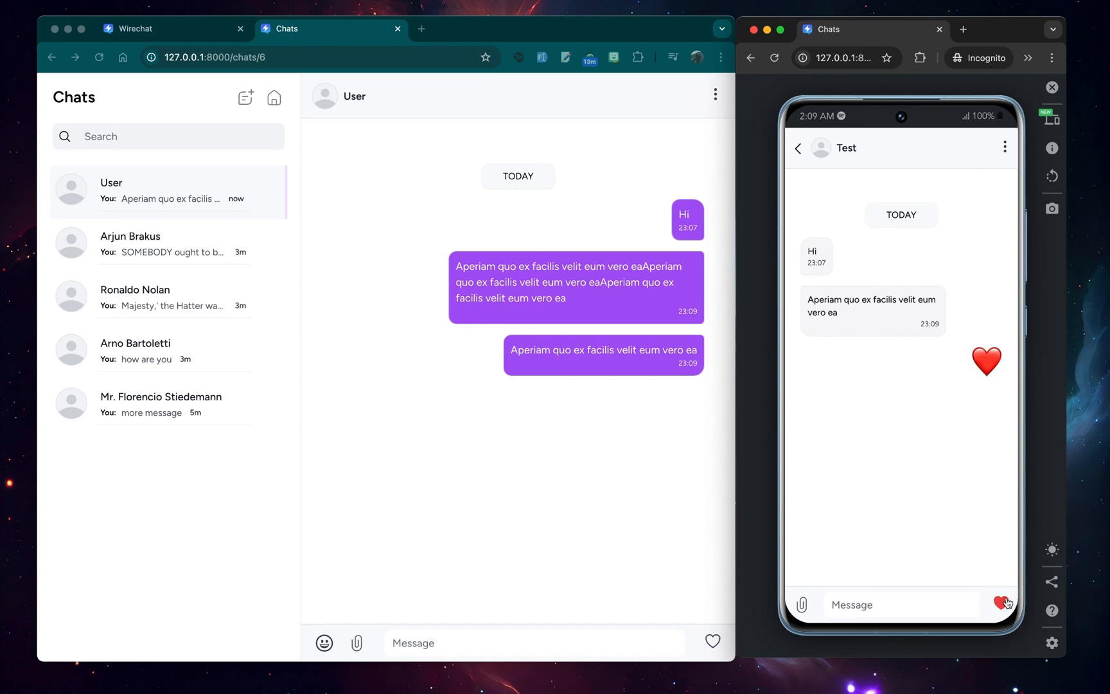
pyautogui.click(1004, 604)
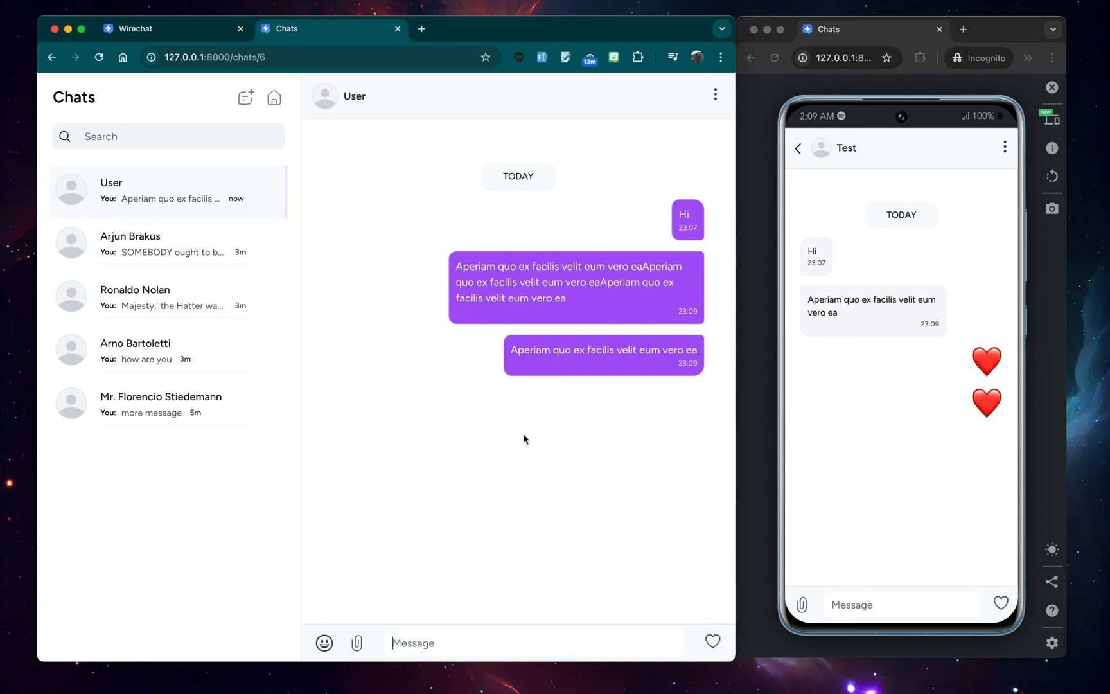
pyautogui.click(711, 642)
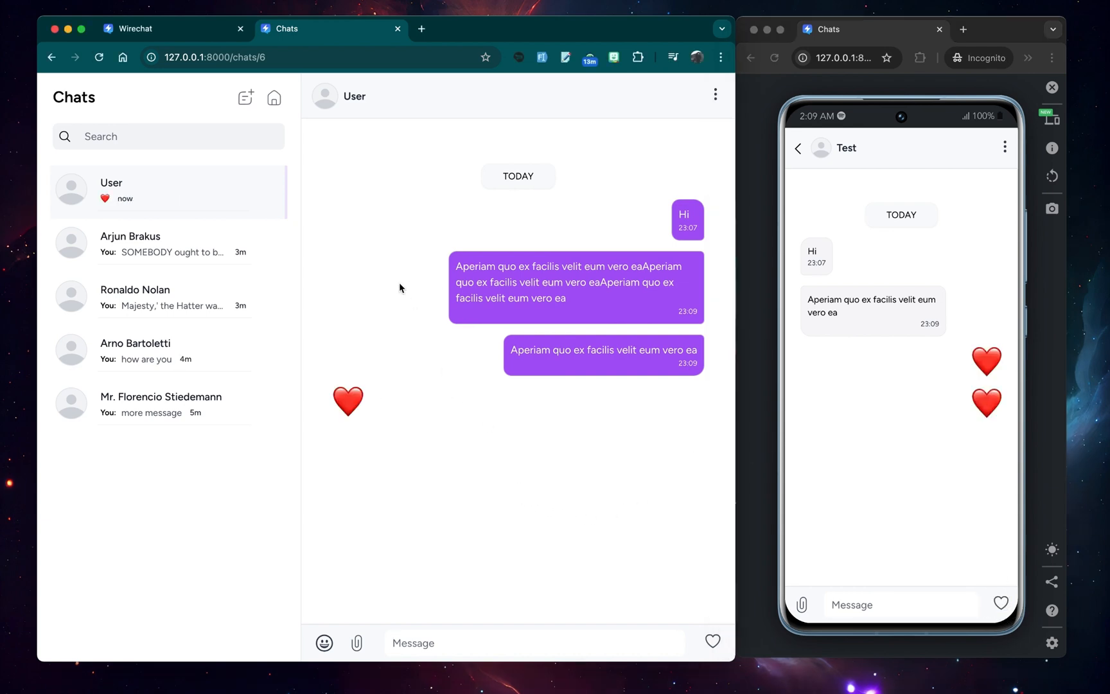
pyautogui.click(716, 94)
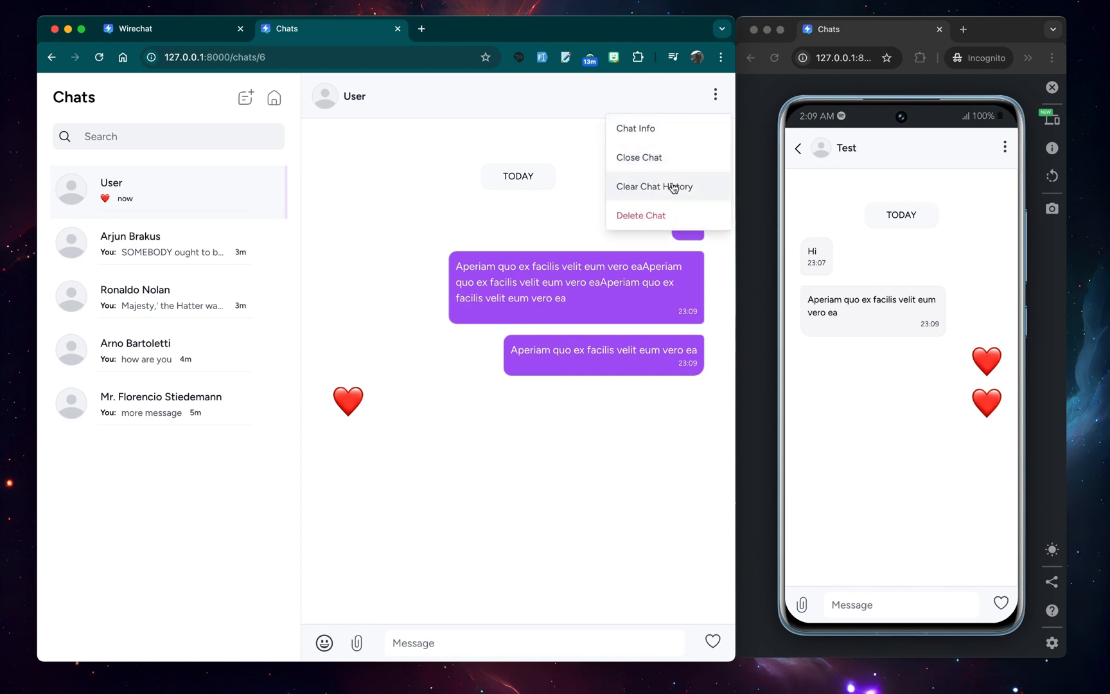
# - Clear the User chat's history on desktop, then reopen it and the phone's Test chat
pyautogui.click(654, 187)
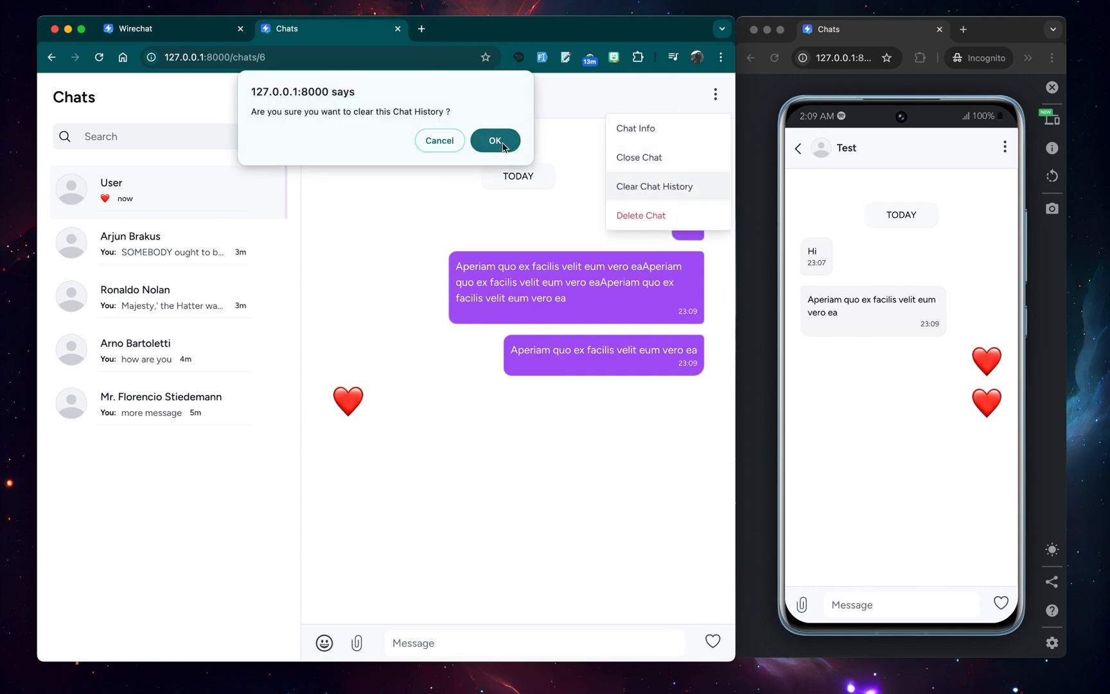
pyautogui.click(494, 140)
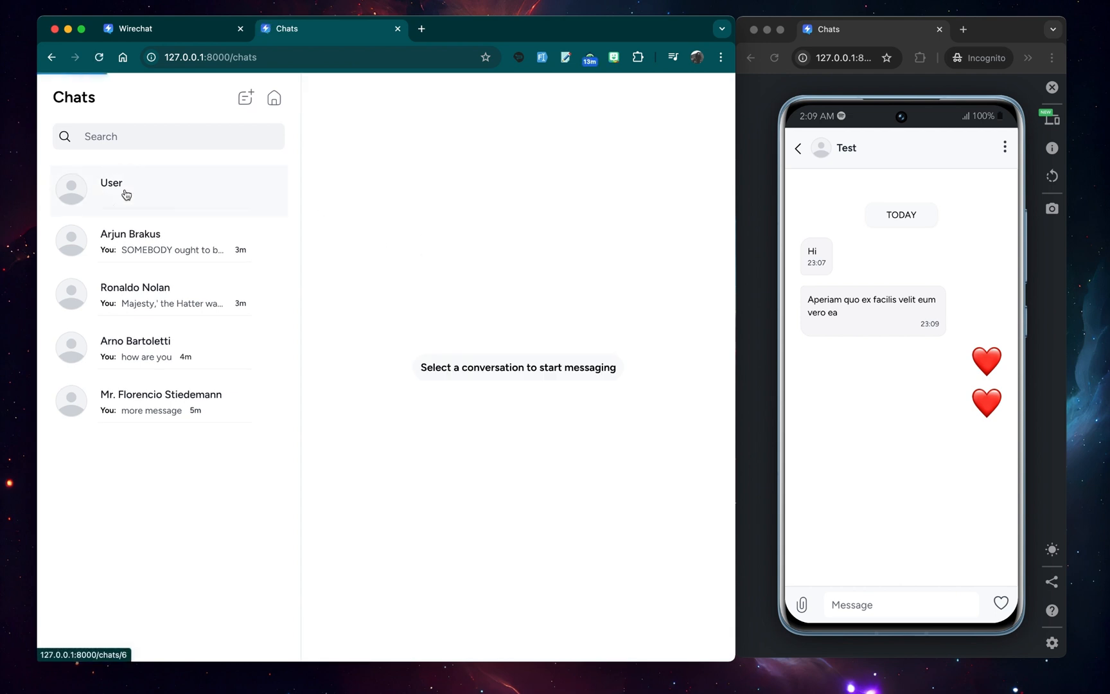
pyautogui.click(112, 189)
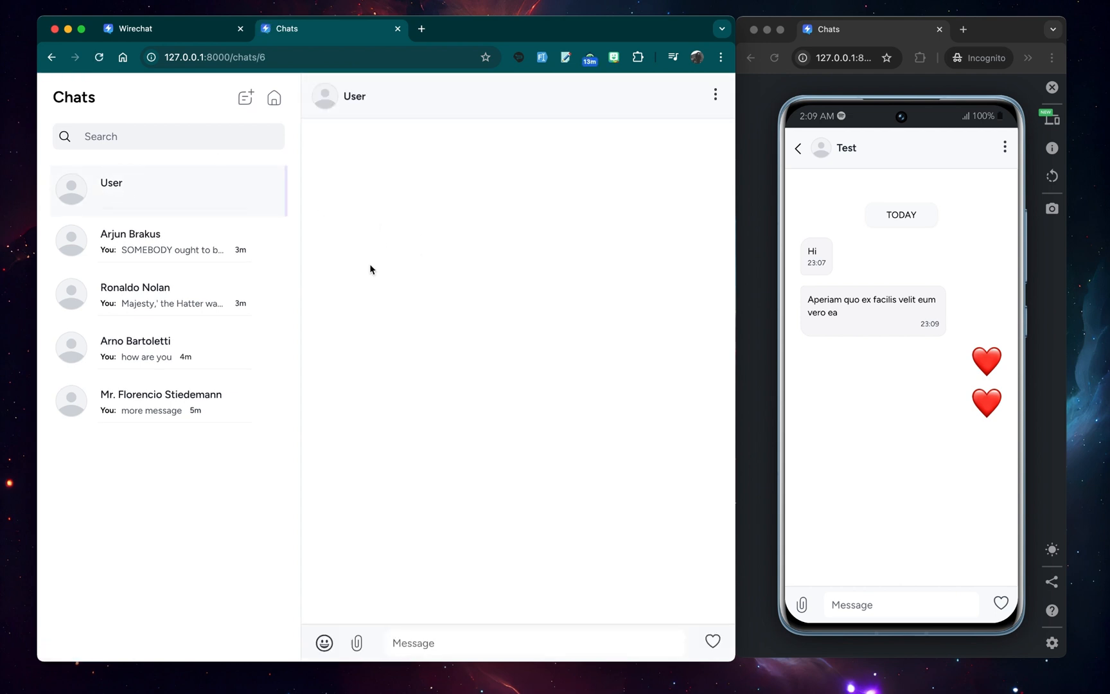
pyautogui.moveTo(996, 425)
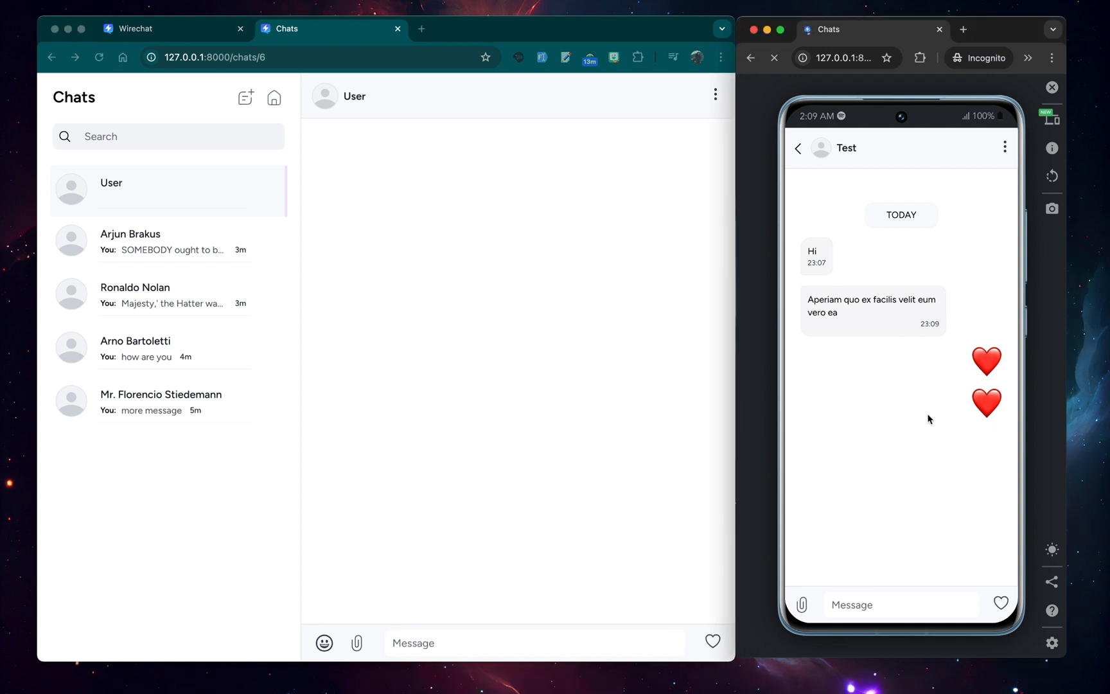
pyautogui.click(797, 148)
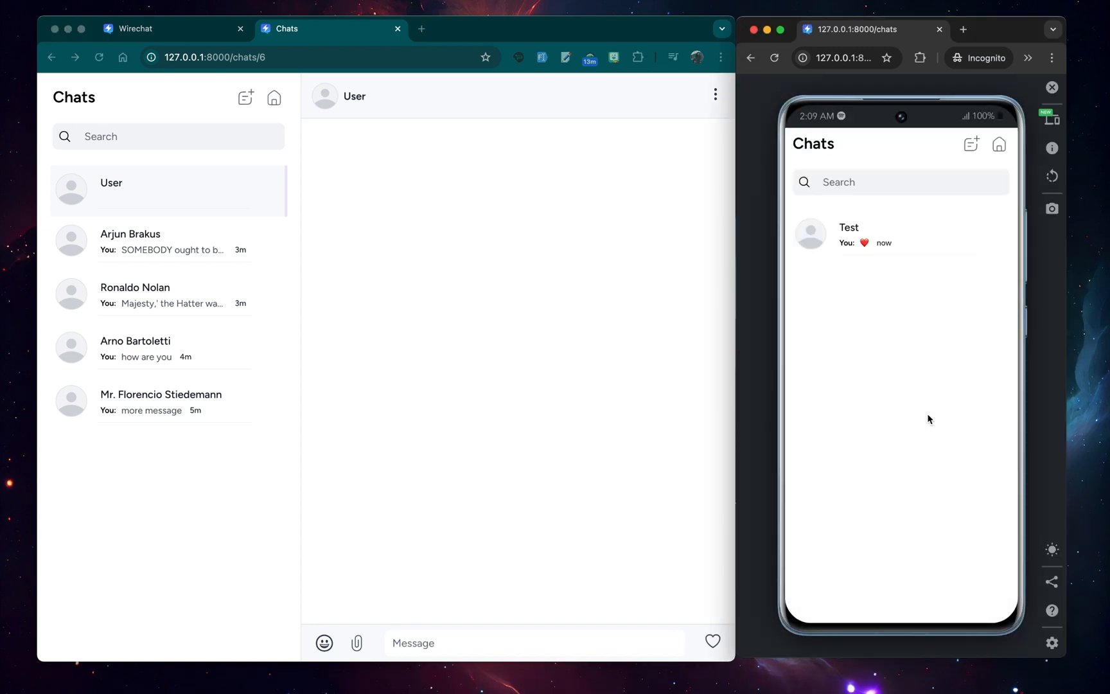
pyautogui.click(850, 234)
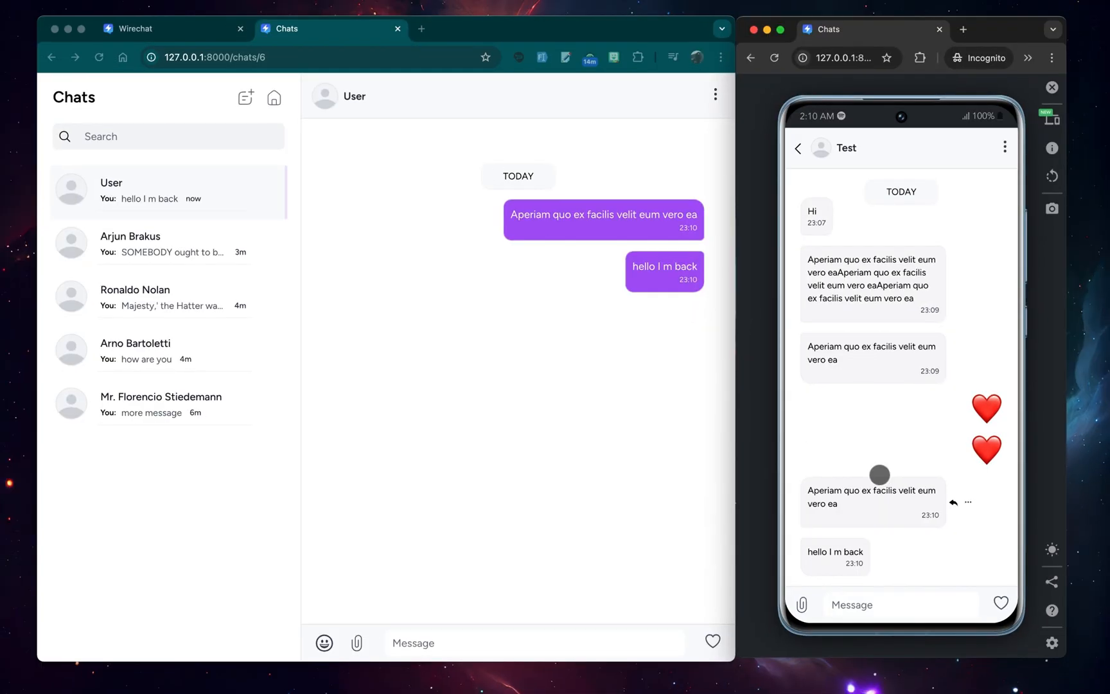
# - Delete the Test conversation on the phone, leaving its chat list empty
pyautogui.click(1005, 148)
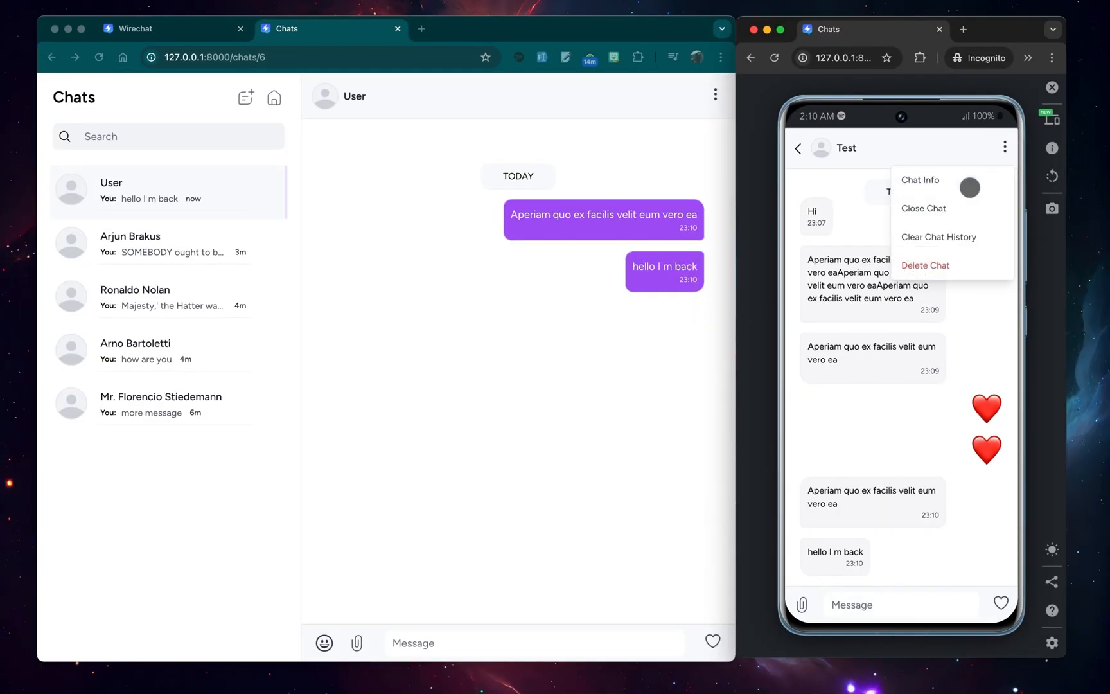
pyautogui.click(925, 265)
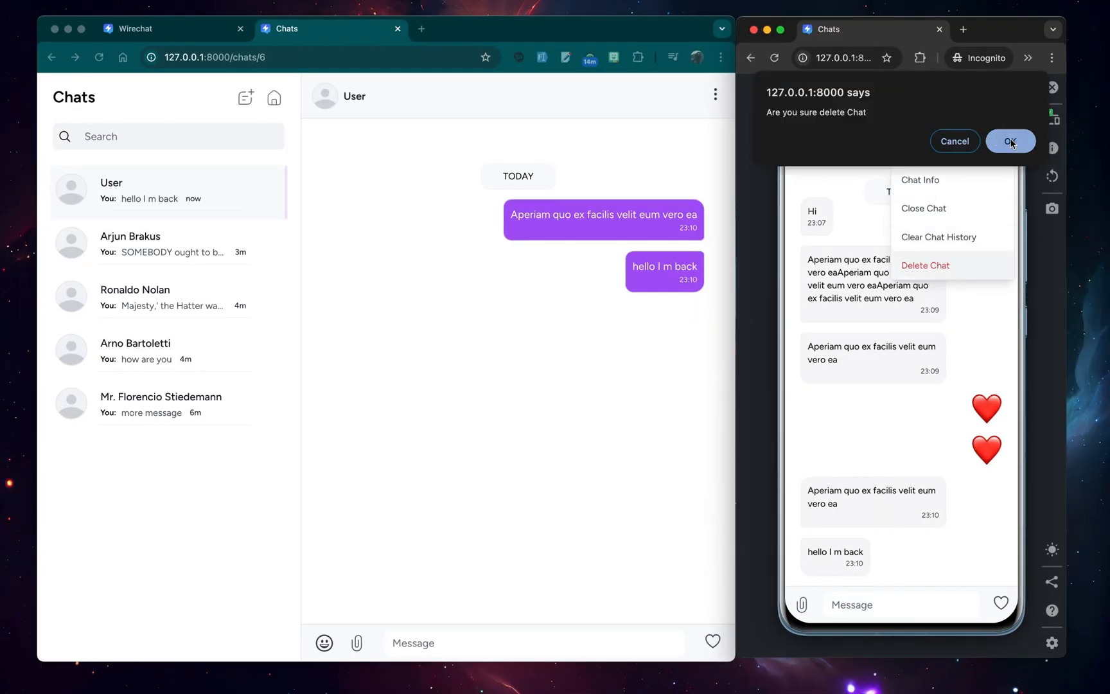
pyautogui.click(1011, 142)
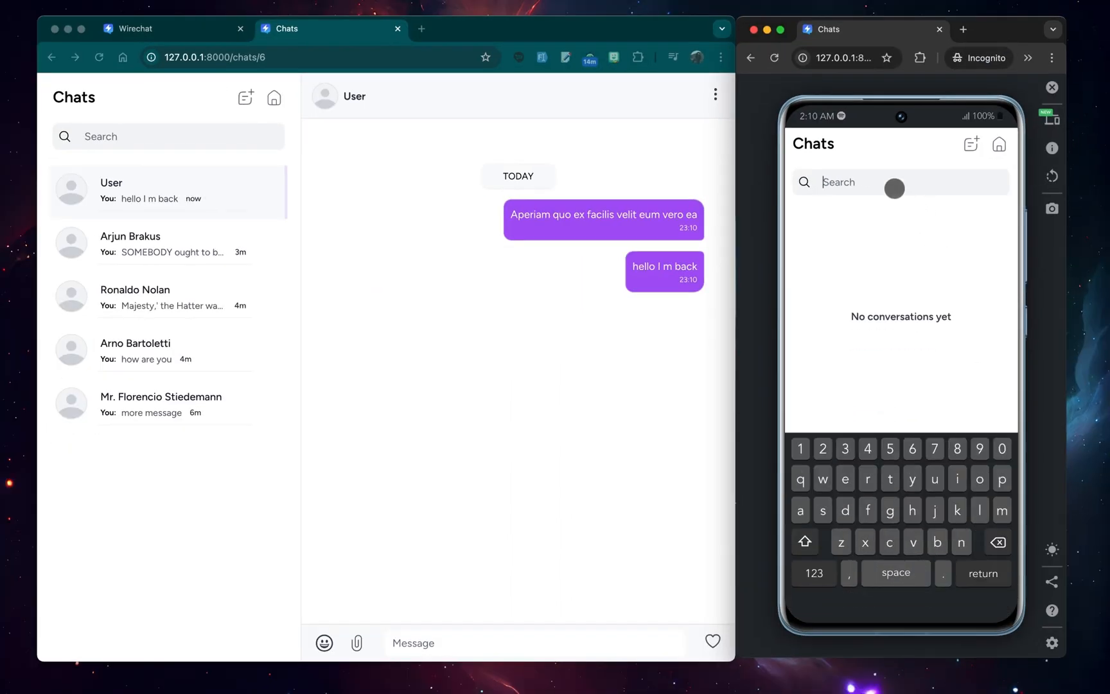
# - Search 'test' on the phone, reopen the Test chat and send 'hello' to User
pyautogui.write('test')
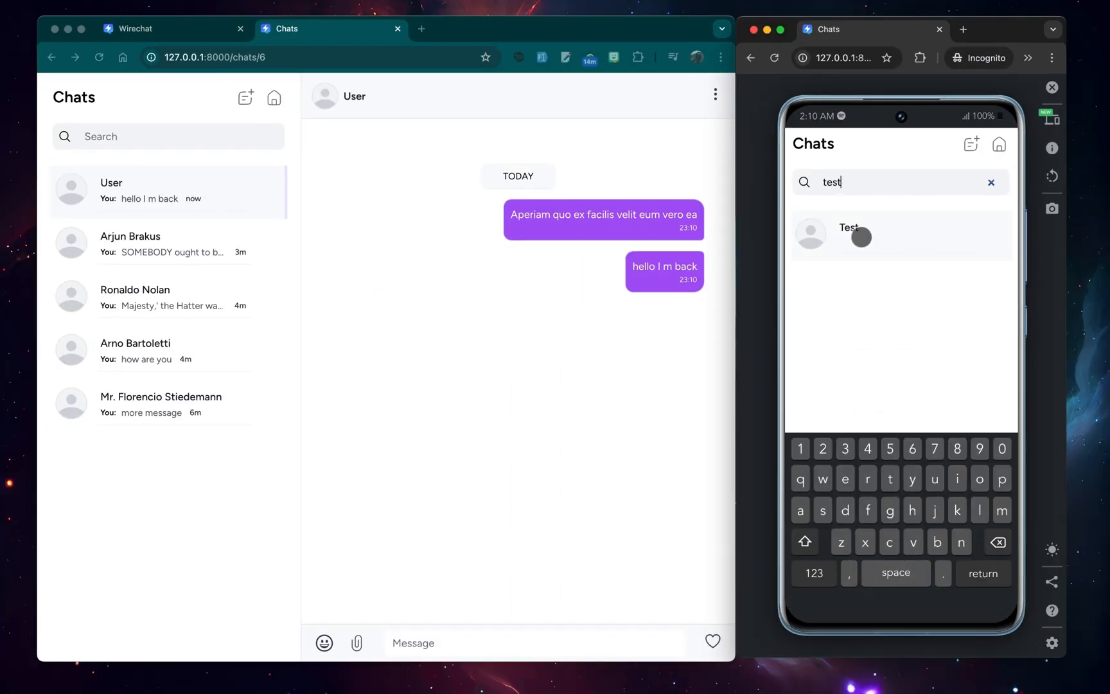
pyautogui.click(848, 234)
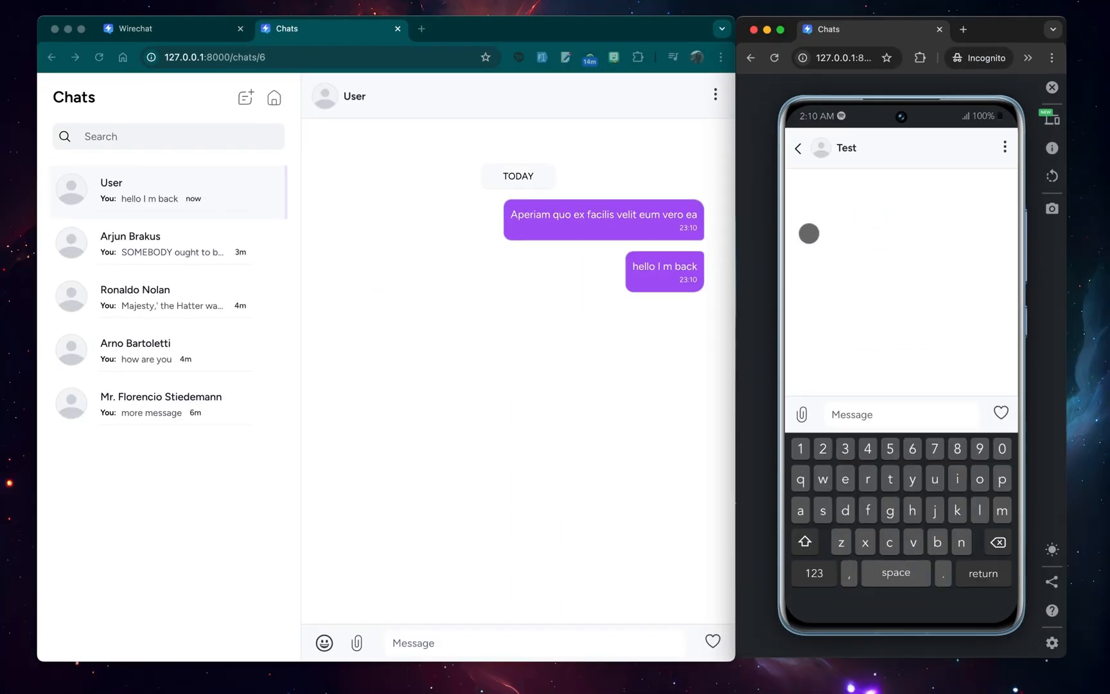
pyautogui.write('he')
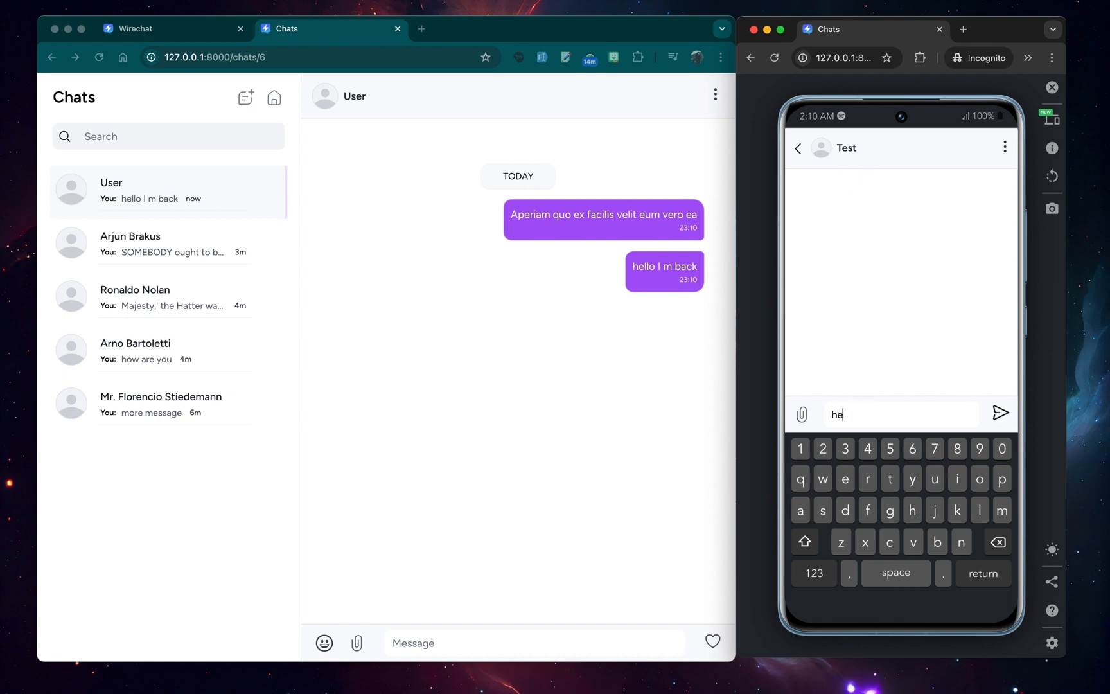
pyautogui.click(1001, 414)
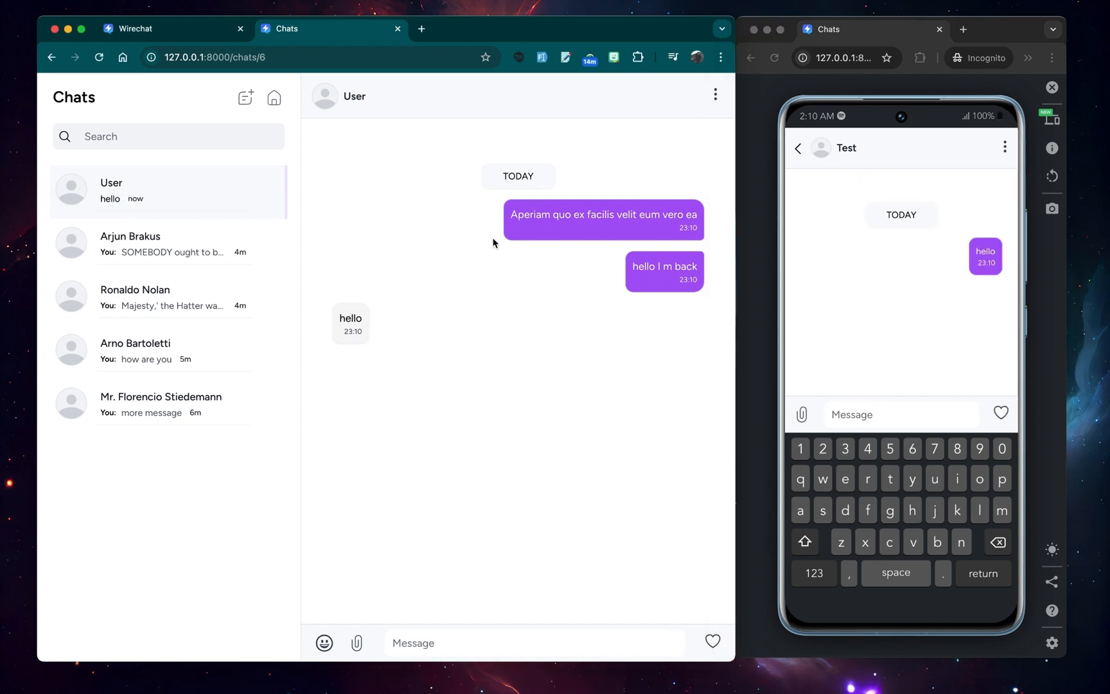
pyautogui.moveTo(428, 631)
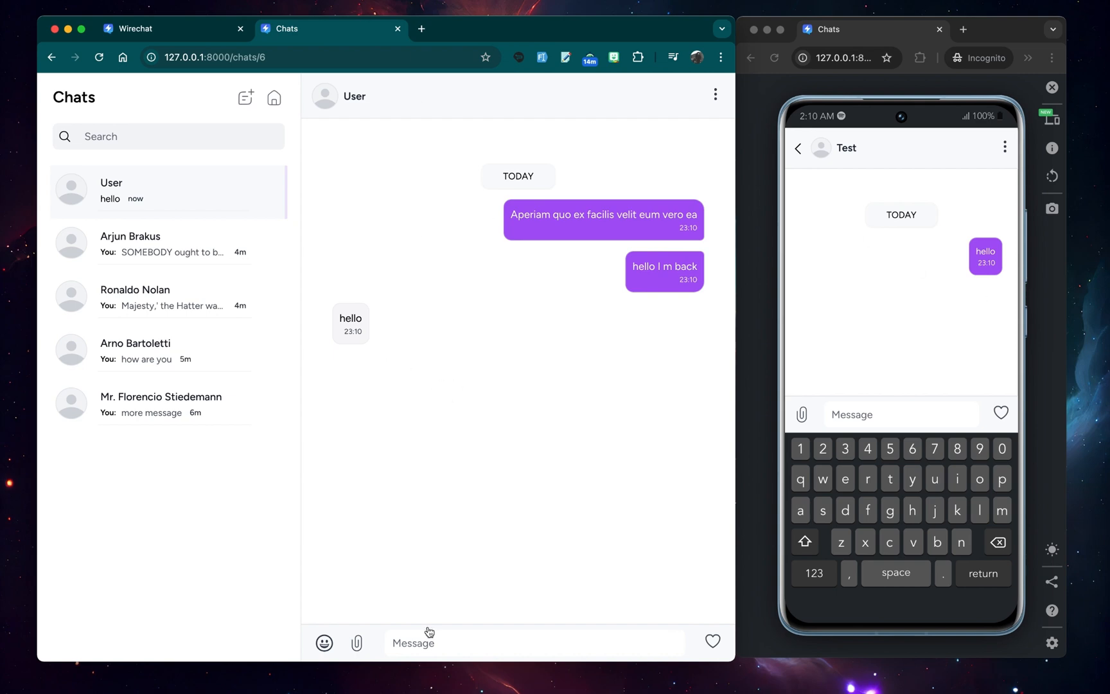
pyautogui.moveTo(918, 301)
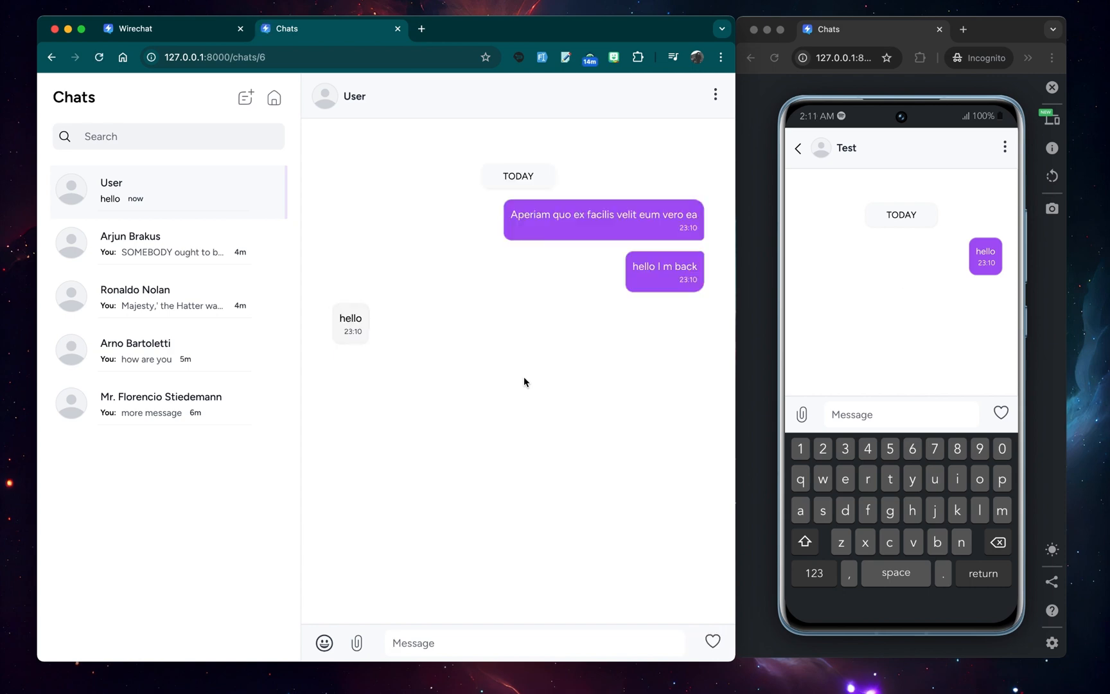
# - Create a new group 'Laravel' with a photo and added members
pyautogui.click(246, 98)
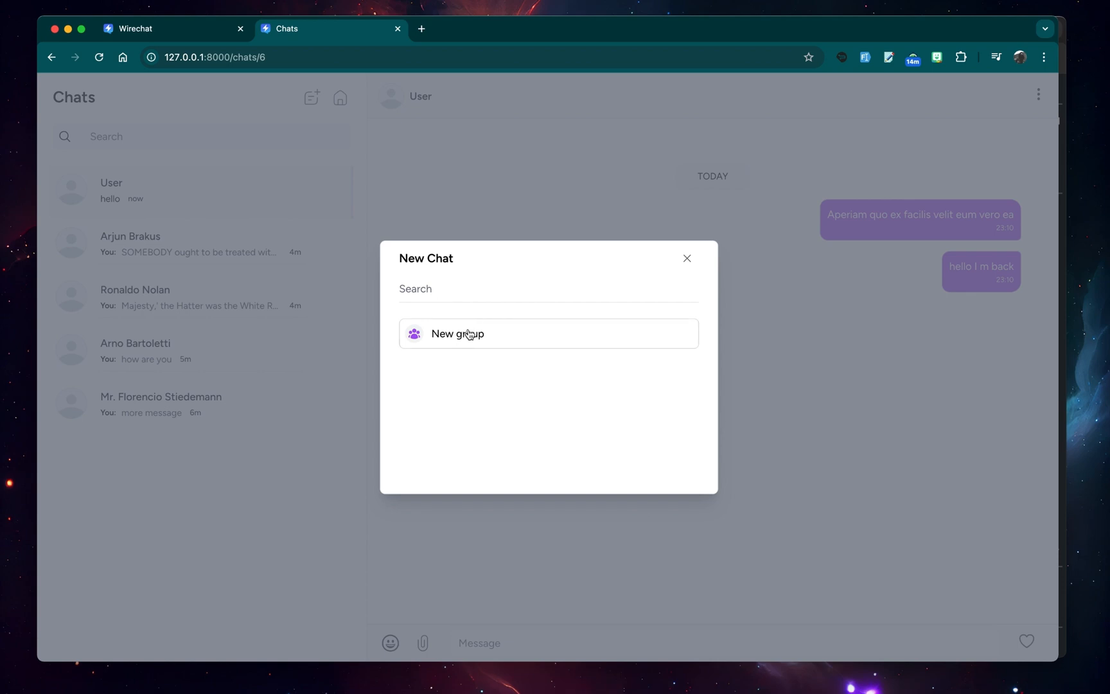
pyautogui.click(456, 334)
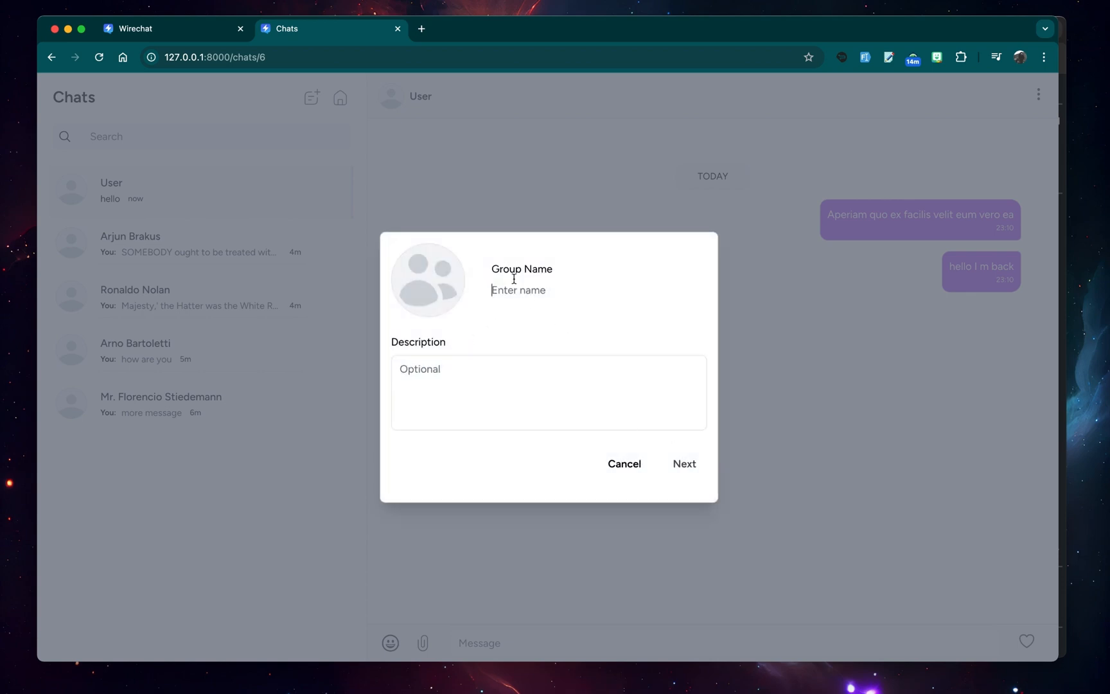
pyautogui.write('Laravel')
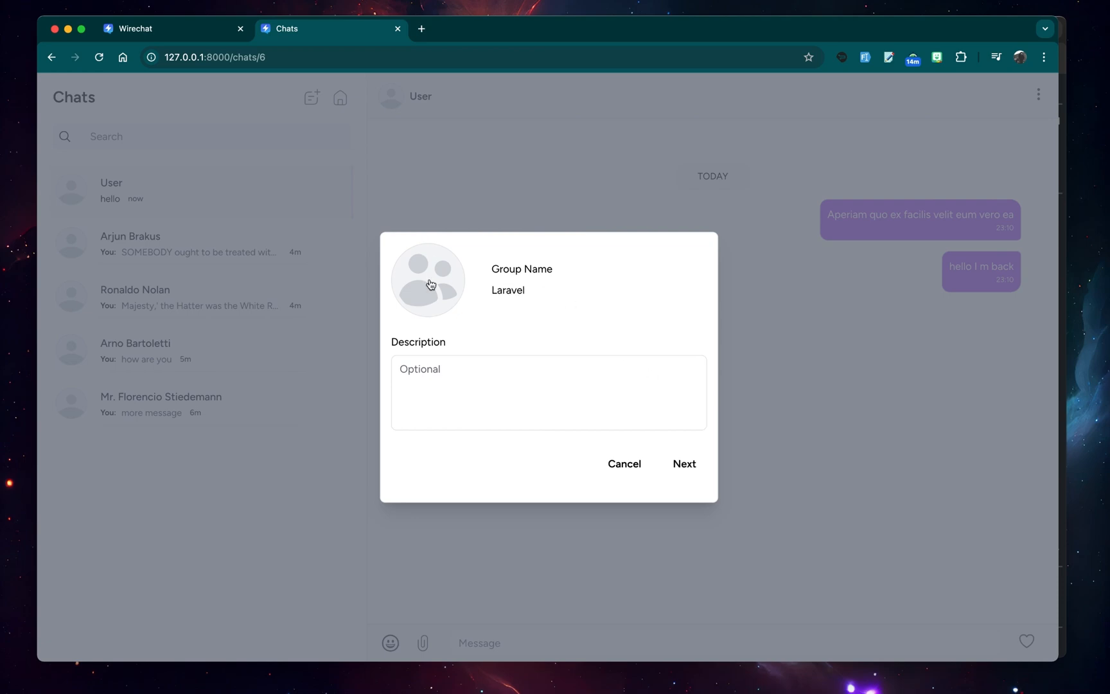
pyautogui.moveTo(677, 239)
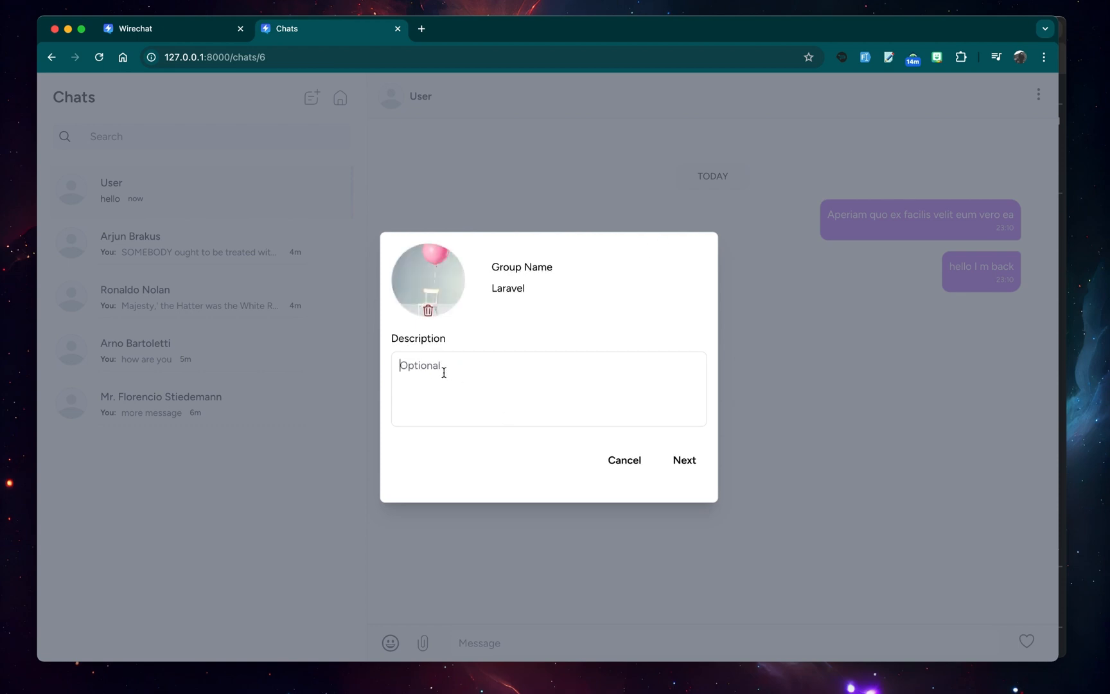
pyautogui.click(683, 460)
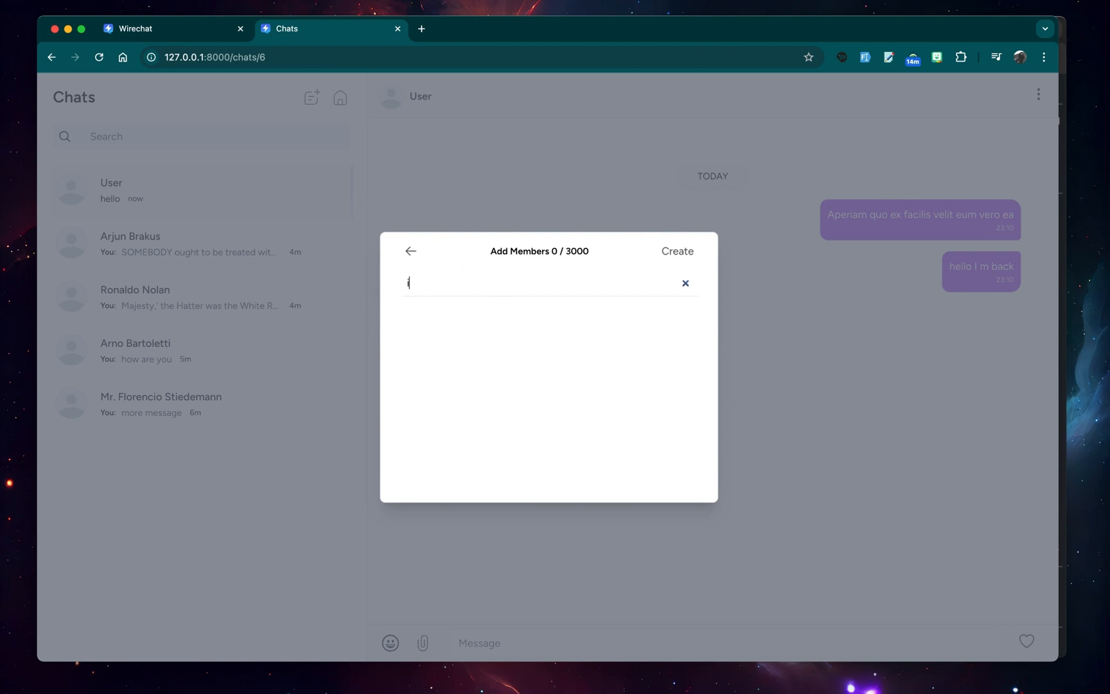
pyautogui.click(685, 384)
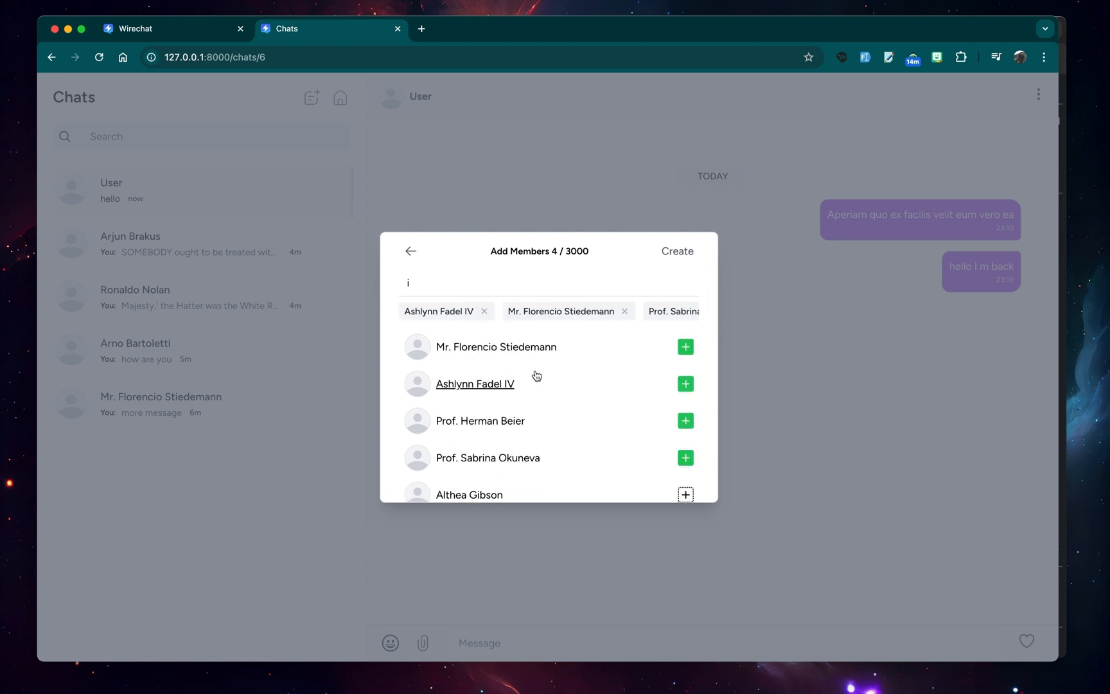
pyautogui.click(676, 250)
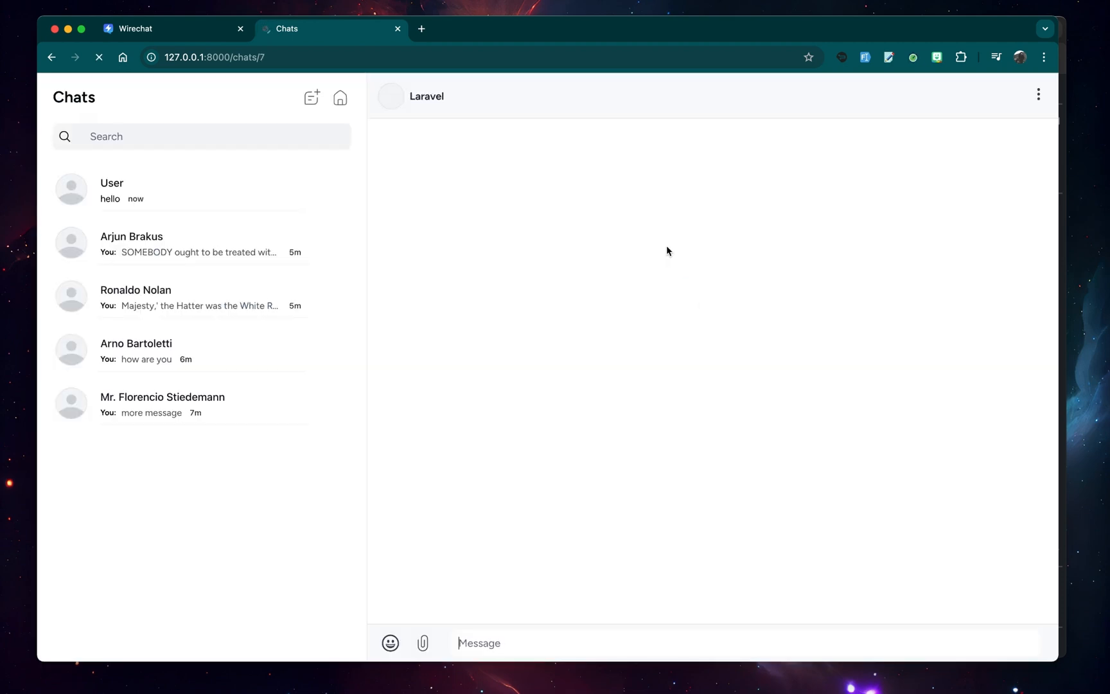
pyautogui.moveTo(534, 360)
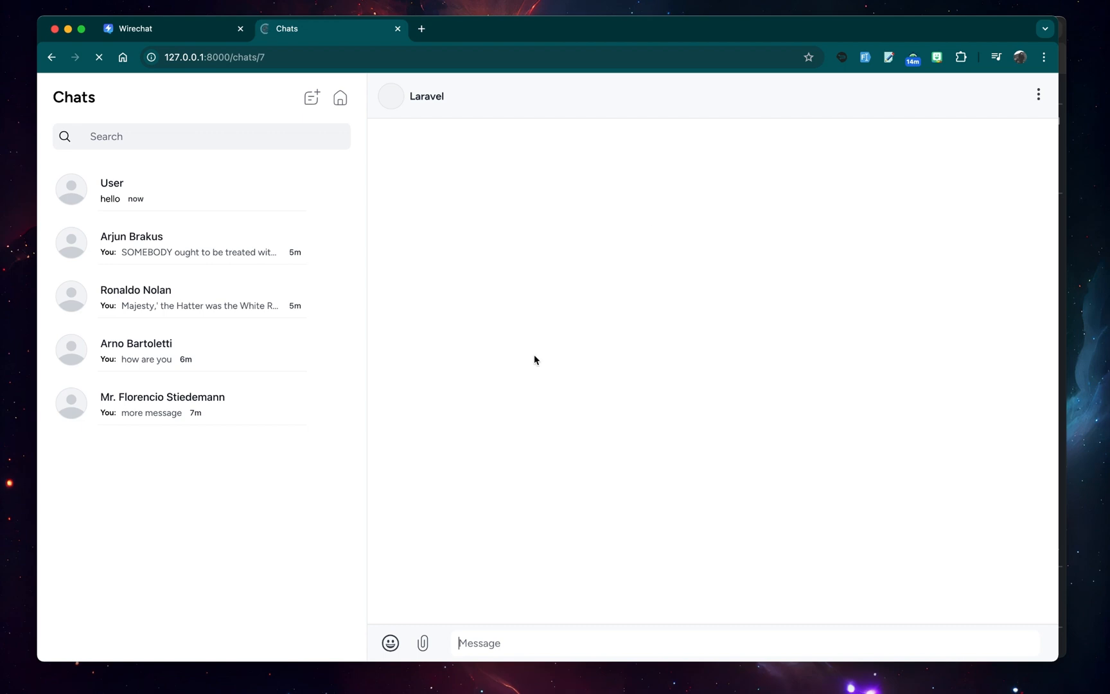
# - Send 'Hello' as the first message in the Laravel group
pyautogui.write('hi')
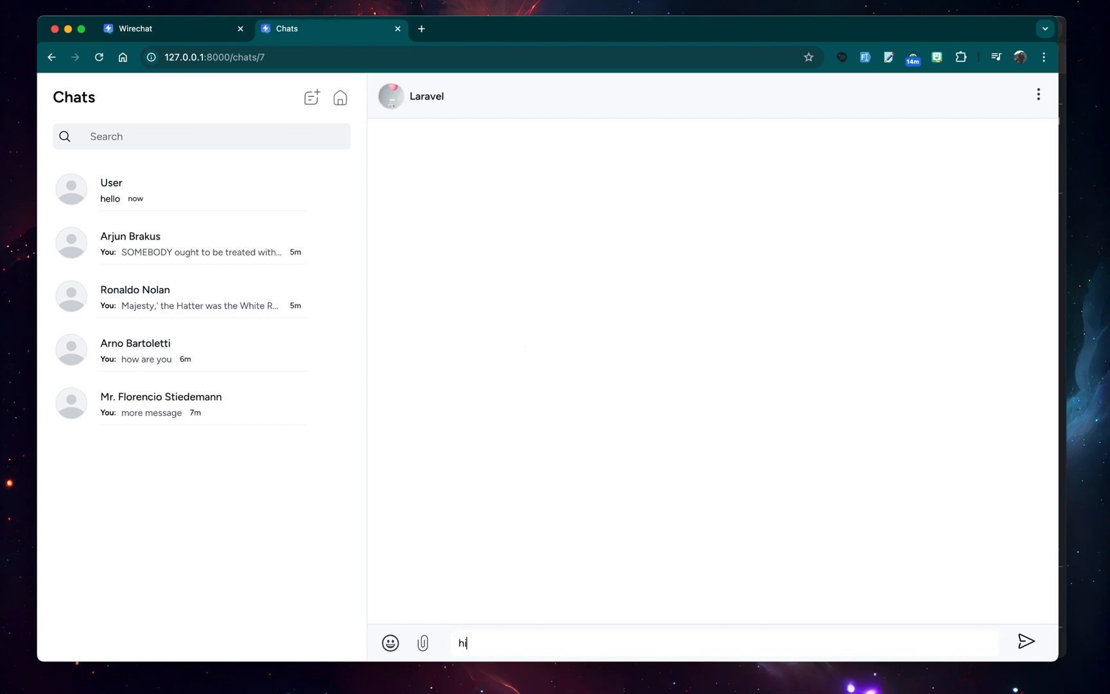
pyautogui.write('Hello')
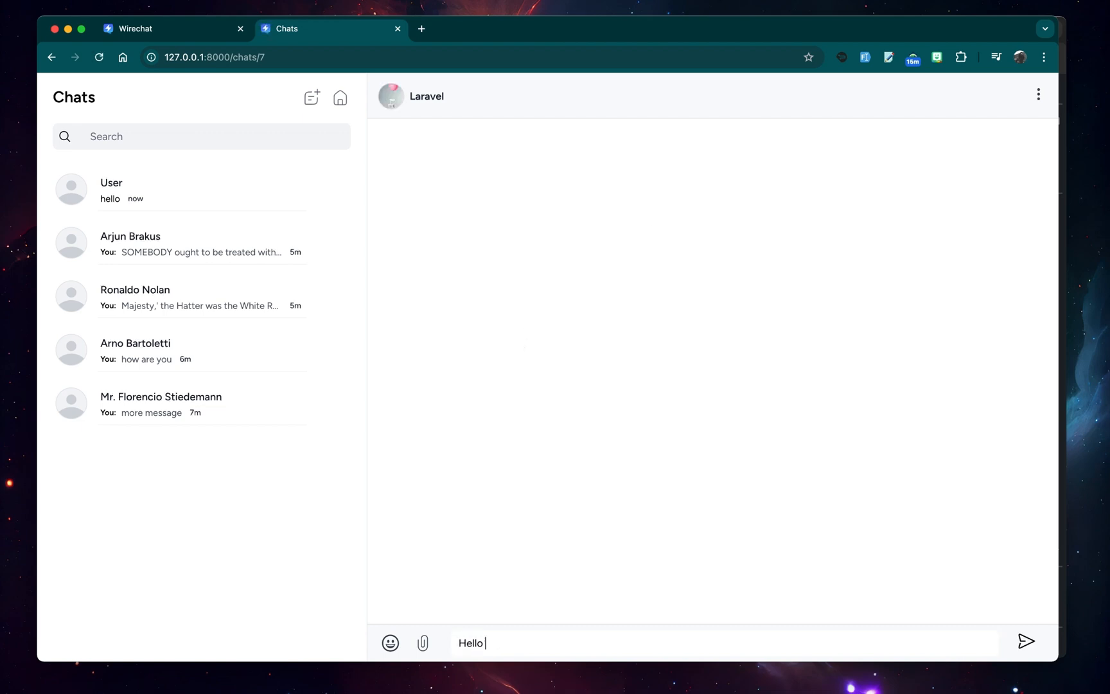
pyautogui.click(1025, 643)
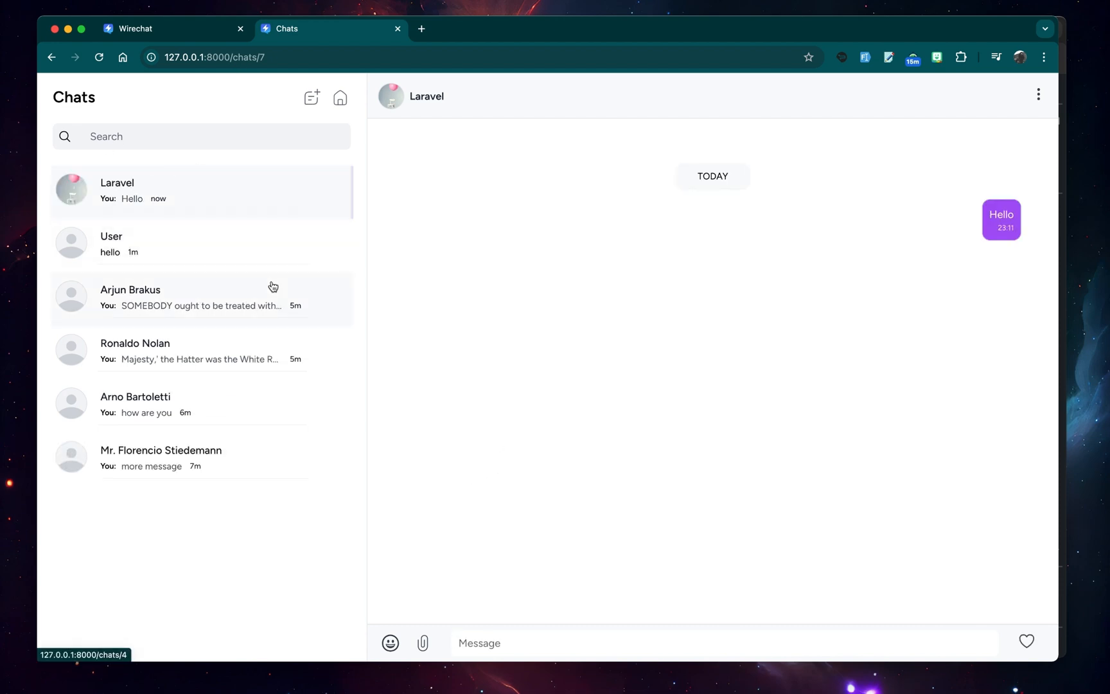
pyautogui.moveTo(467, 266)
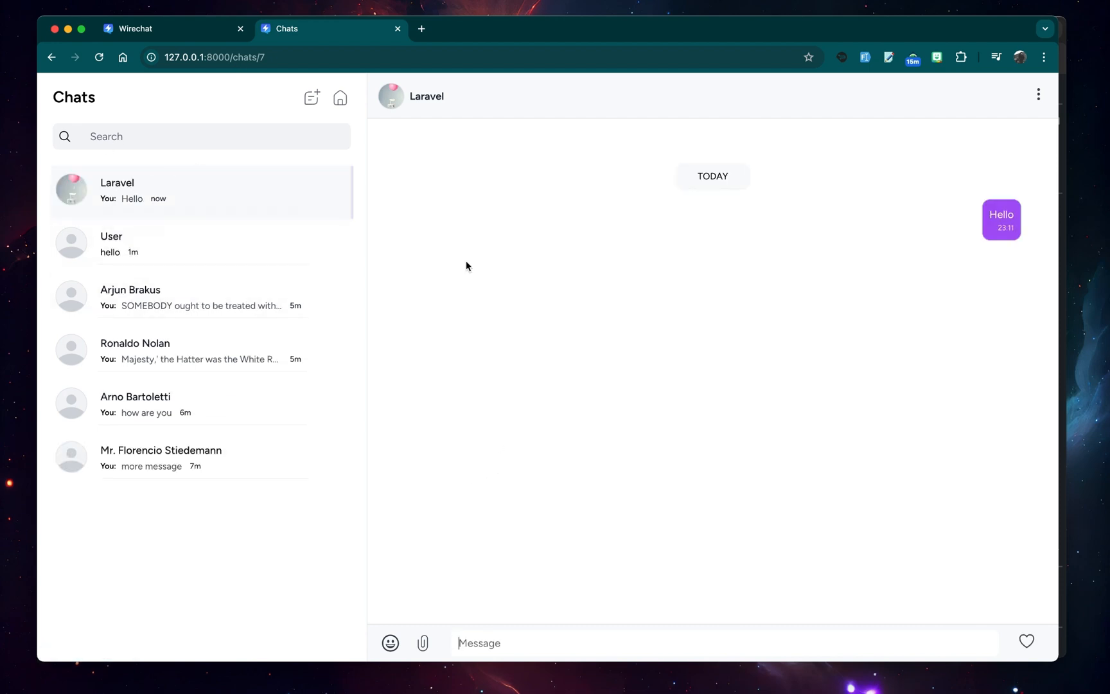
pyautogui.moveTo(204, 308)
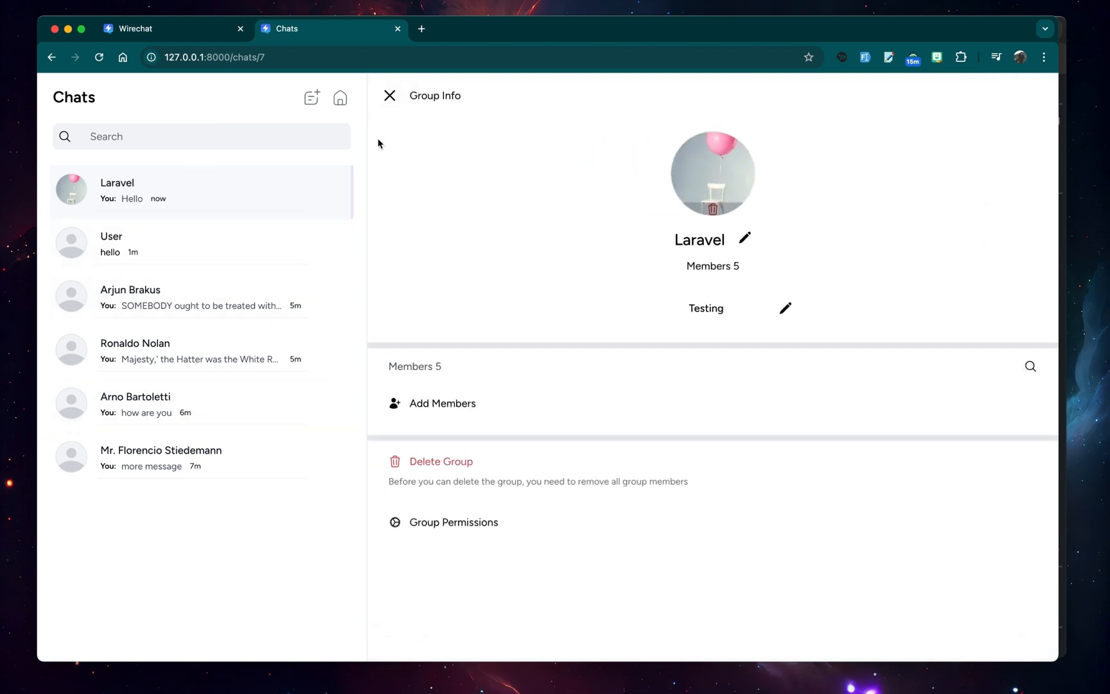
pyautogui.moveTo(753, 257)
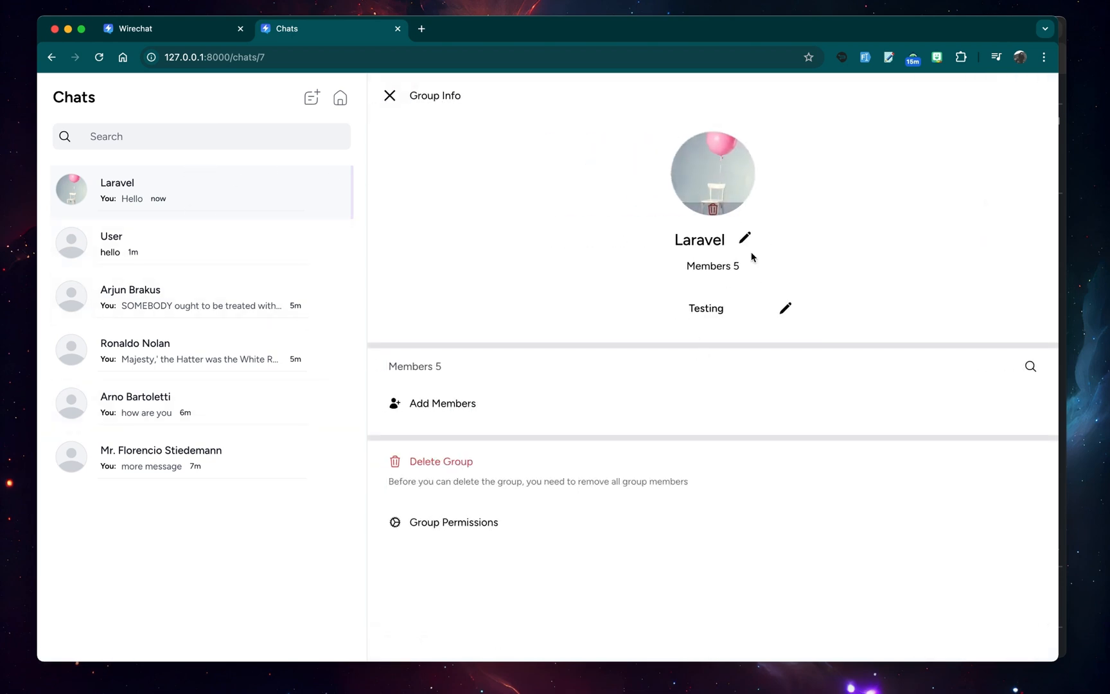
pyautogui.moveTo(431, 378)
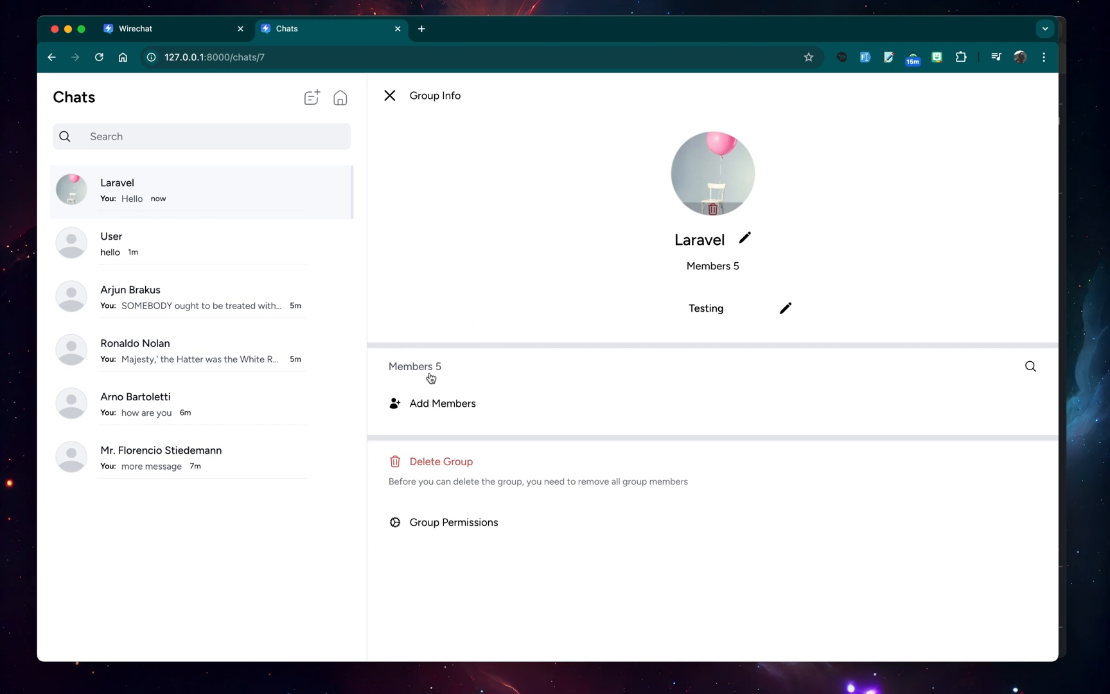
pyautogui.click(415, 366)
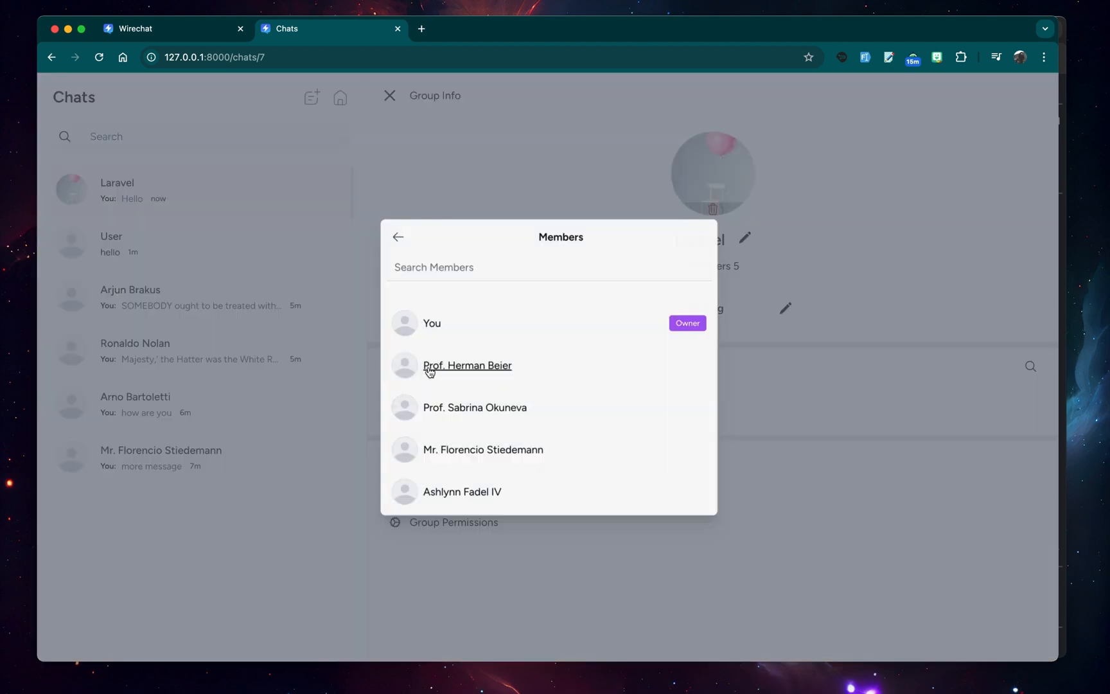
pyautogui.click(476, 408)
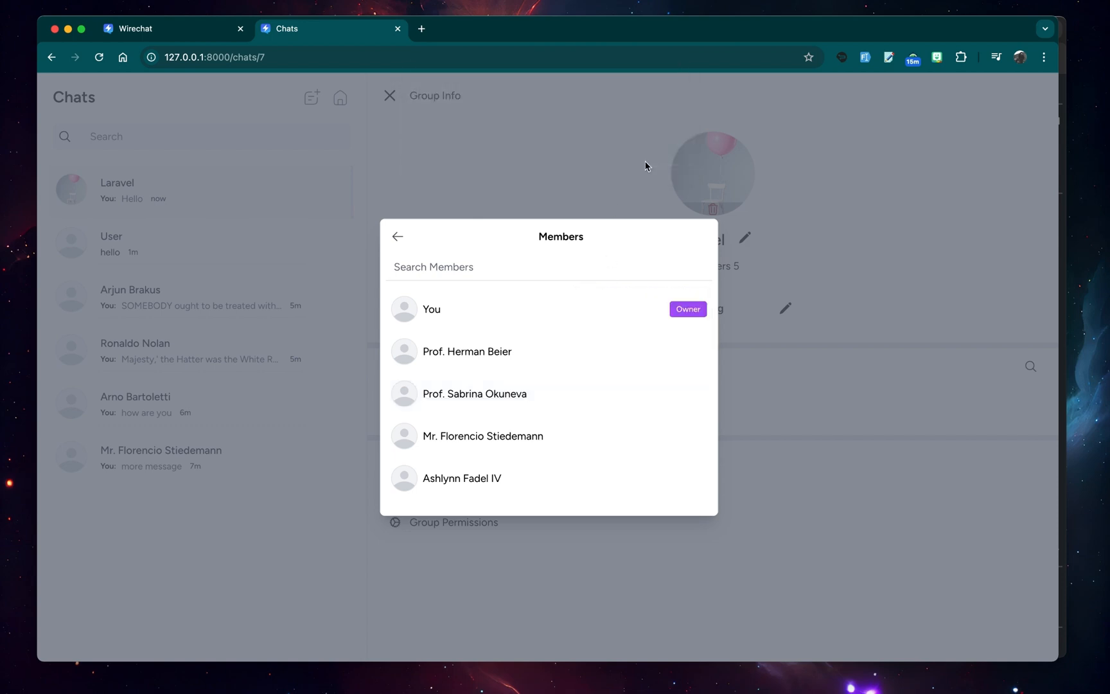
pyautogui.click(474, 393)
pyautogui.write('i')
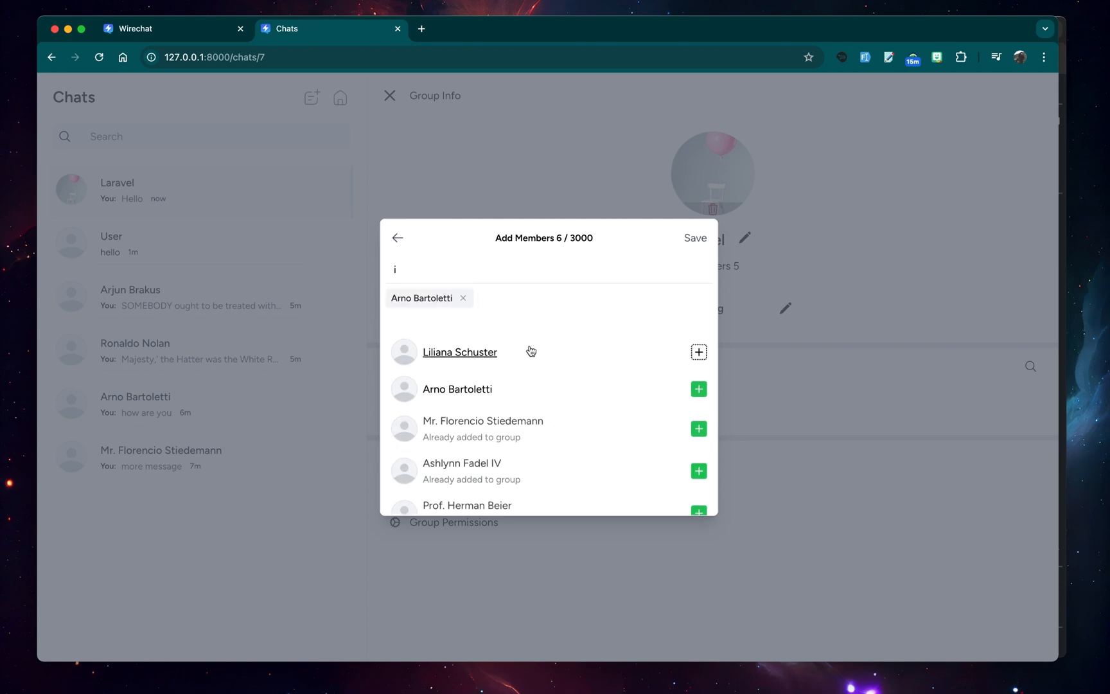
pyautogui.click(698, 352)
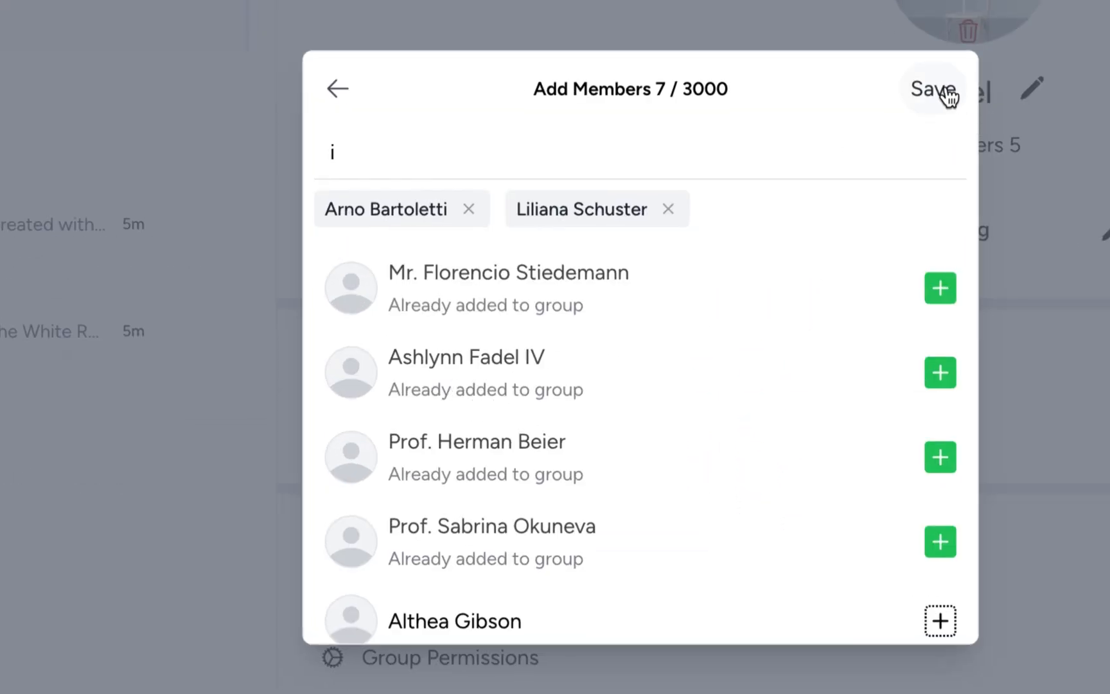
pyautogui.click(932, 88)
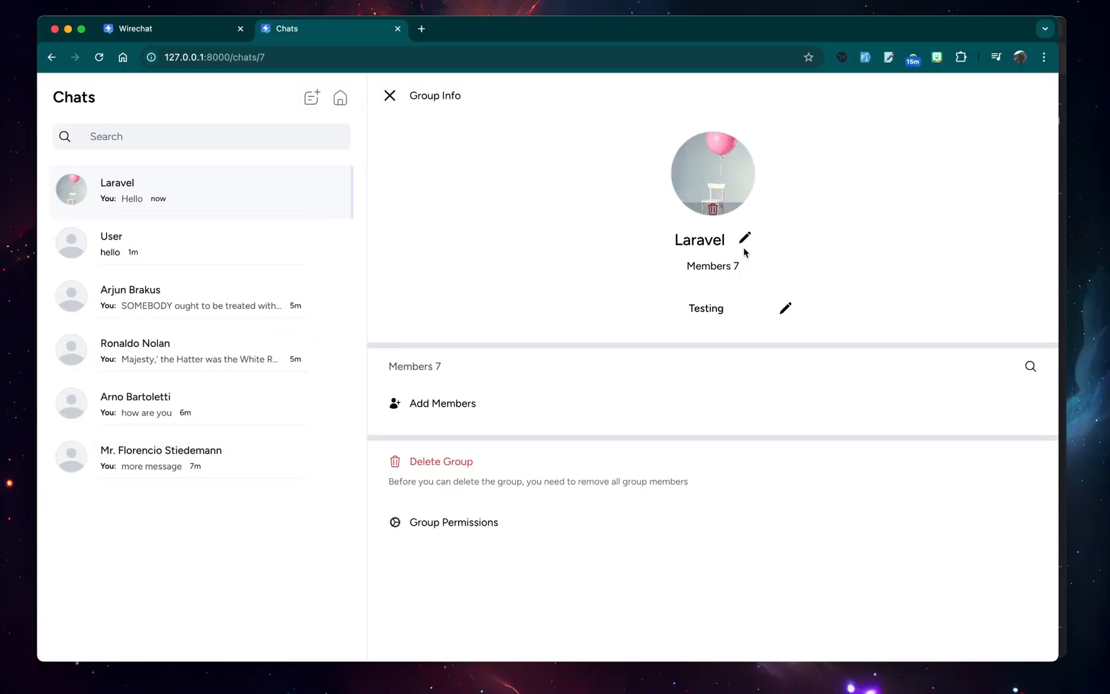
pyautogui.moveTo(645, 282)
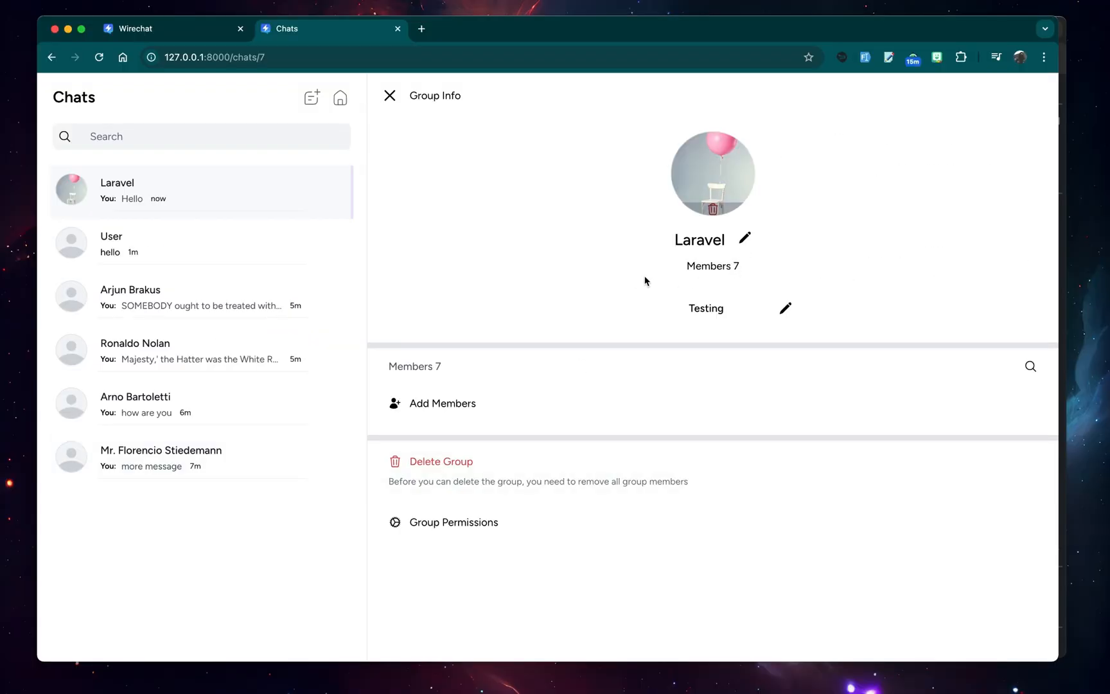
# - In Group Permissions, switch off Send messages for ordinary Laravel group members
pyautogui.click(389, 95)
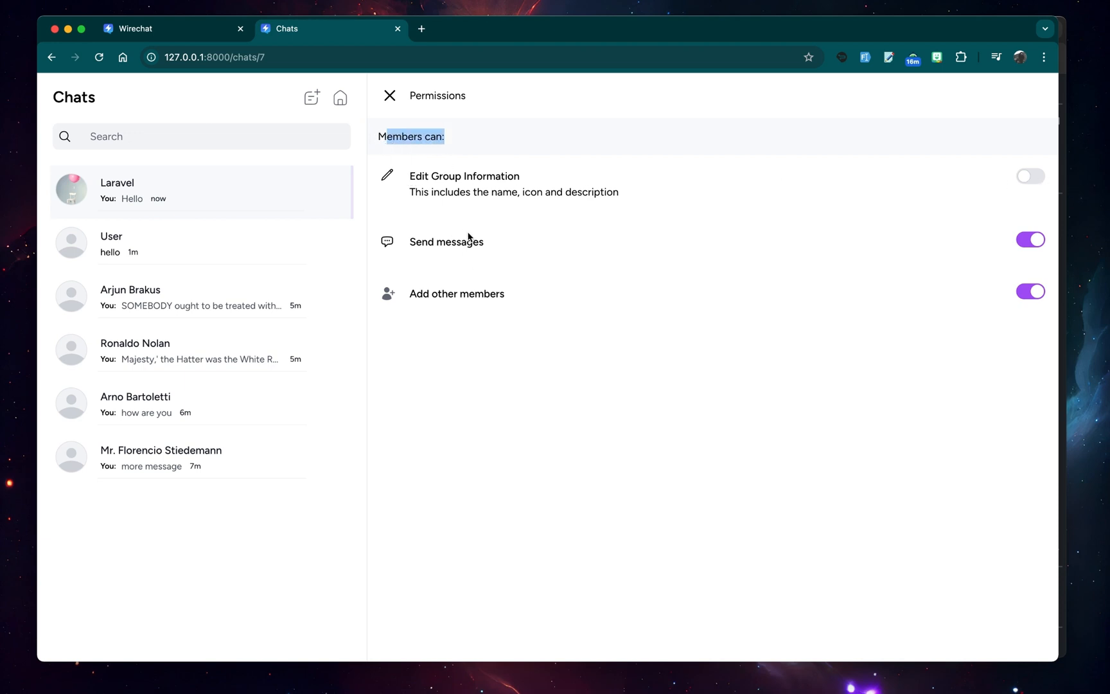
pyautogui.moveTo(491, 156)
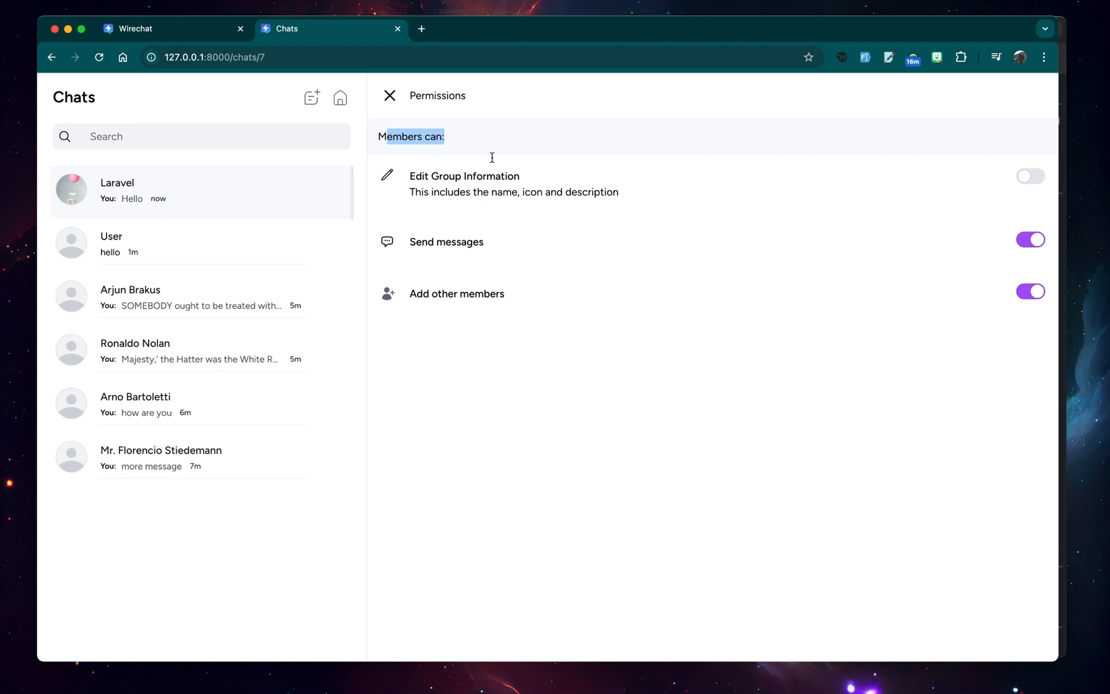
pyautogui.click(1031, 239)
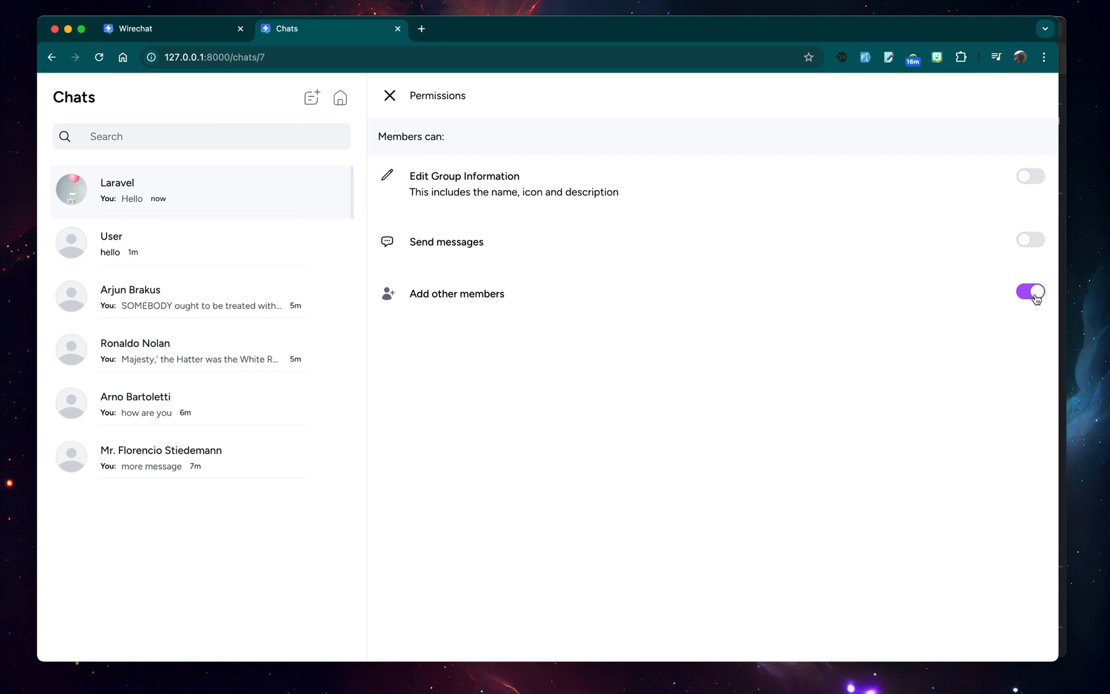
pyautogui.click(389, 96)
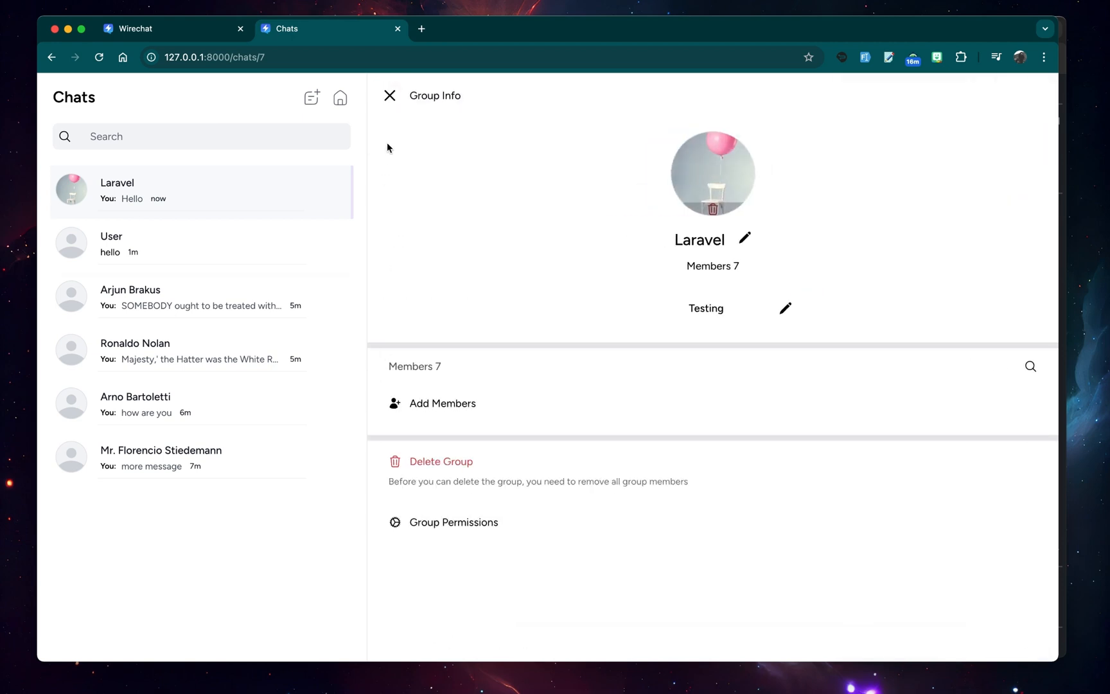
# - Close Group Info and switch to the Wirechat documentation Overview page
pyautogui.click(389, 95)
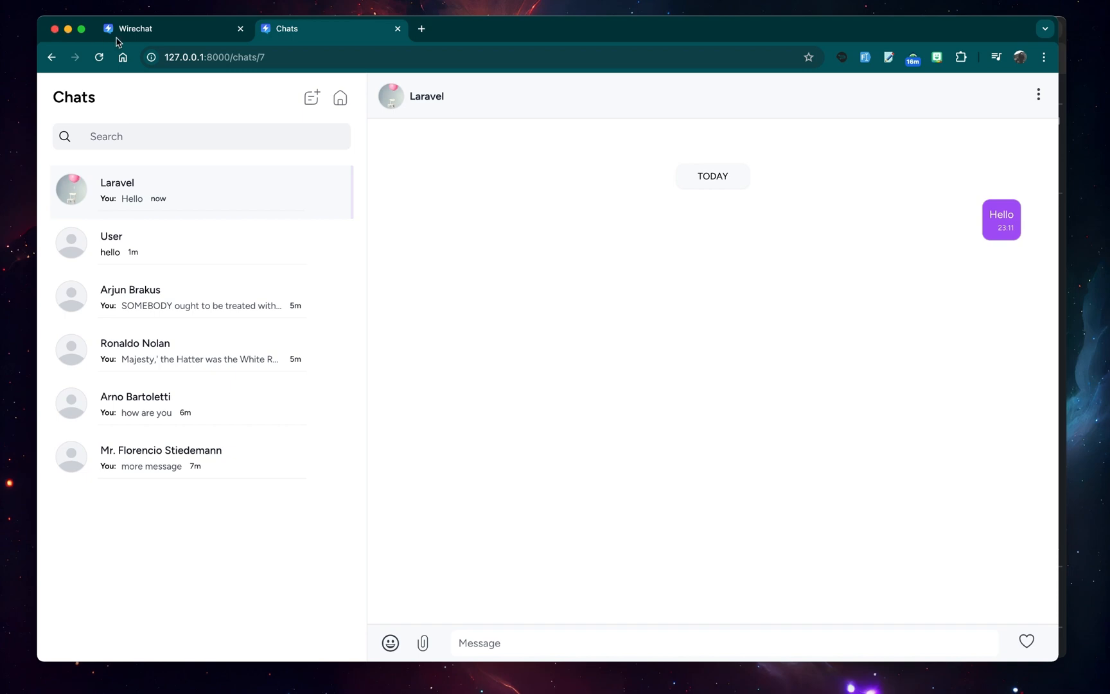
pyautogui.click(166, 28)
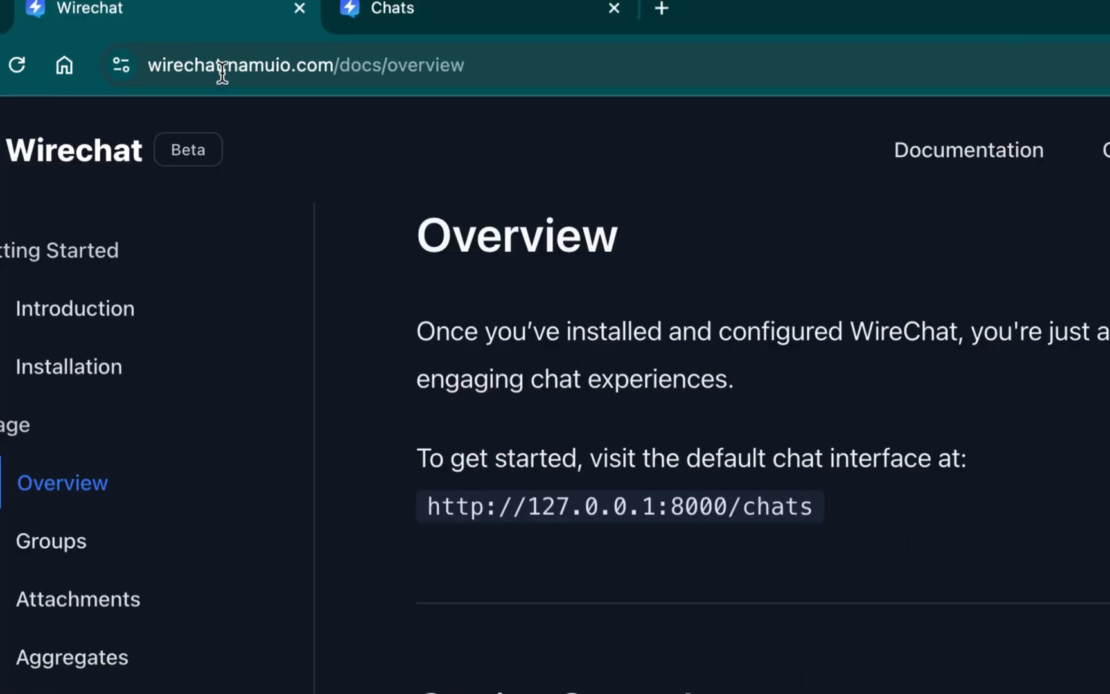
pyautogui.moveTo(428, 246)
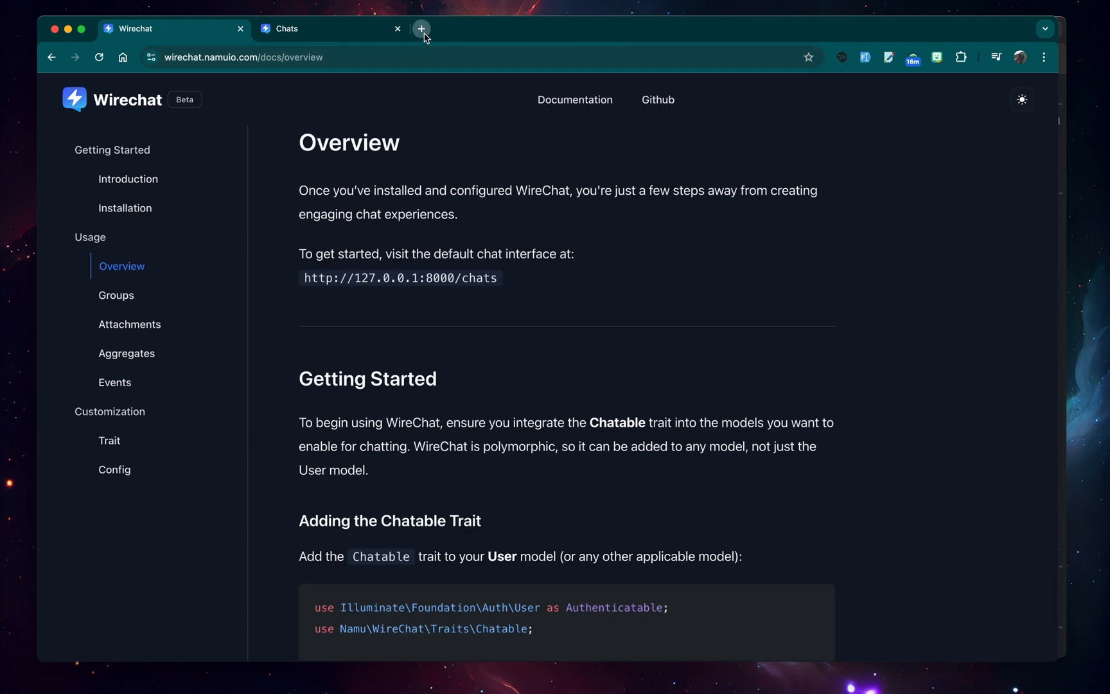
# - Look up the Teal swatches on Tailwind's Customizing Colors page
pyautogui.click(421, 28)
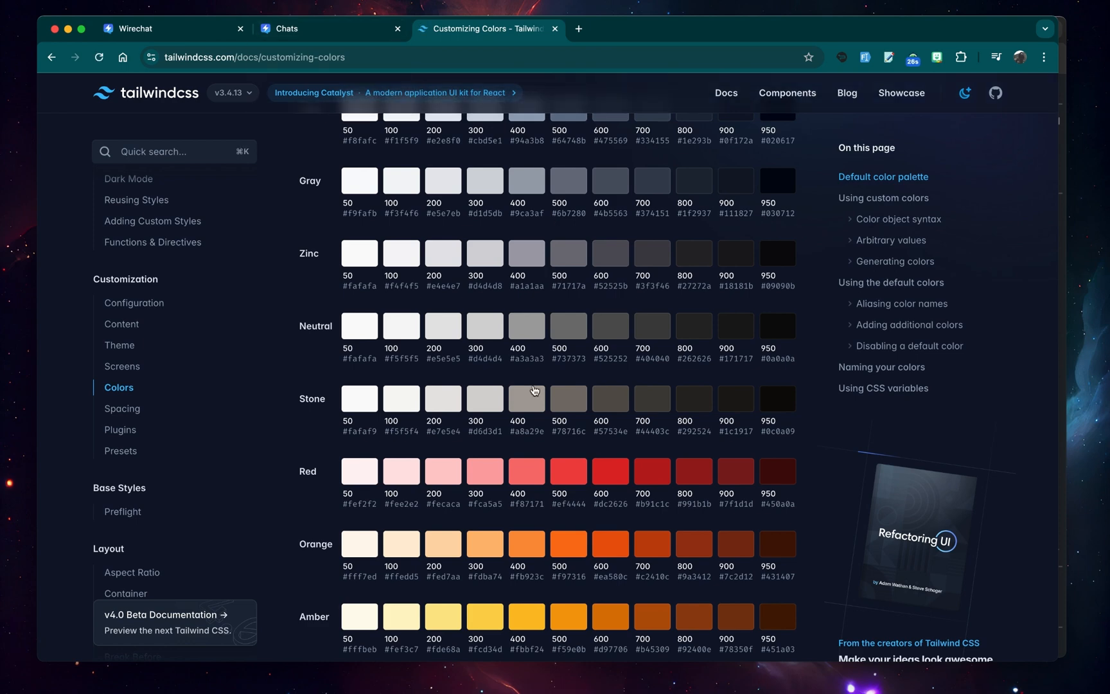
pyautogui.scroll(-3)
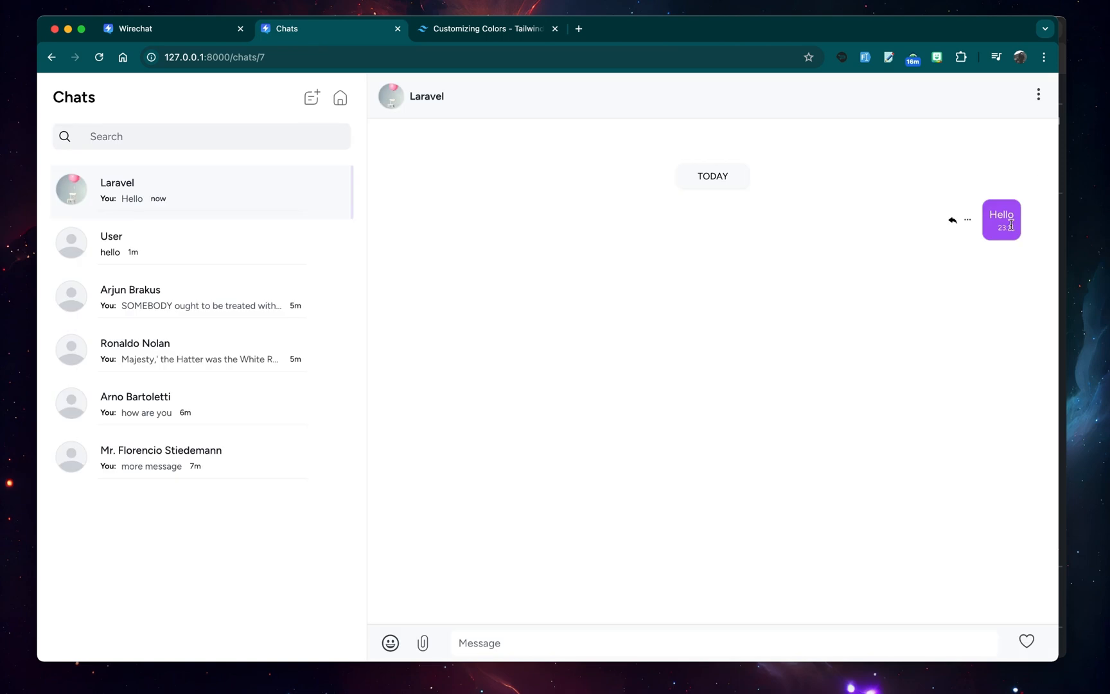
pyautogui.click(485, 29)
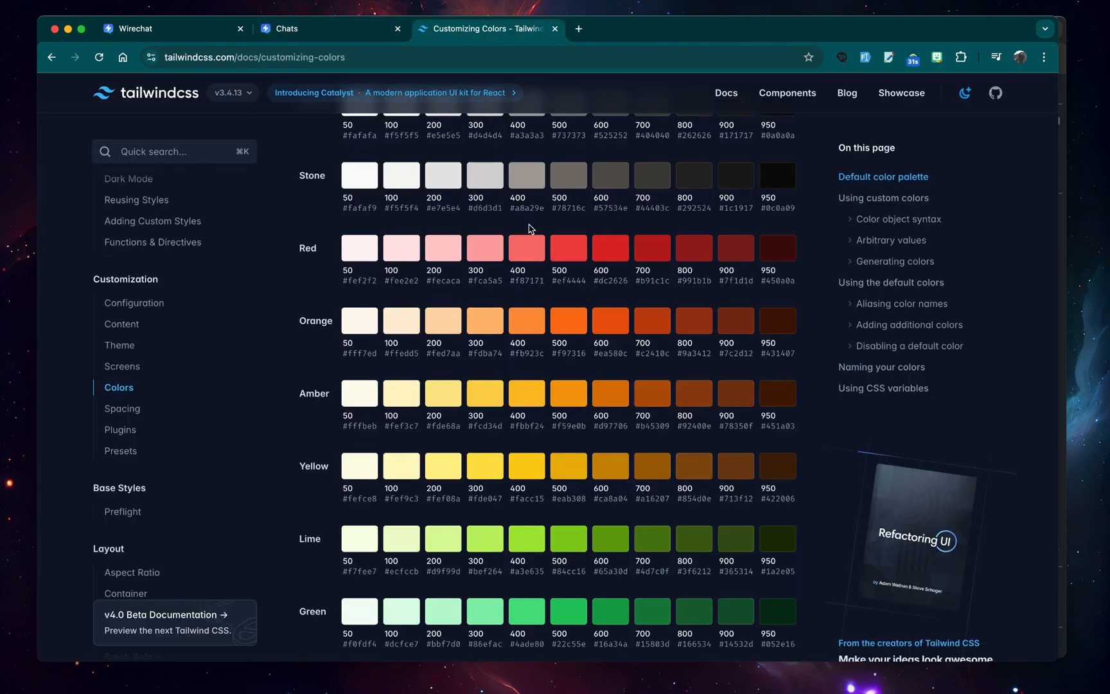
pyautogui.scroll(-3)
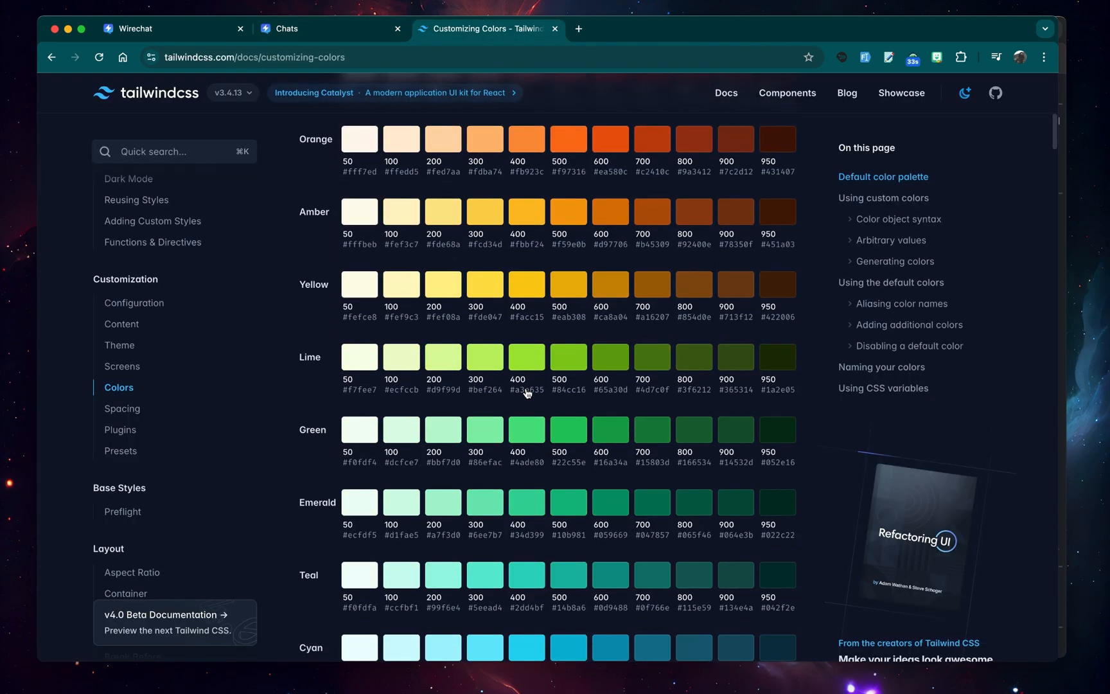
pyautogui.scroll(-3)
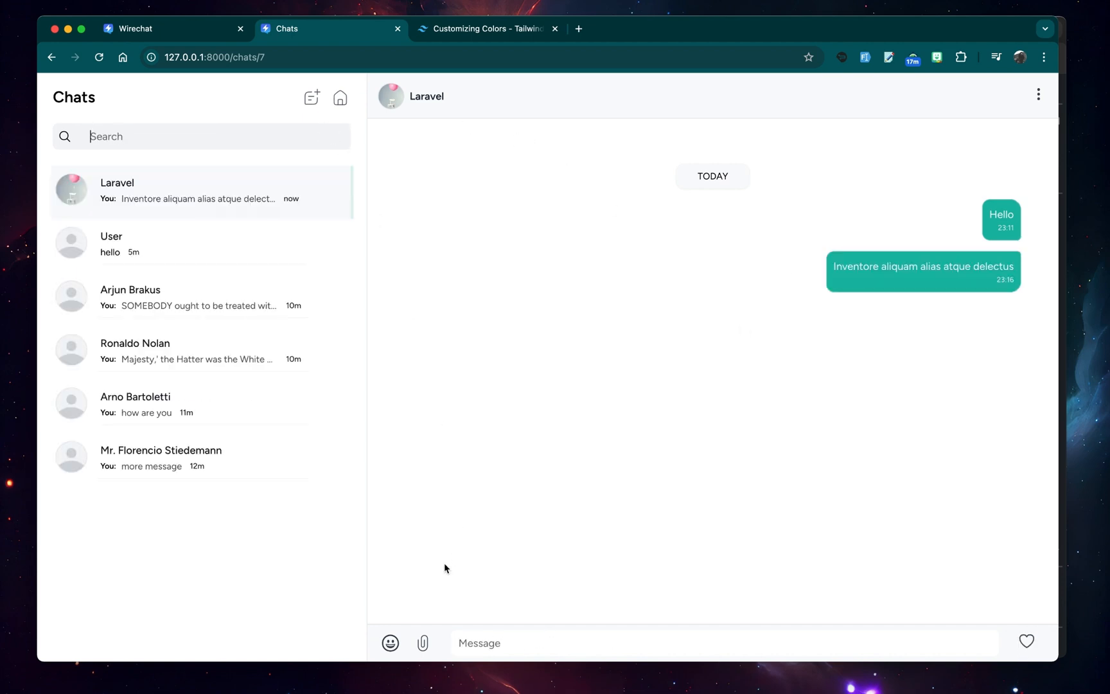
# - Inspect the teal-themed attachment menu, emoji picker, Group Info and Group Permissions panels
pyautogui.click(423, 642)
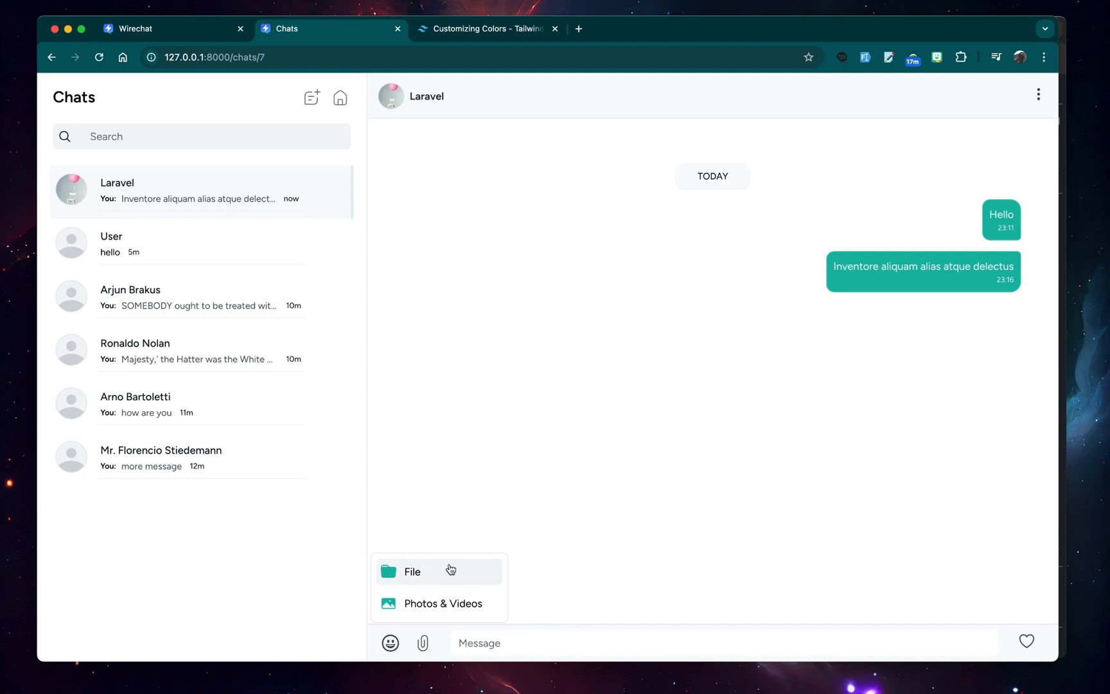
pyautogui.click(391, 642)
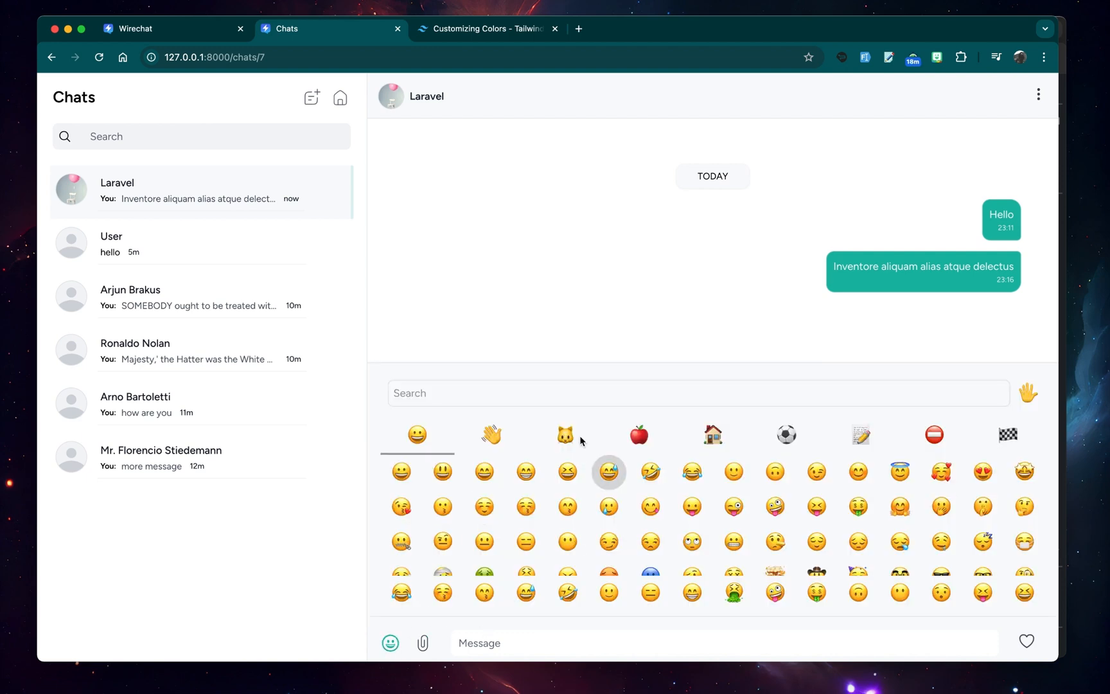
pyautogui.click(426, 95)
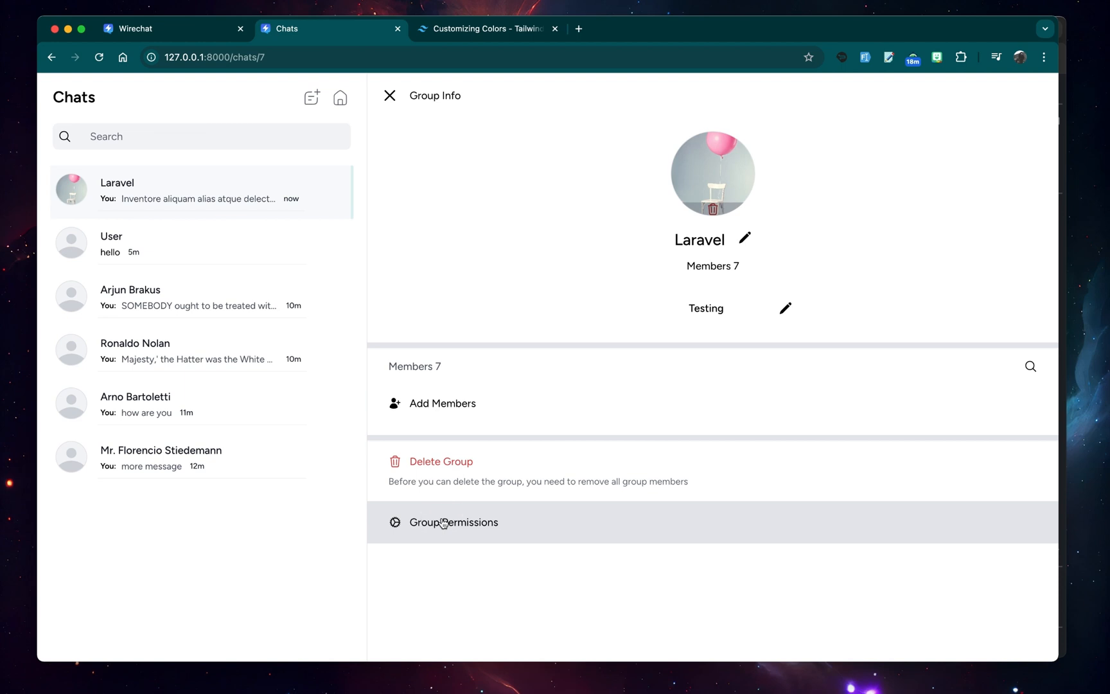
pyautogui.click(453, 522)
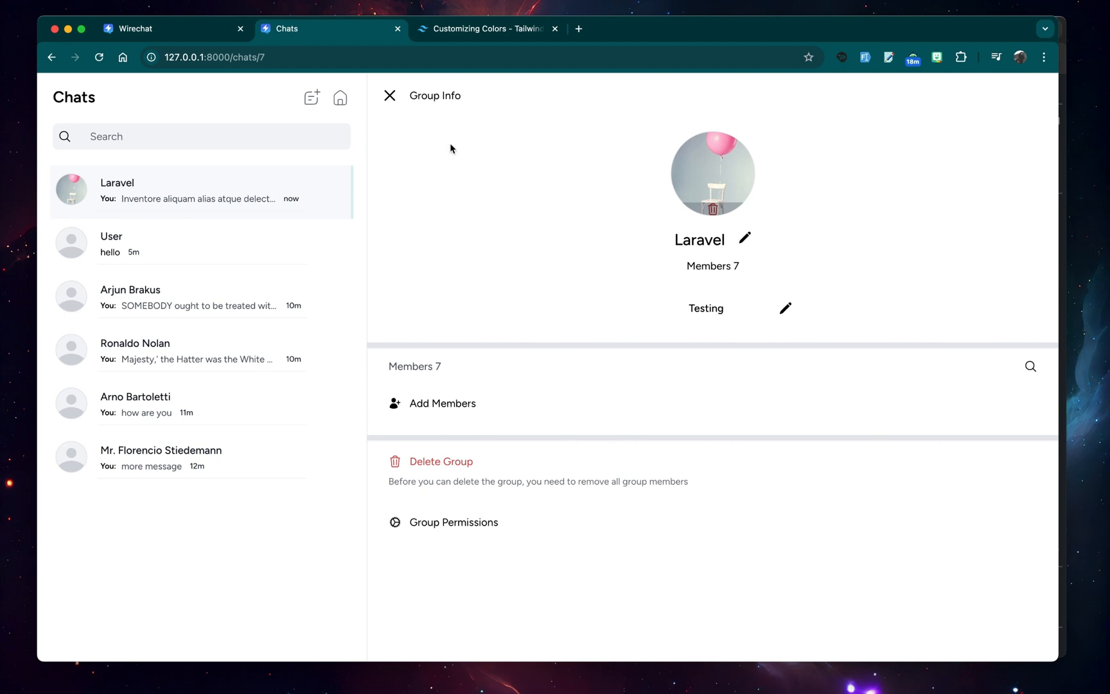
pyautogui.click(390, 95)
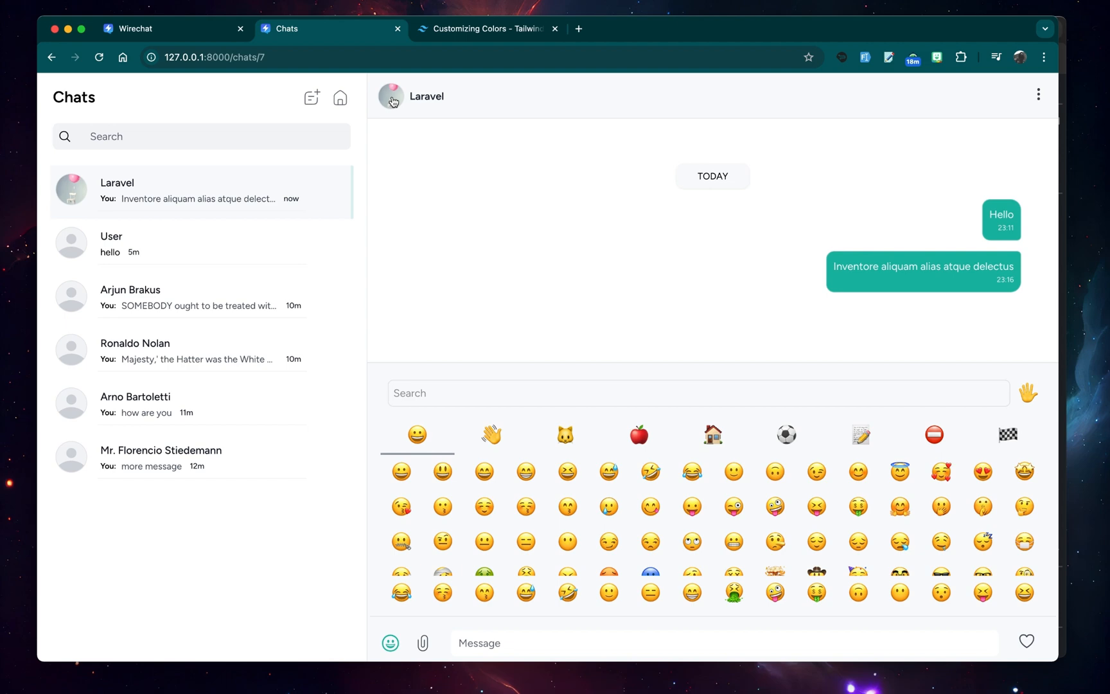
pyautogui.moveTo(205, 30)
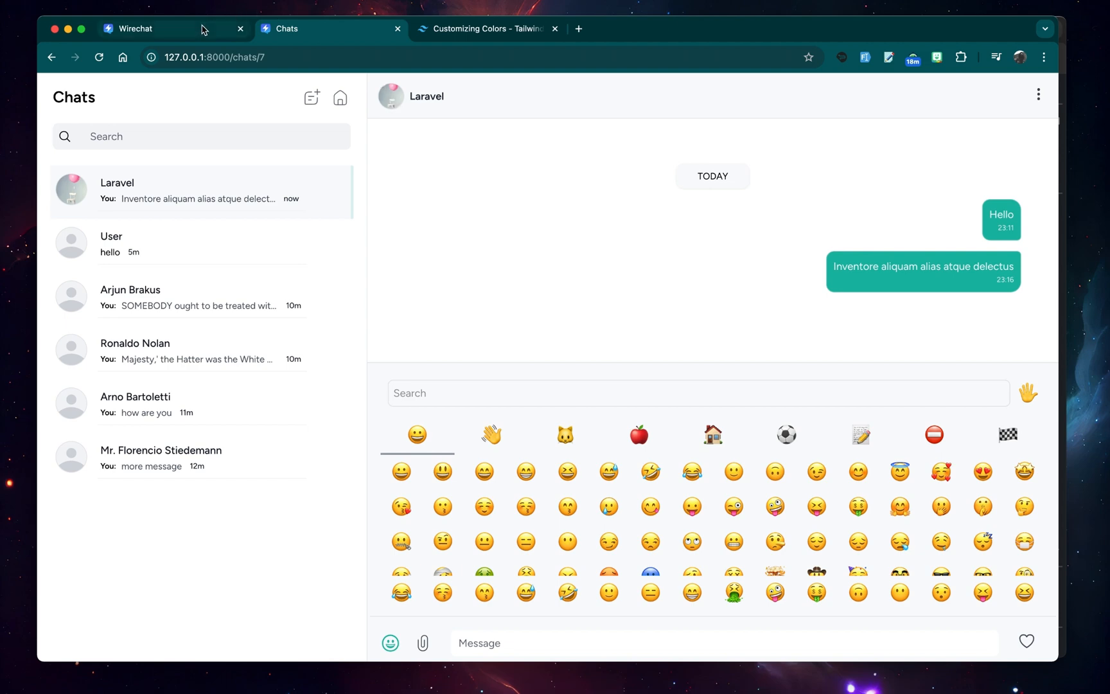
# - Switch to the Wirechat documentation Overview page
pyautogui.click(135, 28)
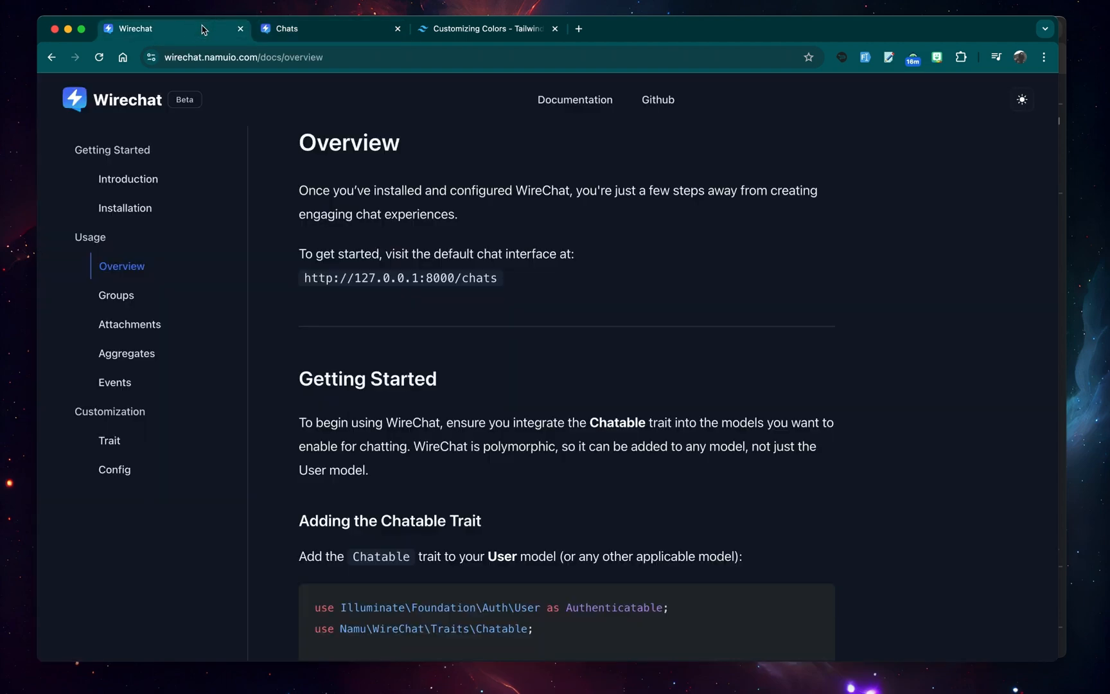